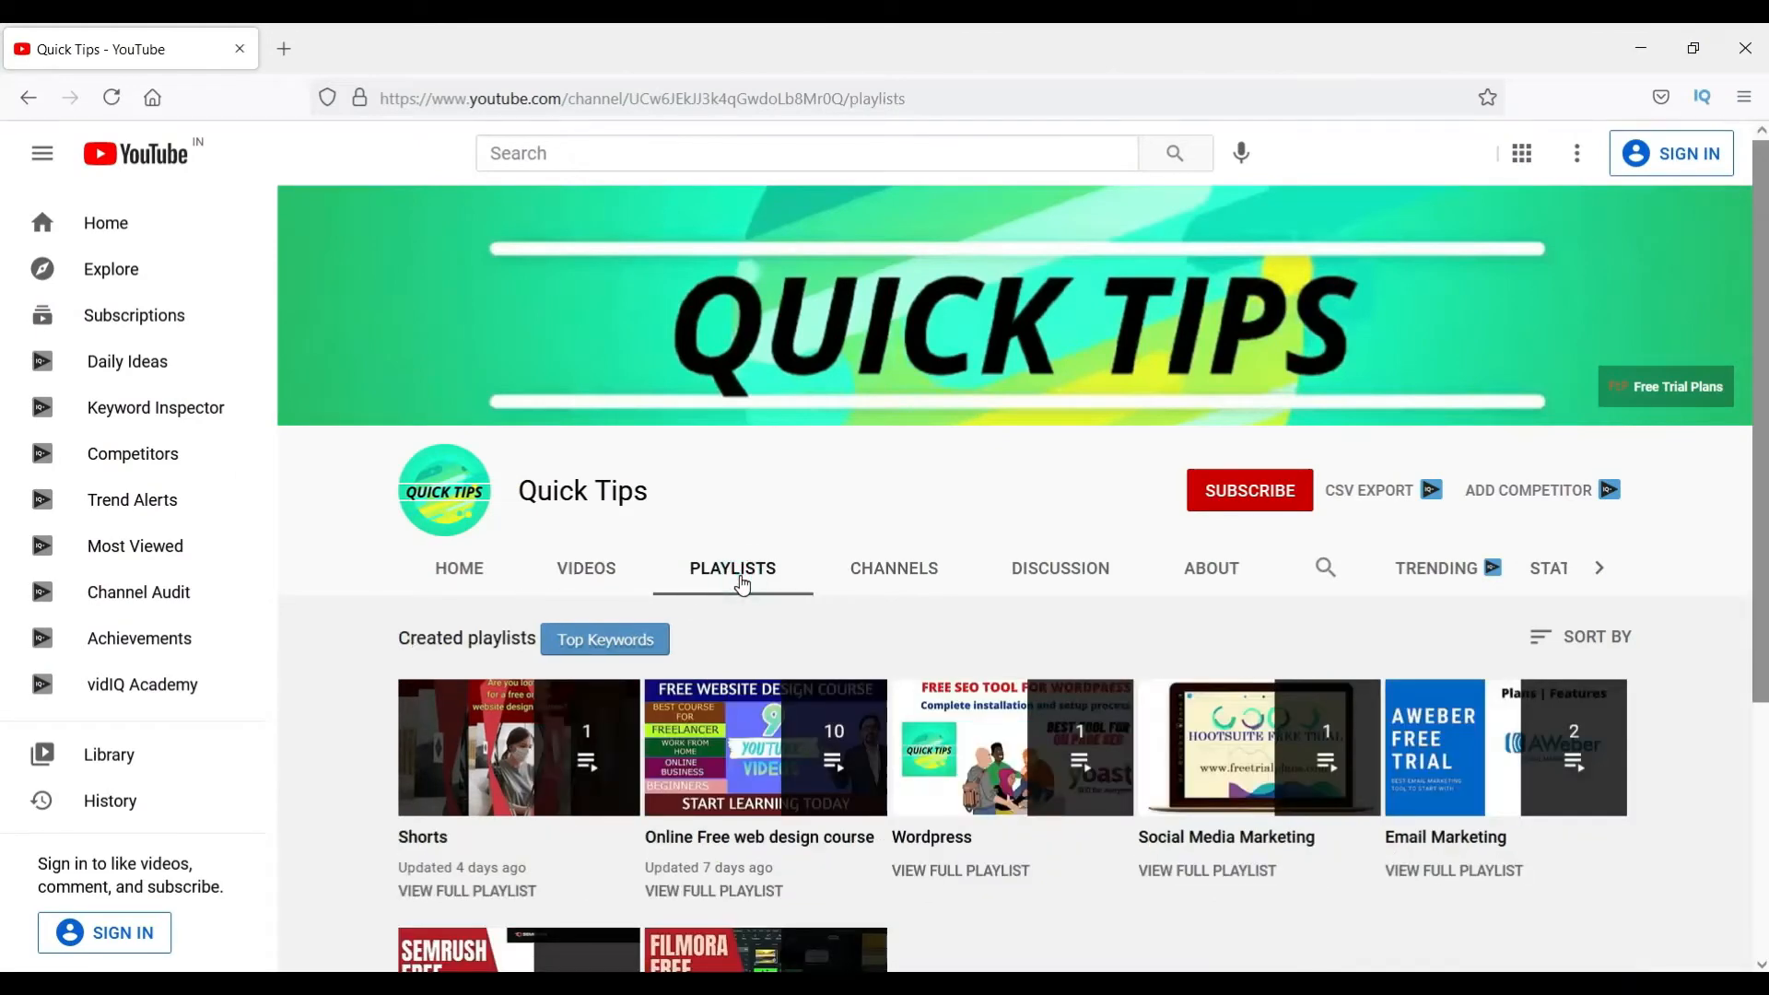
- Leave the Quick Tips channel's Videos view and navigate the browser to google.com
{"action": "scroll", "scroll_direction": "down", "scroll_amount": 3}
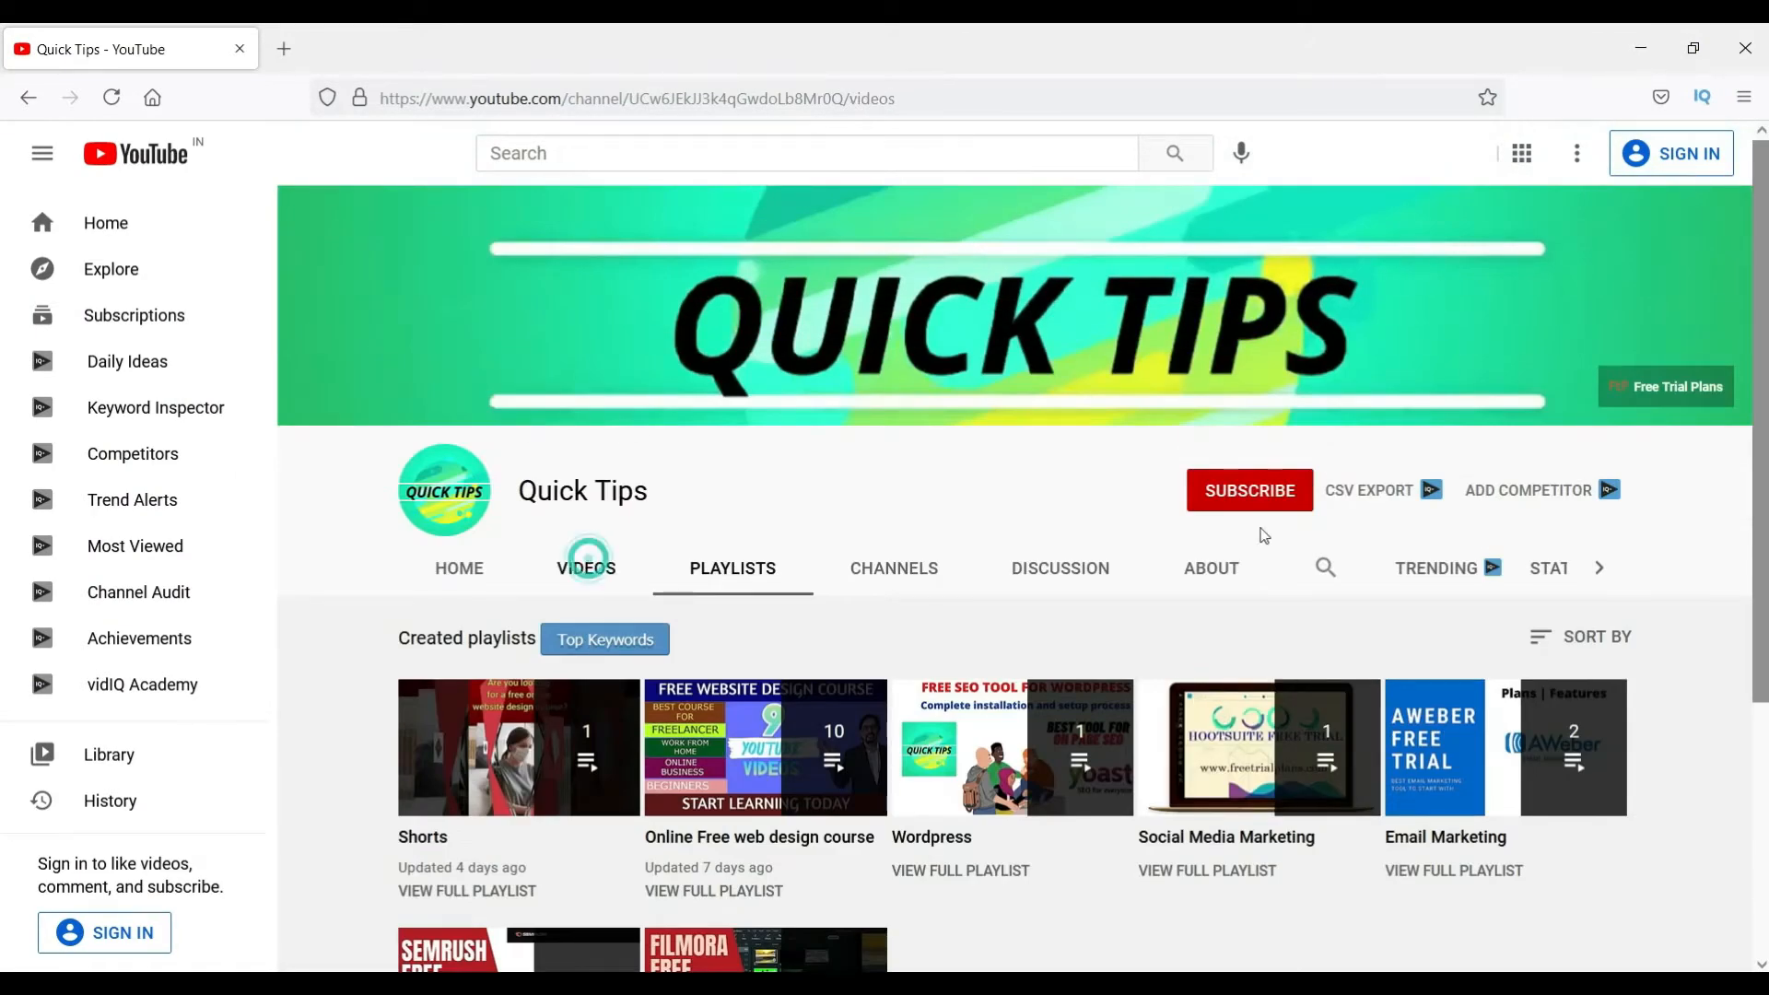
{"action": "left_click", "coordinate": [586, 567]}
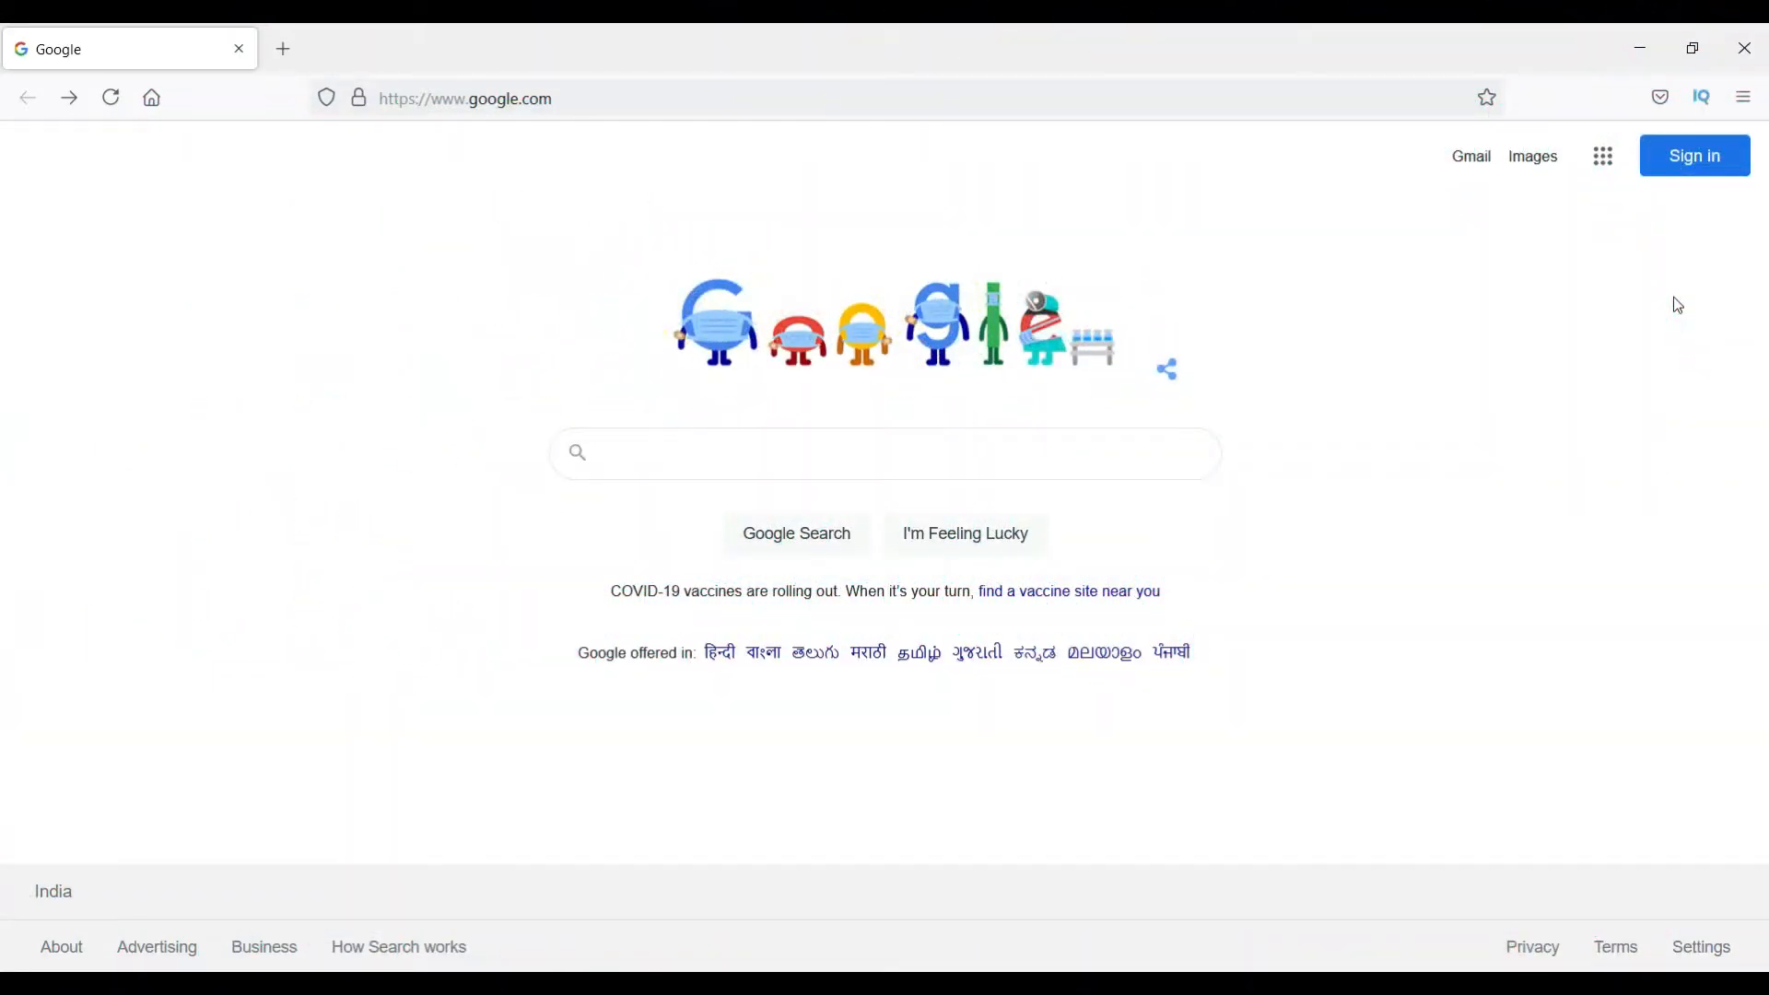
- Search Google for 'bitnami wordpress' and open Bitnami's WordPress installer page from the results
{"action": "type", "text": "bitnami"}
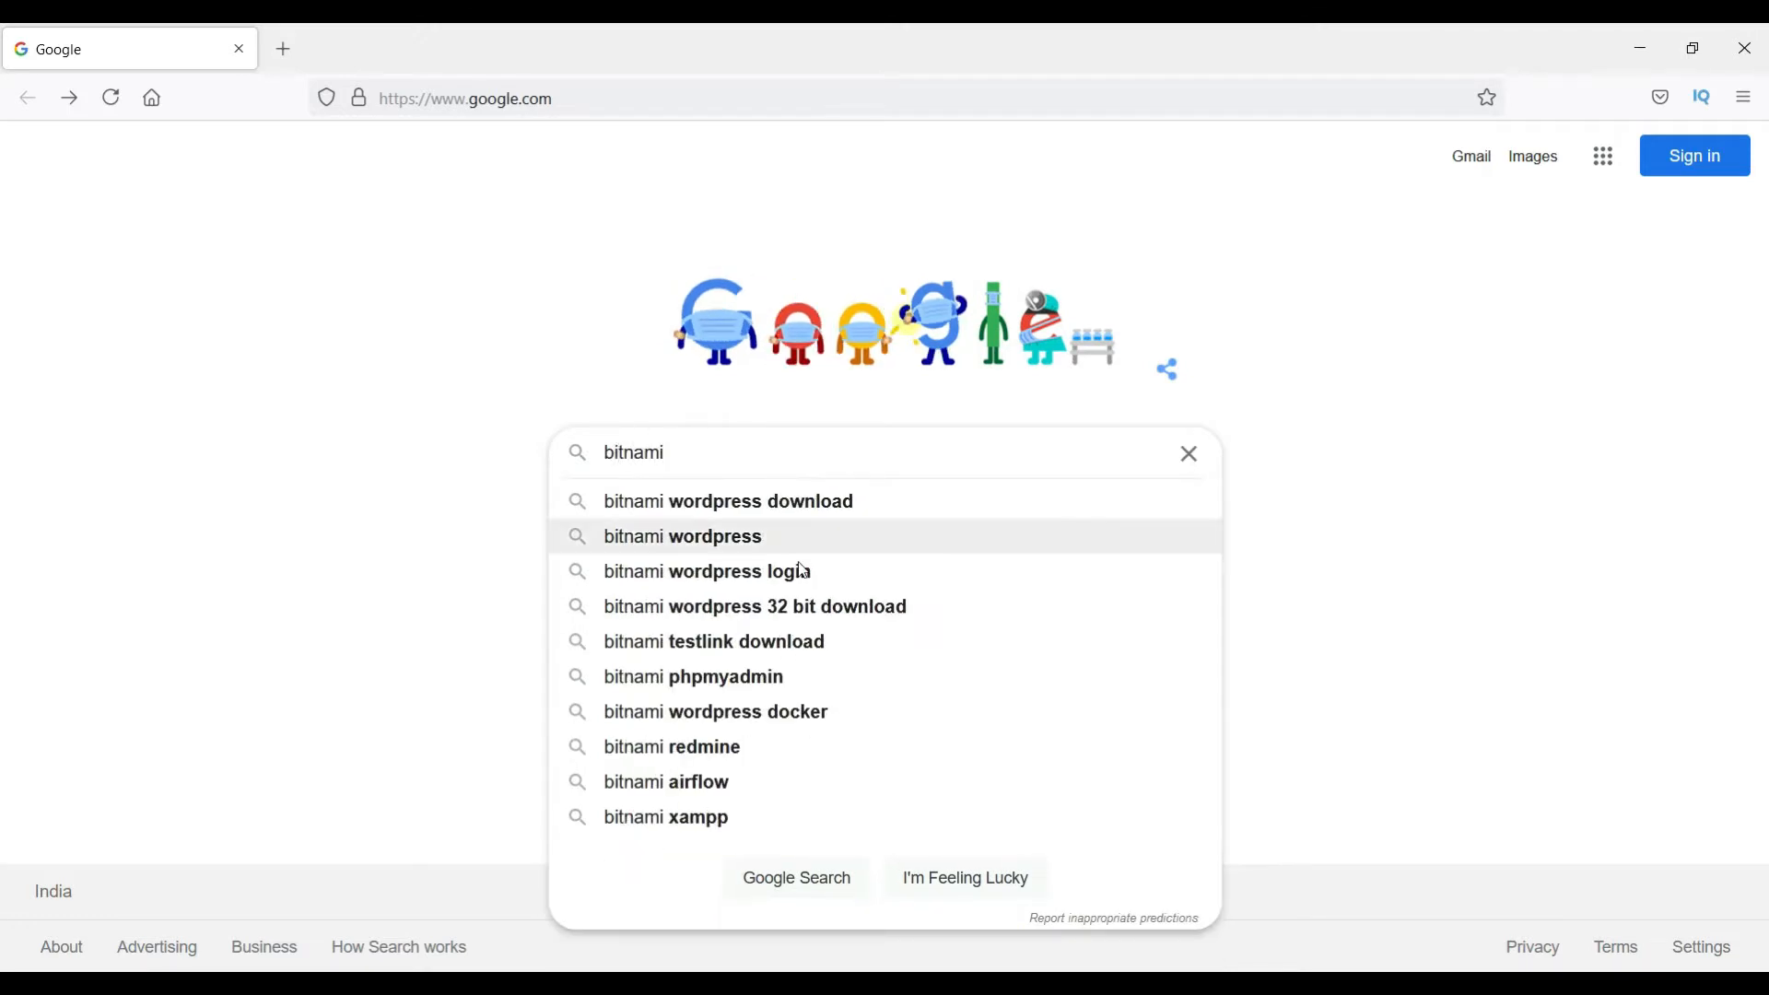
{"action": "left_click", "coordinate": [682, 536]}
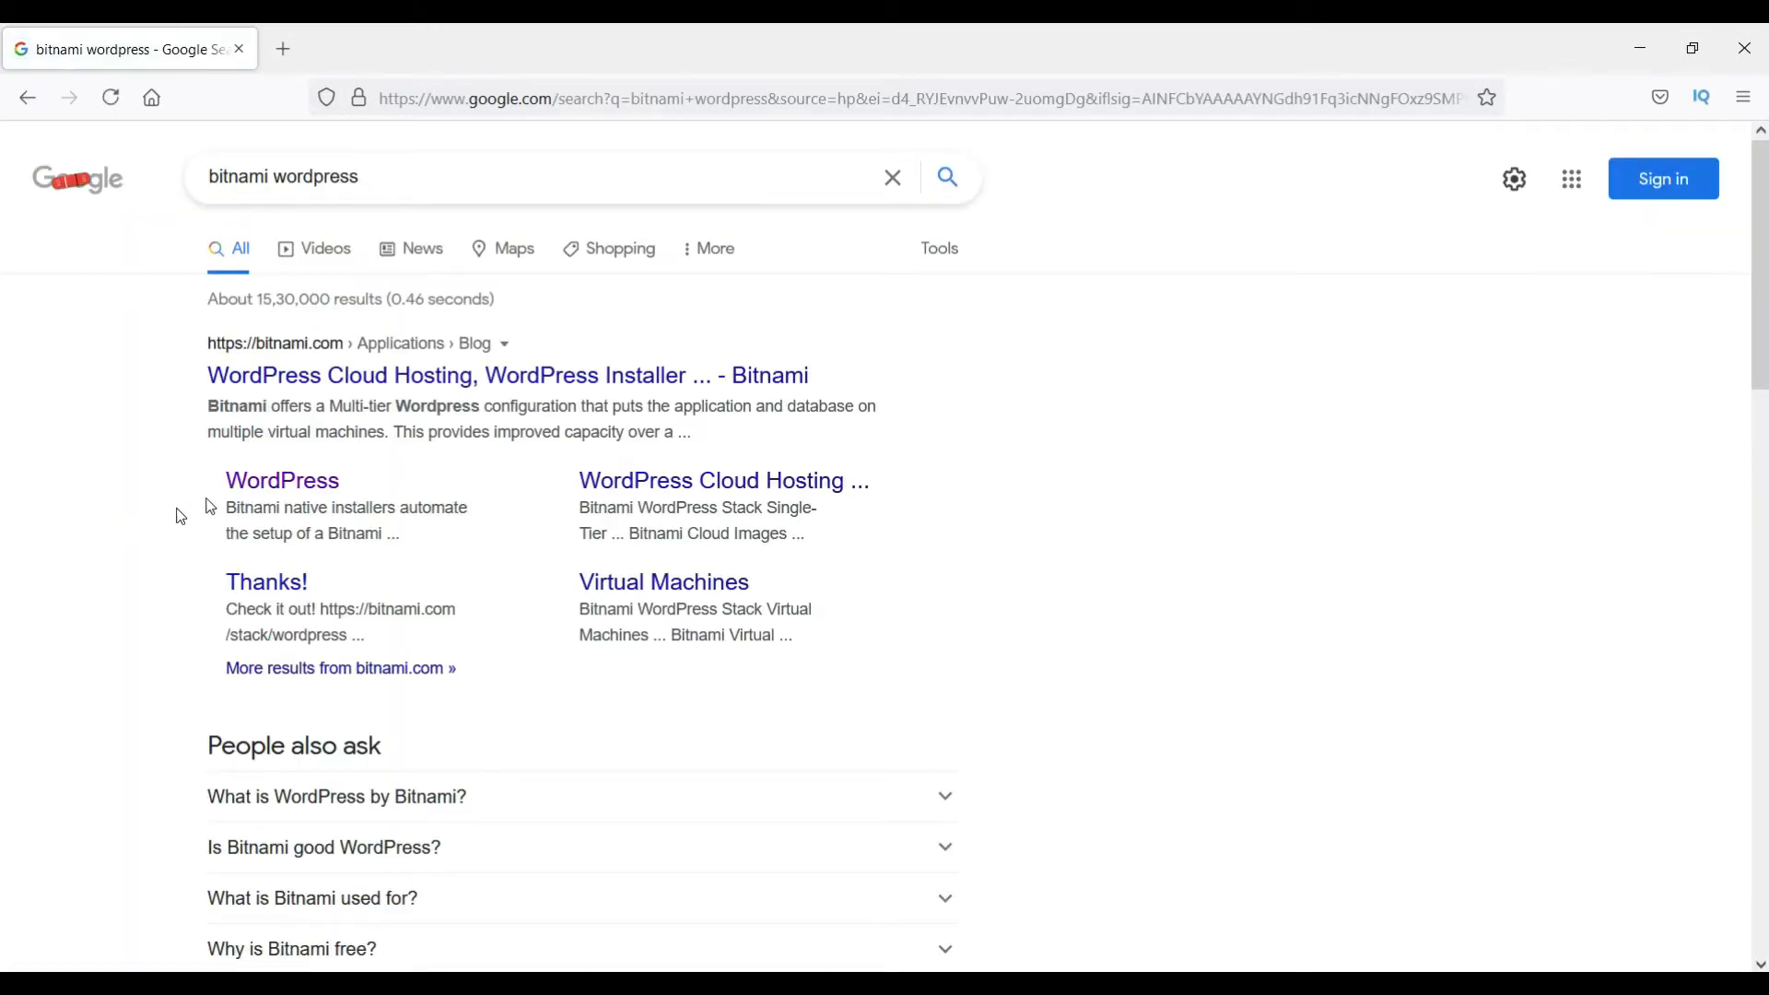
{"action": "mouse_move", "coordinate": [280, 479]}
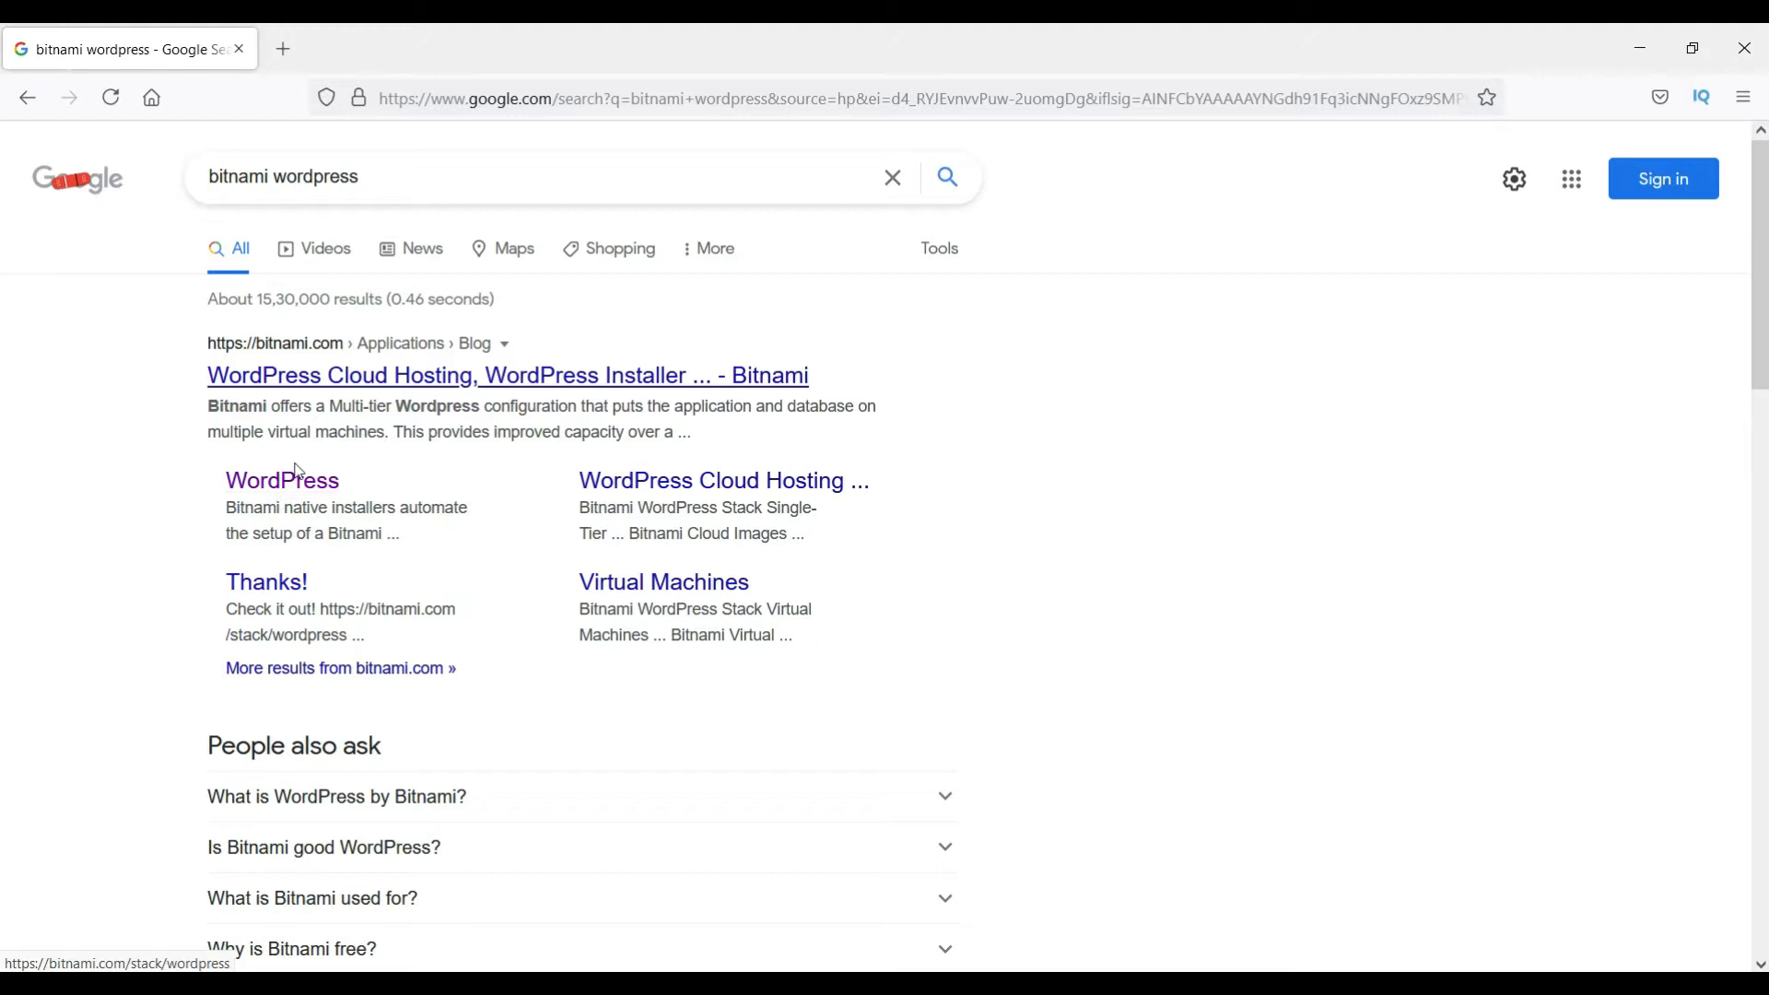
{"action": "mouse_move", "coordinate": [282, 479]}
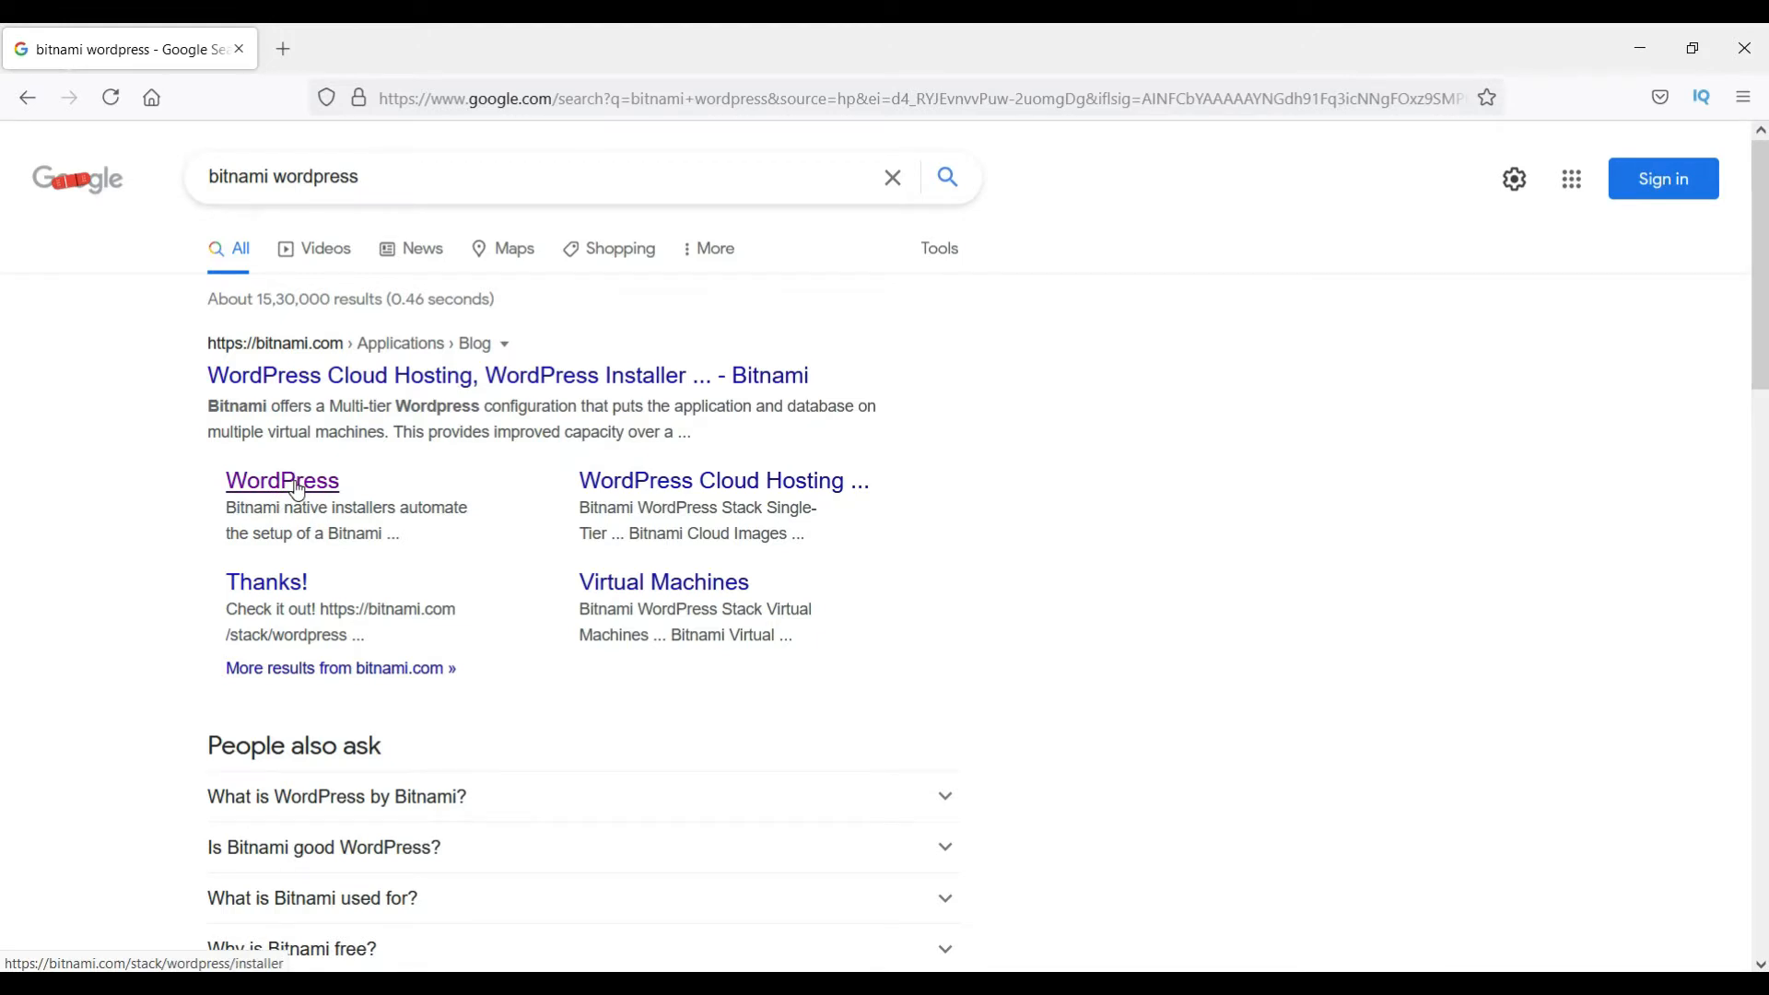
{"action": "left_click", "coordinate": [280, 479]}
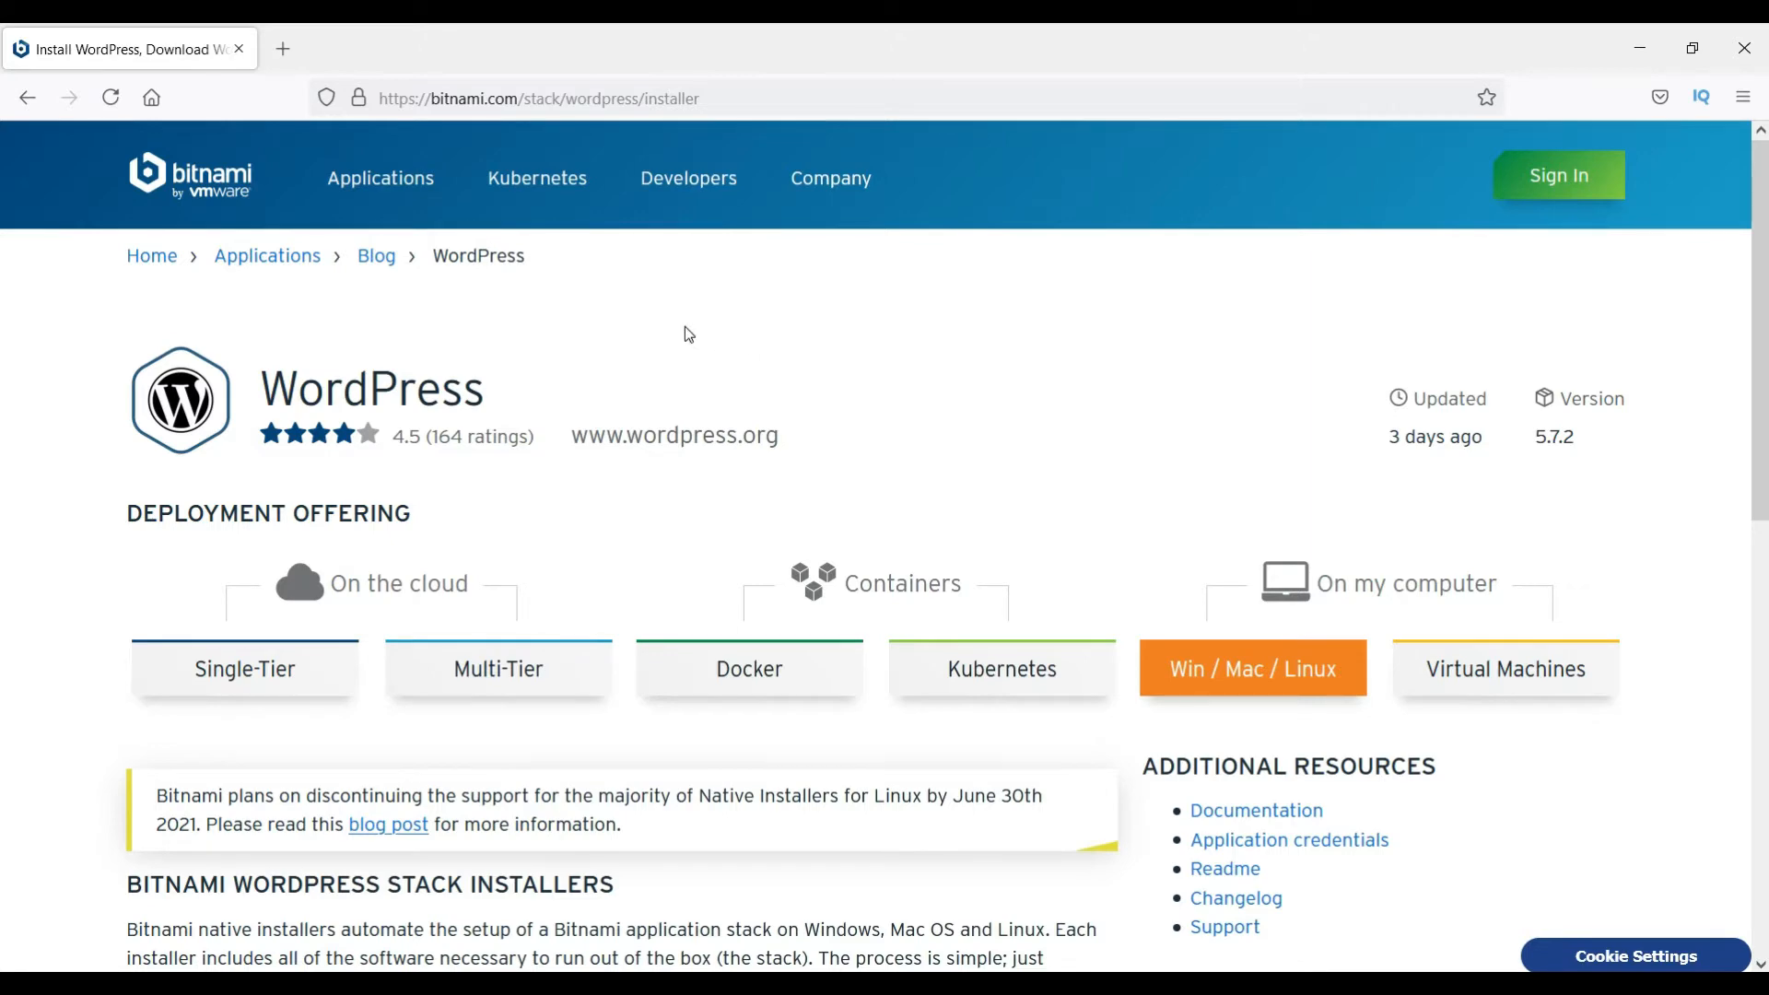
- Review the installer downloads section and launch the downloaded Bitnami WordPress Windows installer
{"action": "scroll", "scroll_direction": "down", "scroll_amount": 3}
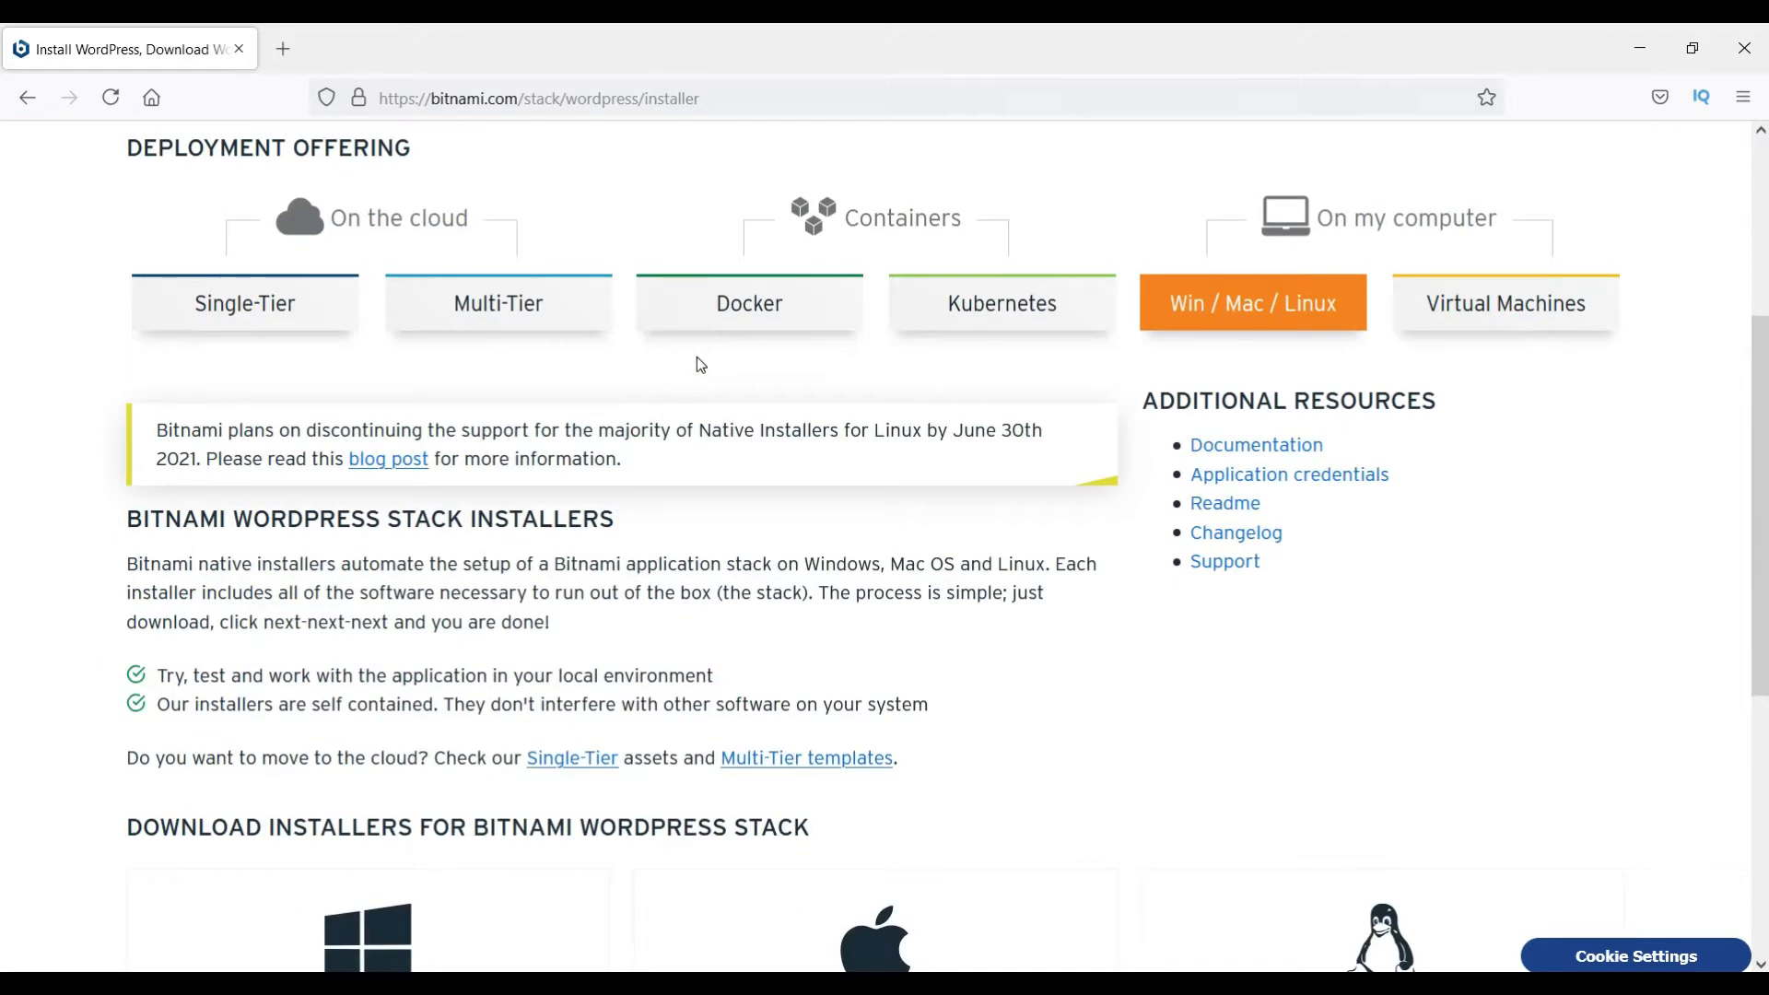
{"action": "scroll", "scroll_direction": "down", "scroll_amount": 3}
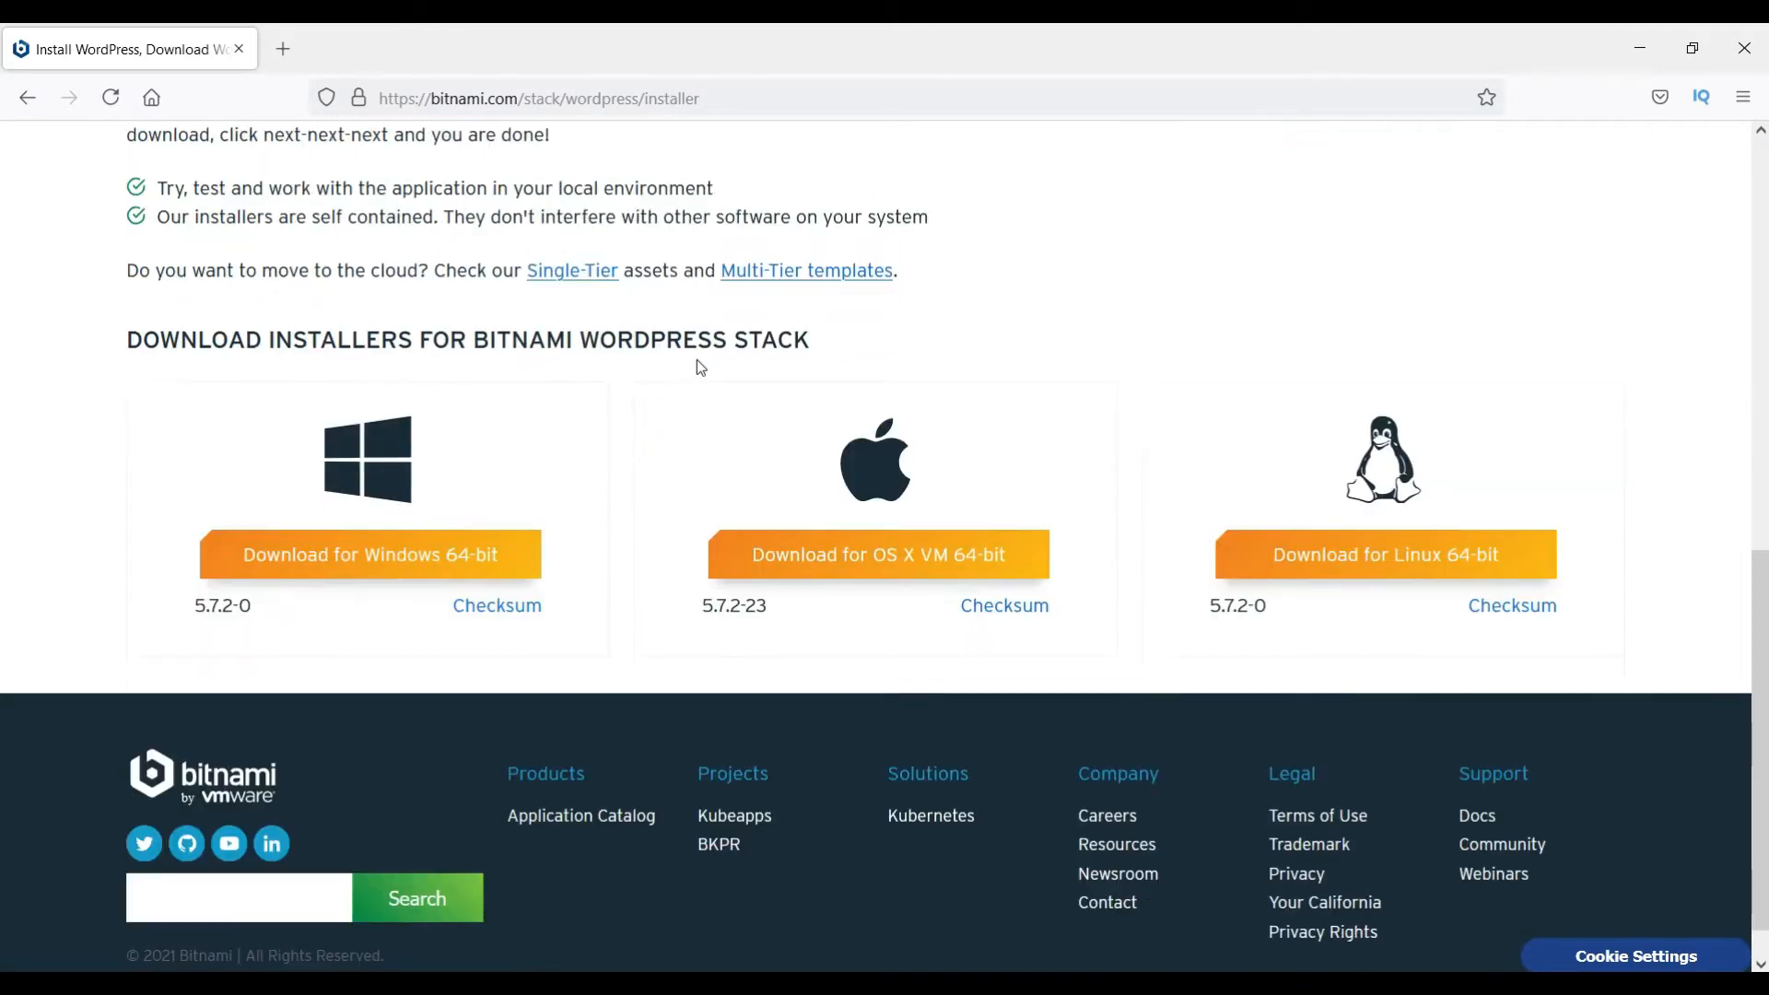
{"action": "mouse_move", "coordinate": [370, 554]}
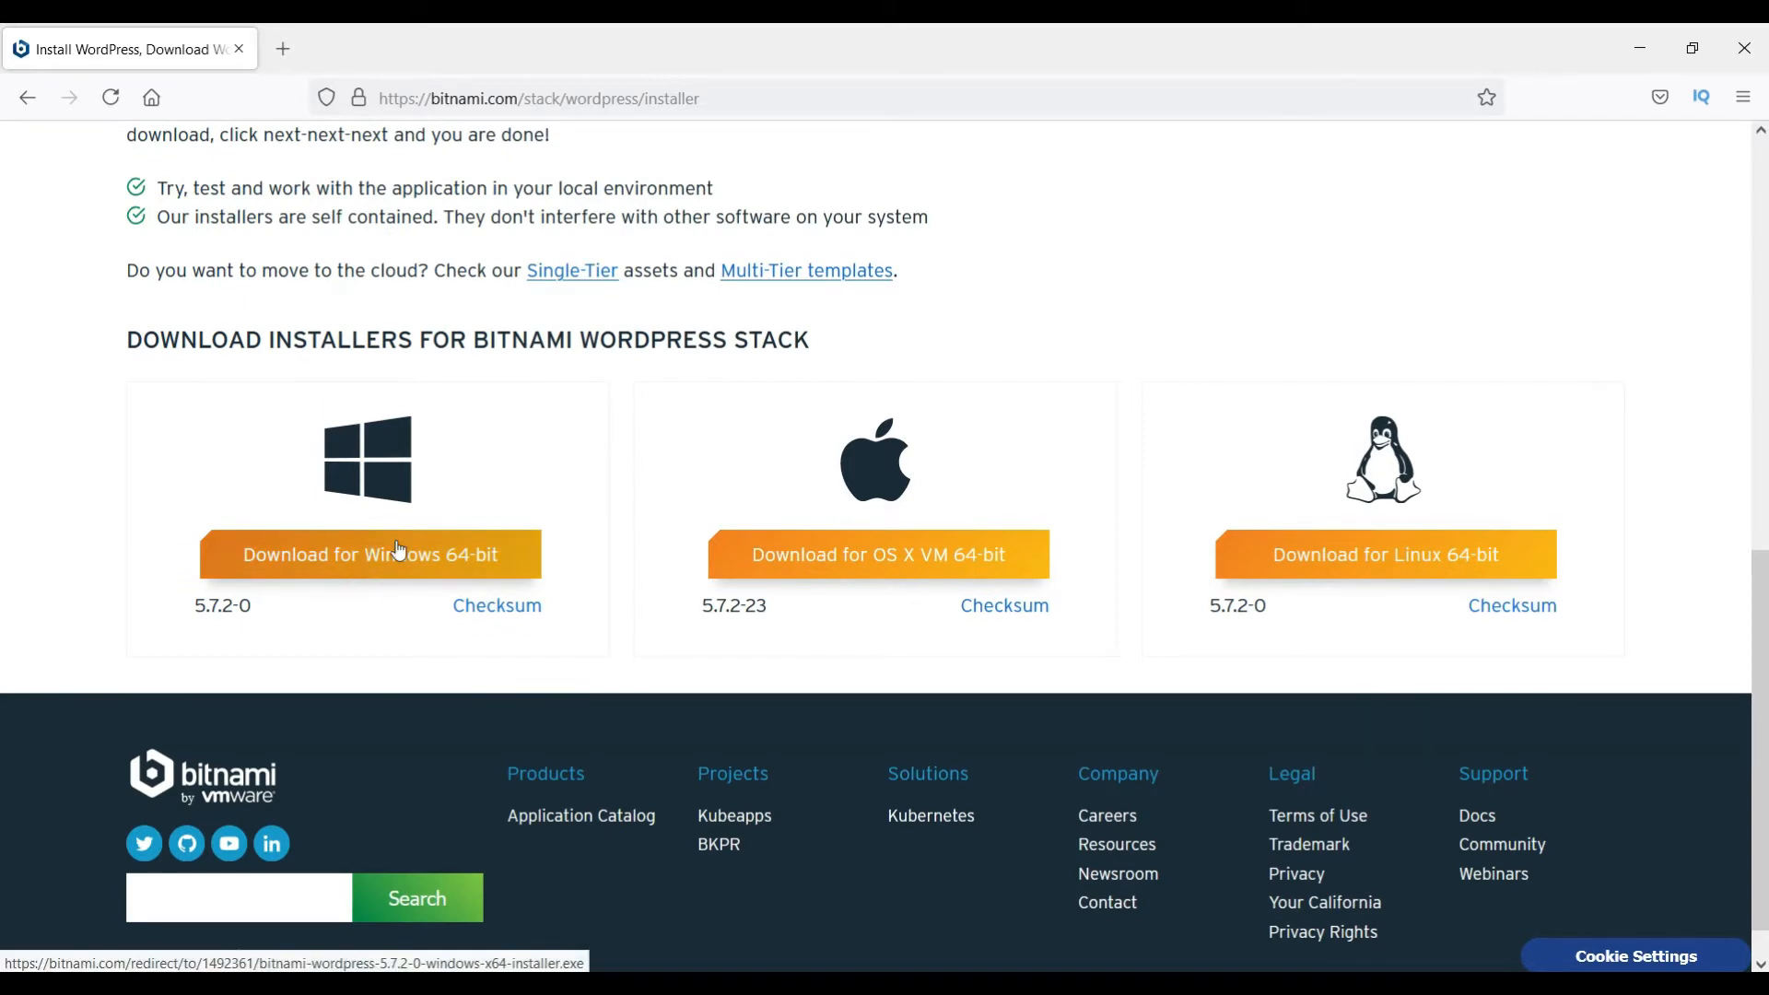
{"action": "mouse_move", "coordinate": [796, 570]}
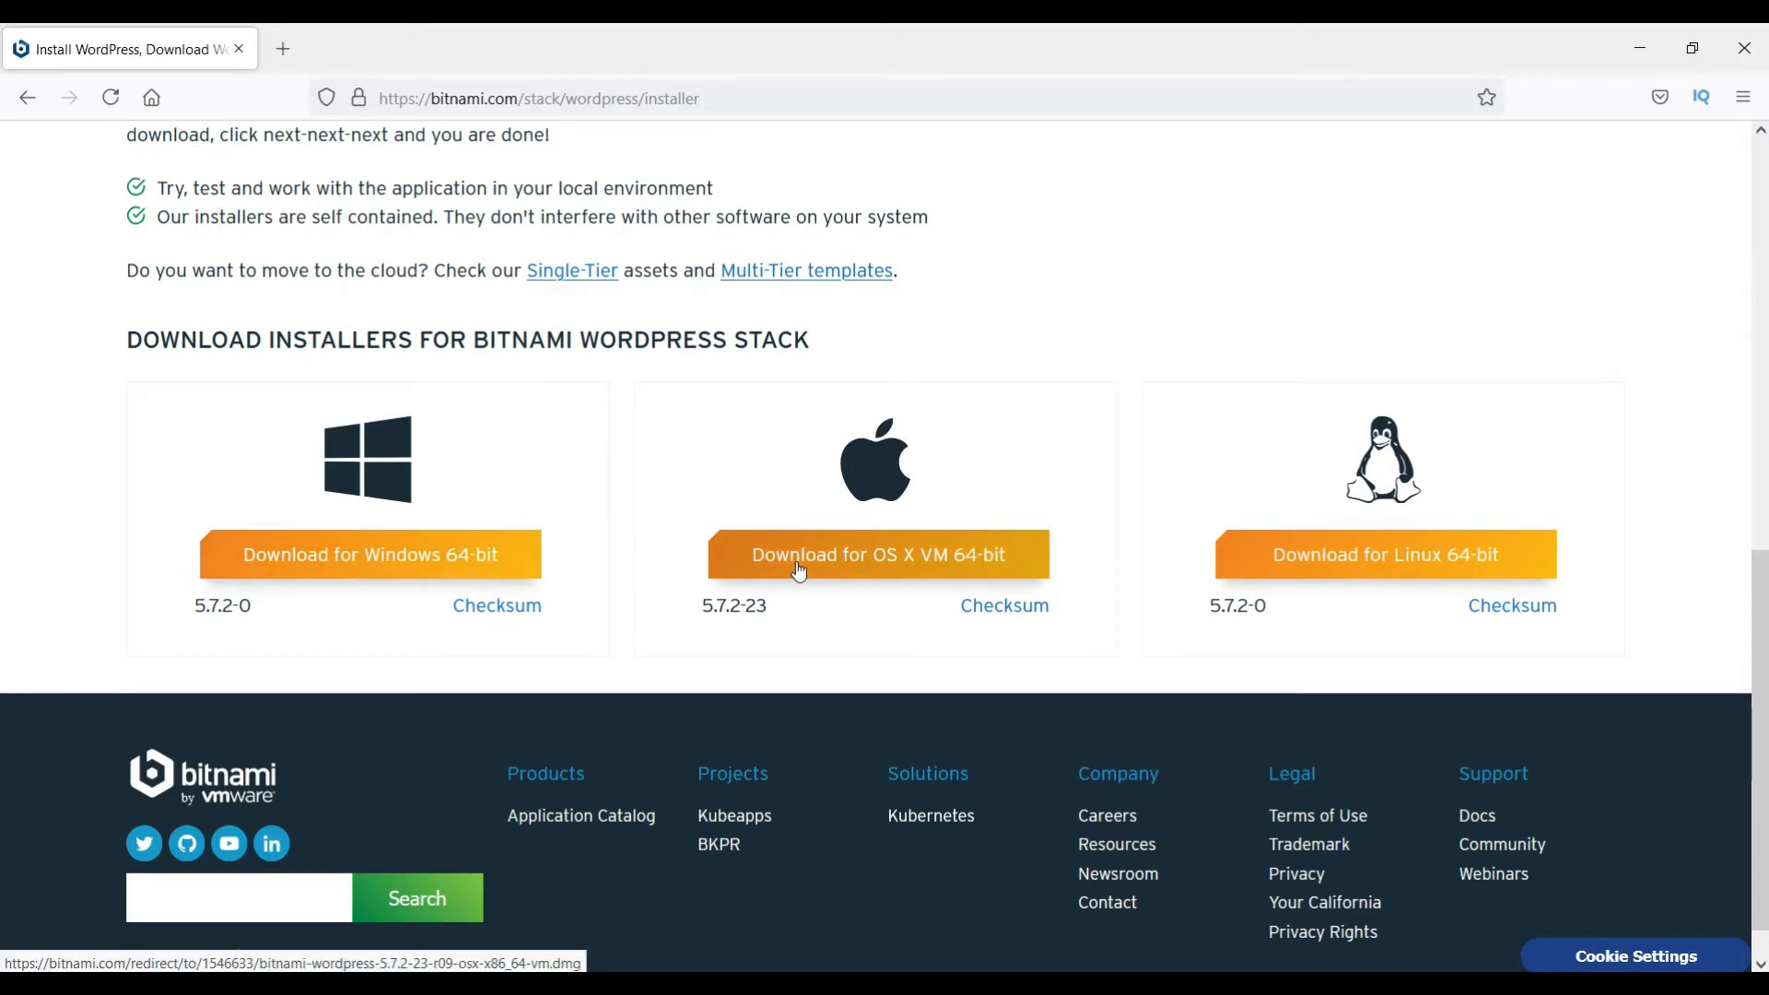
{"action": "mouse_move", "coordinate": [1361, 553]}
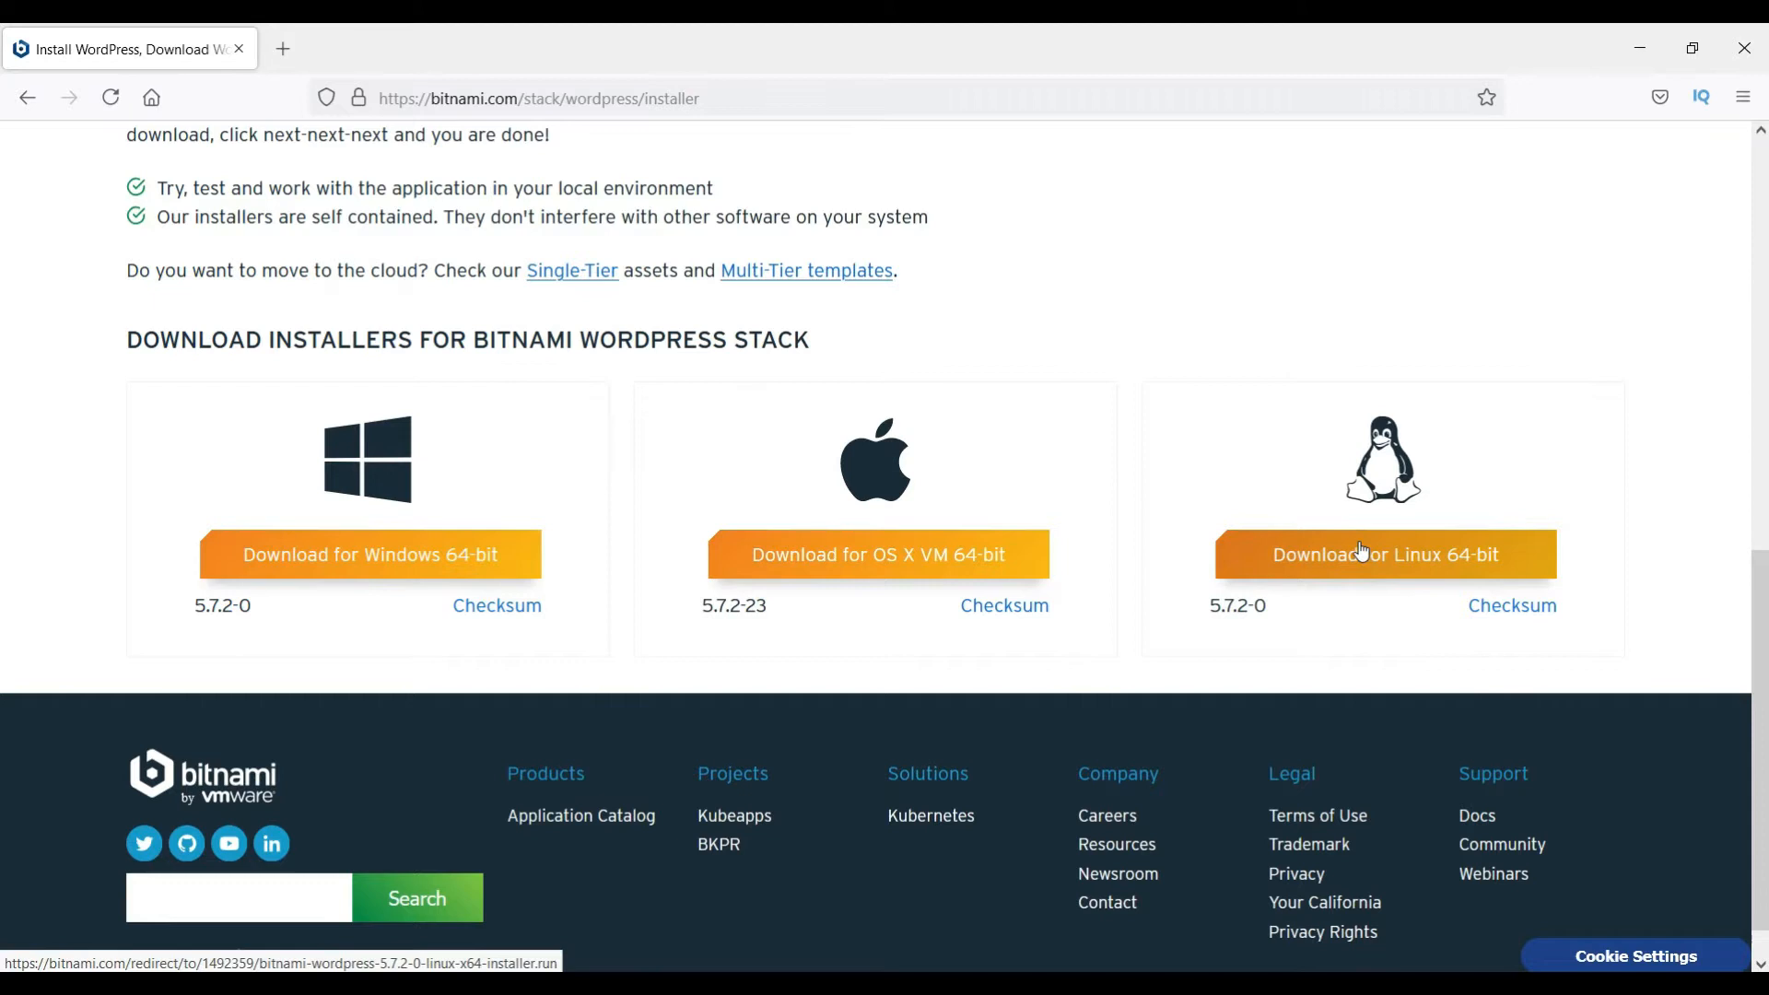
{"action": "mouse_move", "coordinate": [394, 560]}
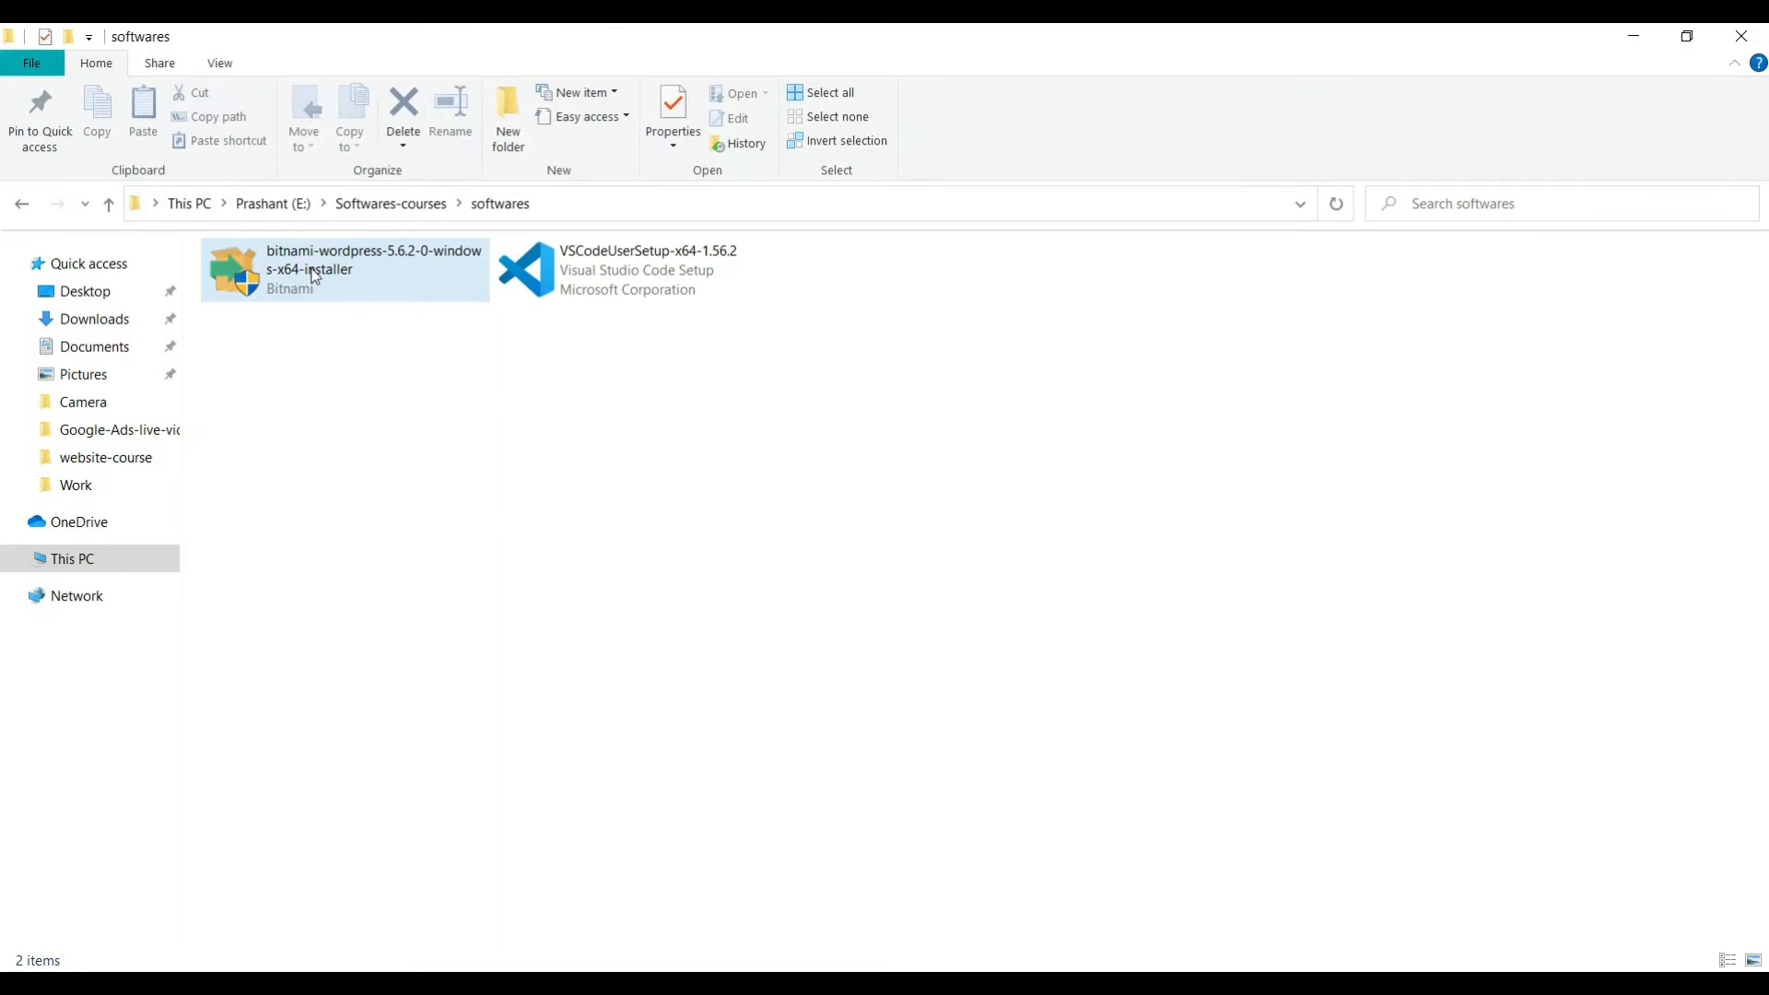
{"action": "left_click", "coordinate": [344, 269]}
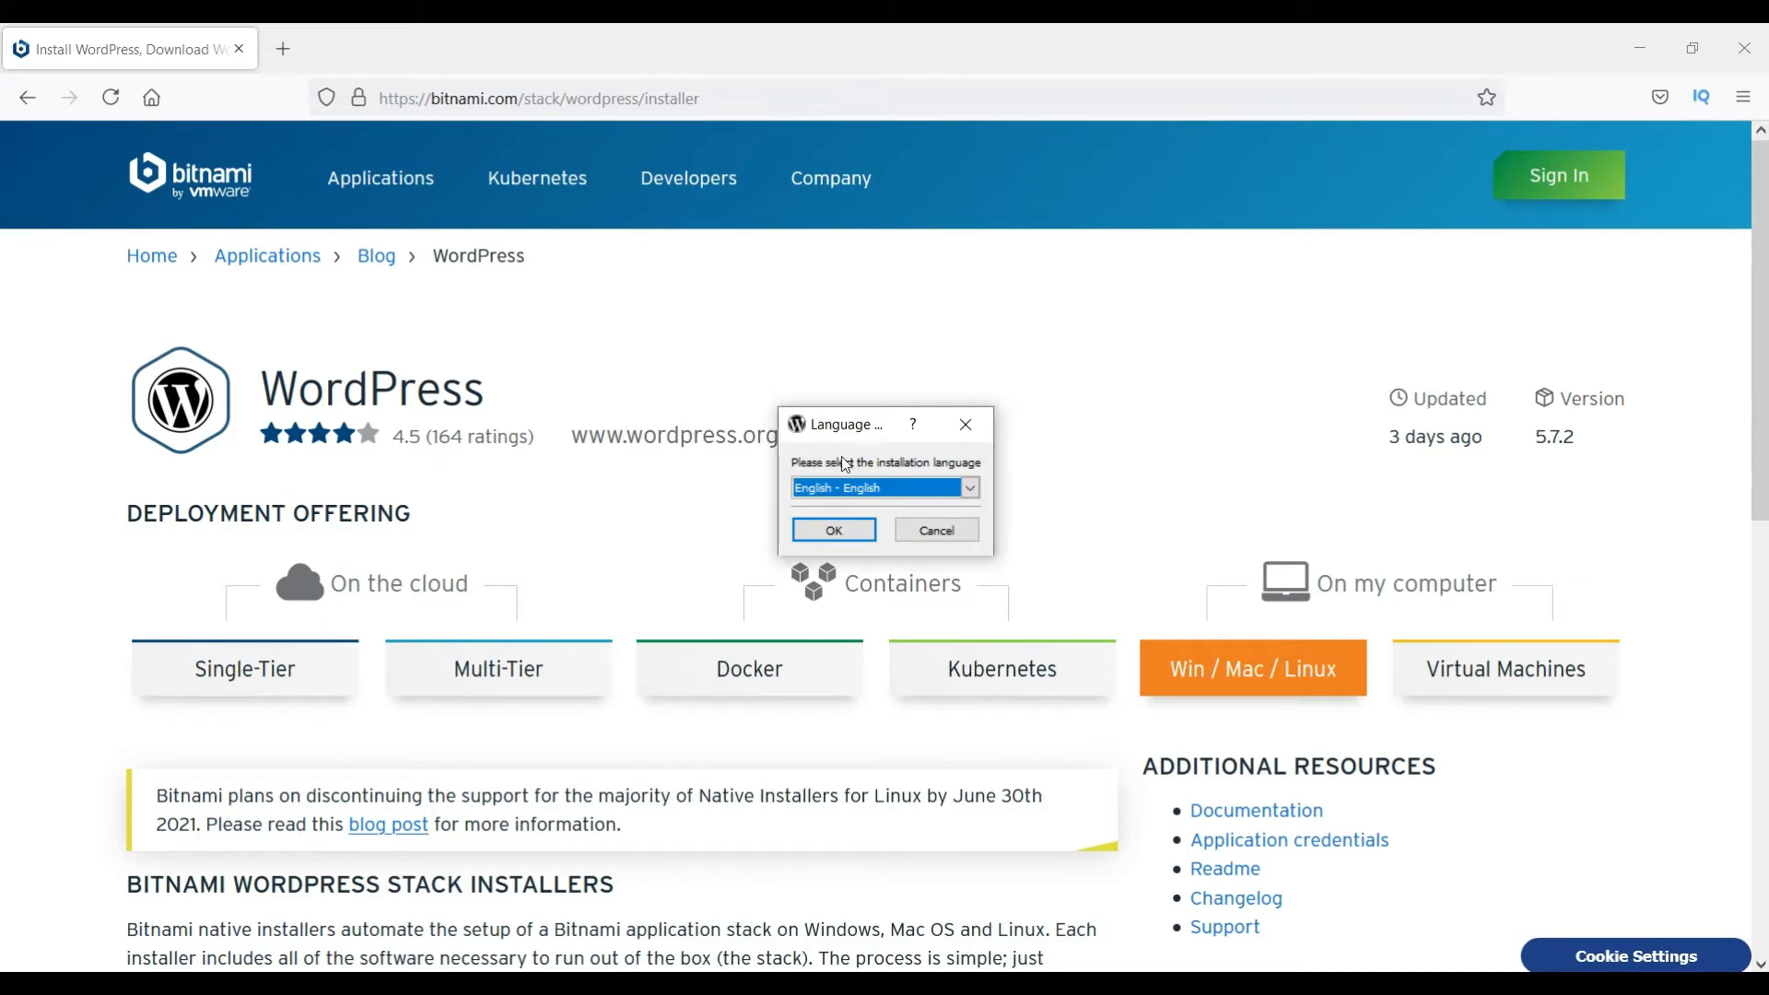
{"action": "mouse_move", "coordinate": [843, 552]}
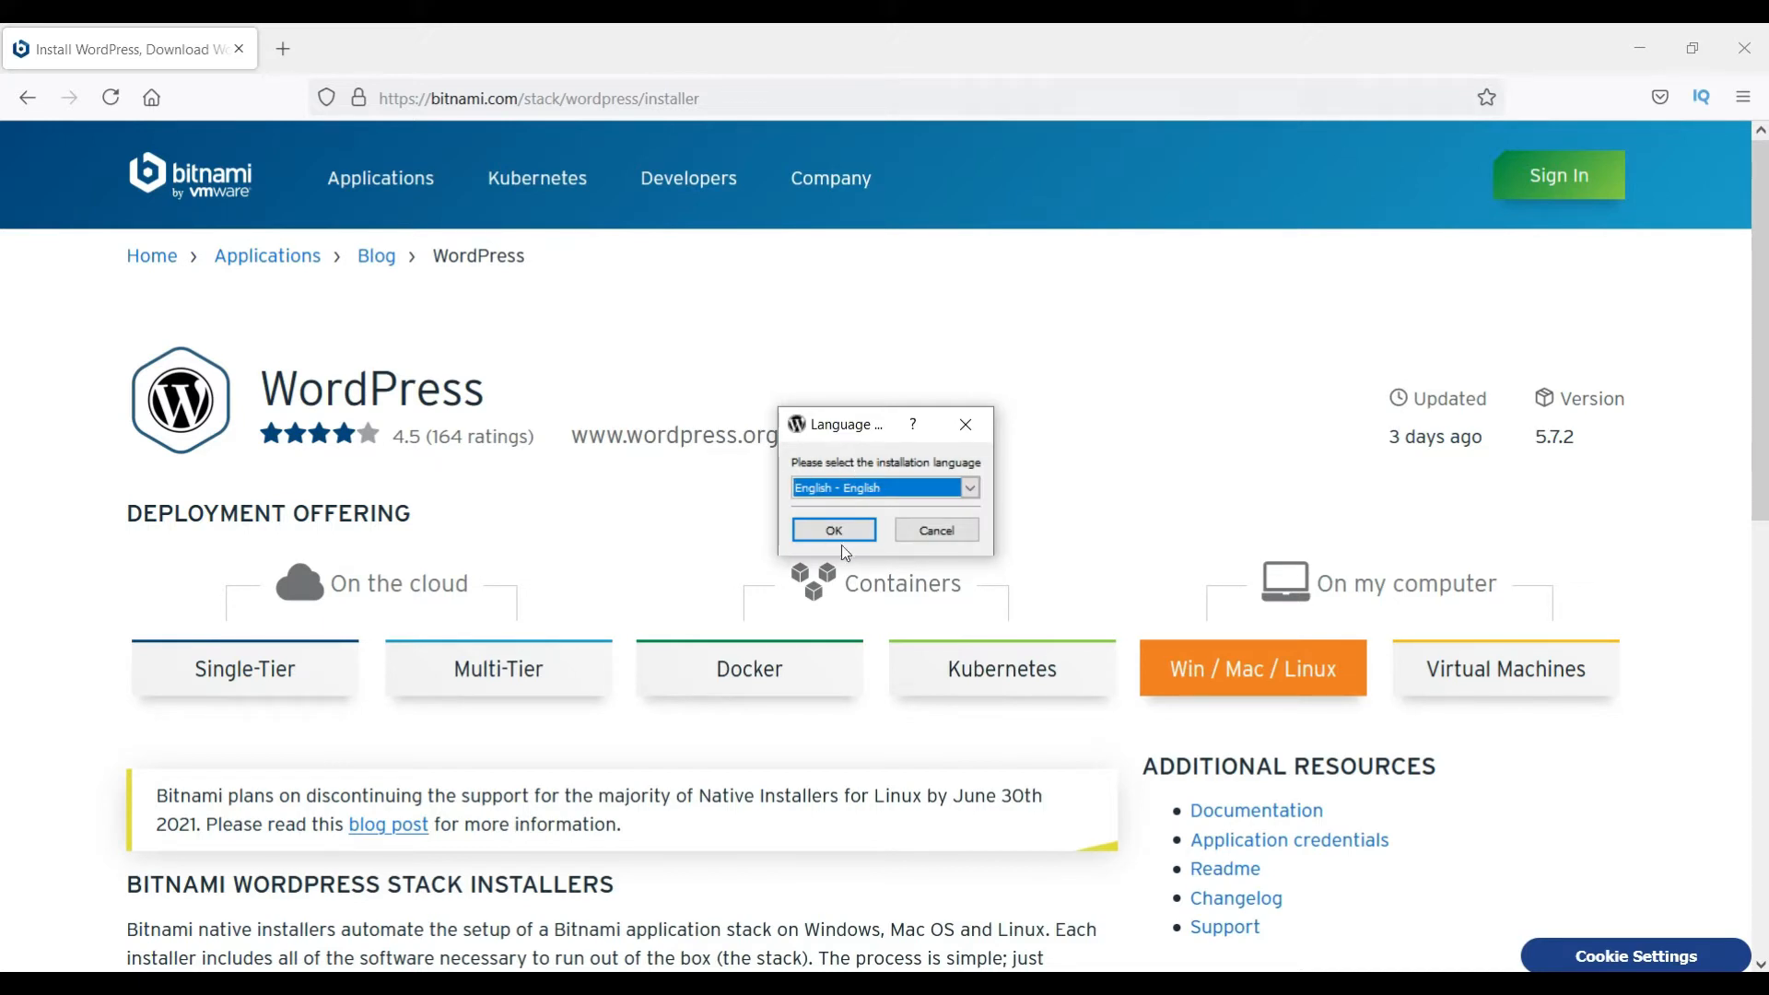
- Keep English as the installation language and accept the antivirus warning to reach the setup welcome
{"action": "left_click", "coordinate": [833, 531]}
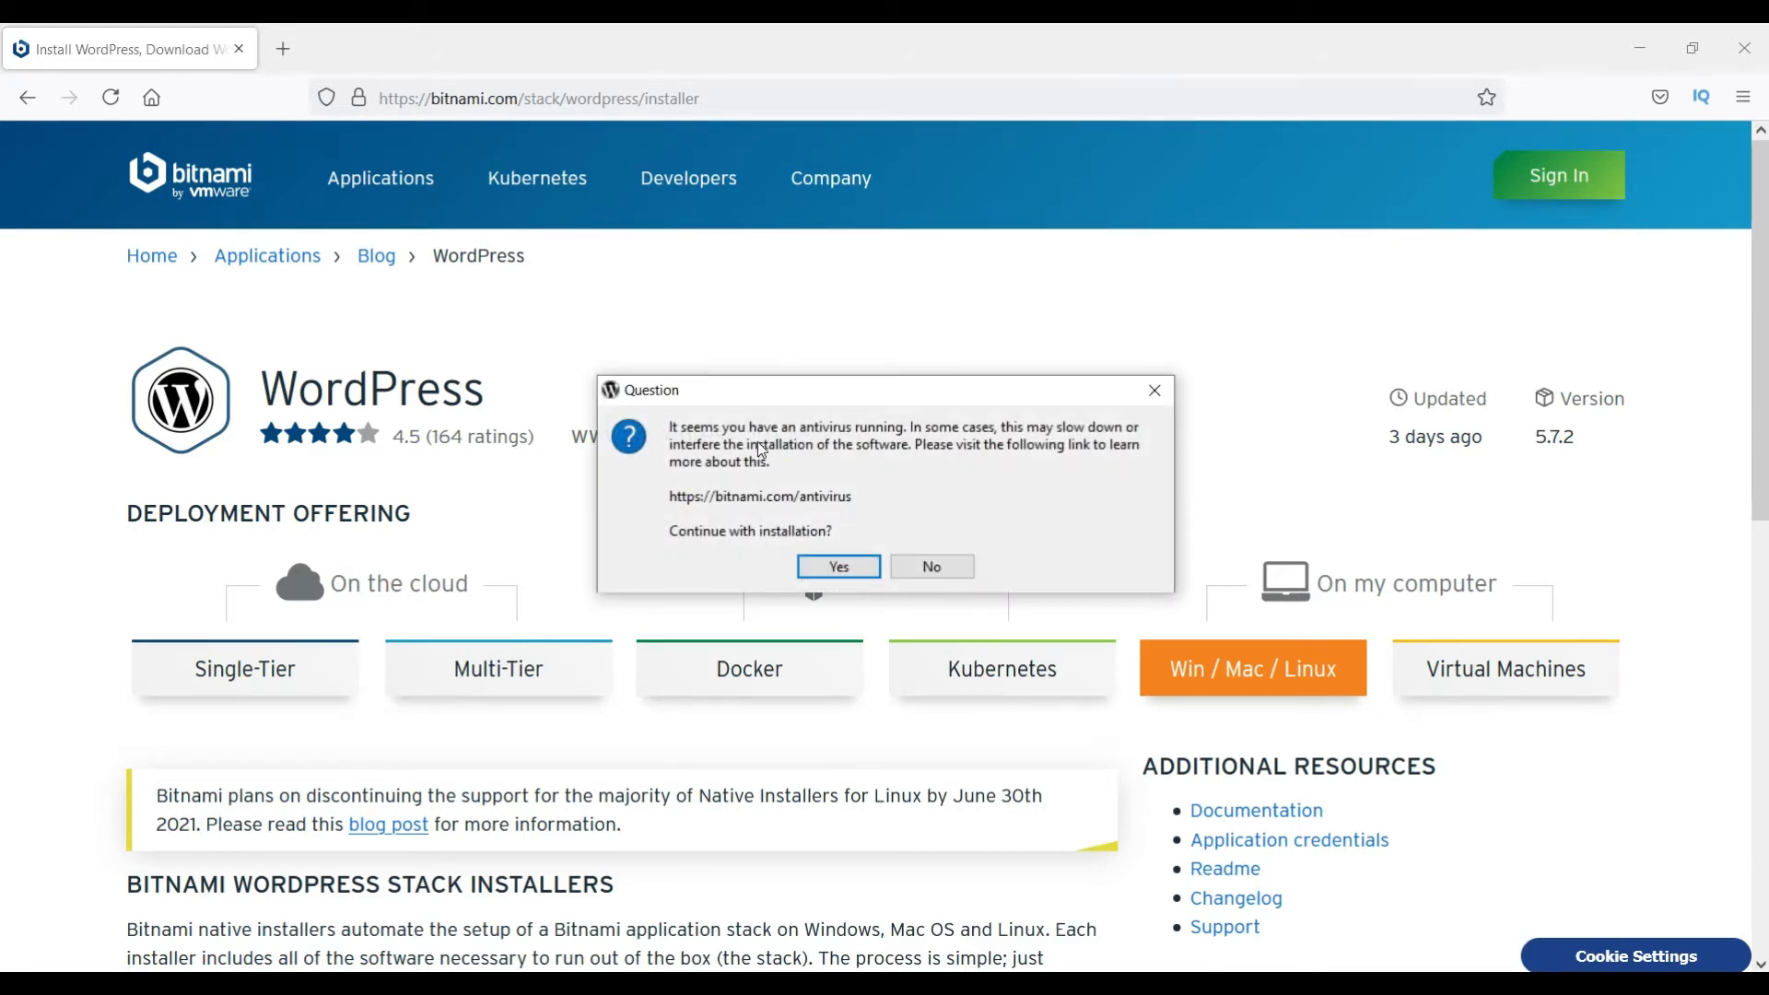
{"action": "mouse_move", "coordinate": [925, 444]}
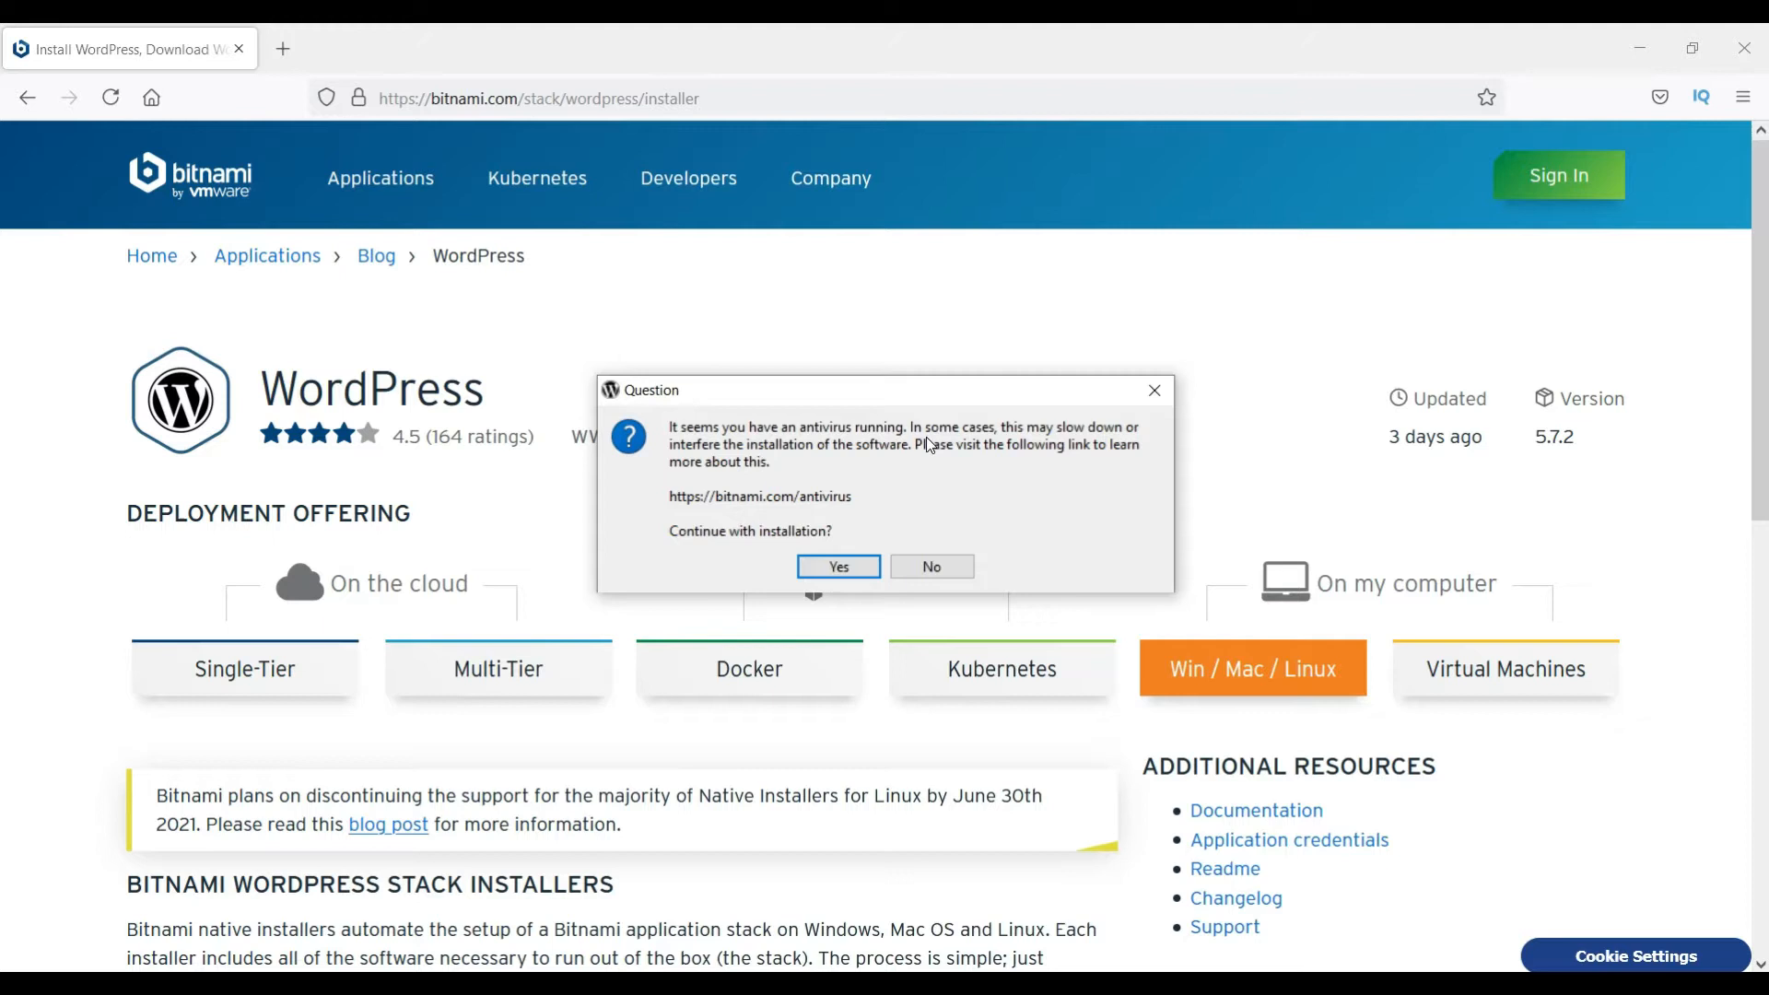
{"action": "mouse_move", "coordinate": [1066, 444]}
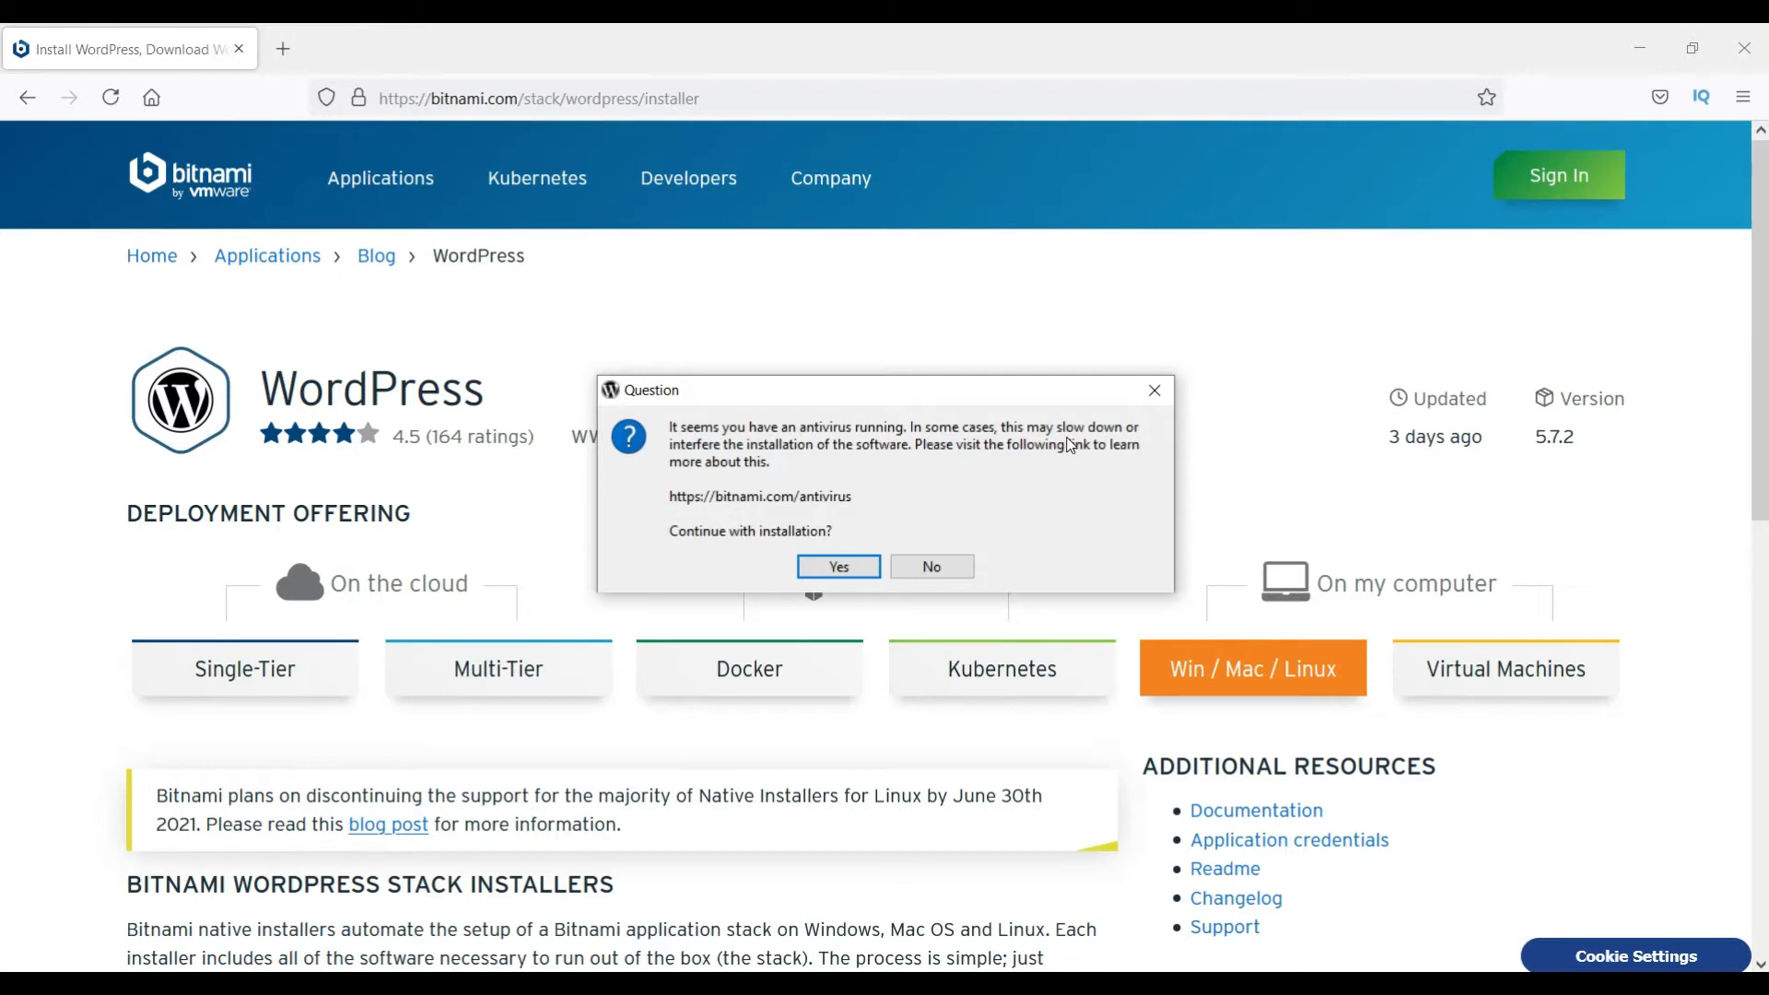
{"action": "mouse_move", "coordinate": [754, 570]}
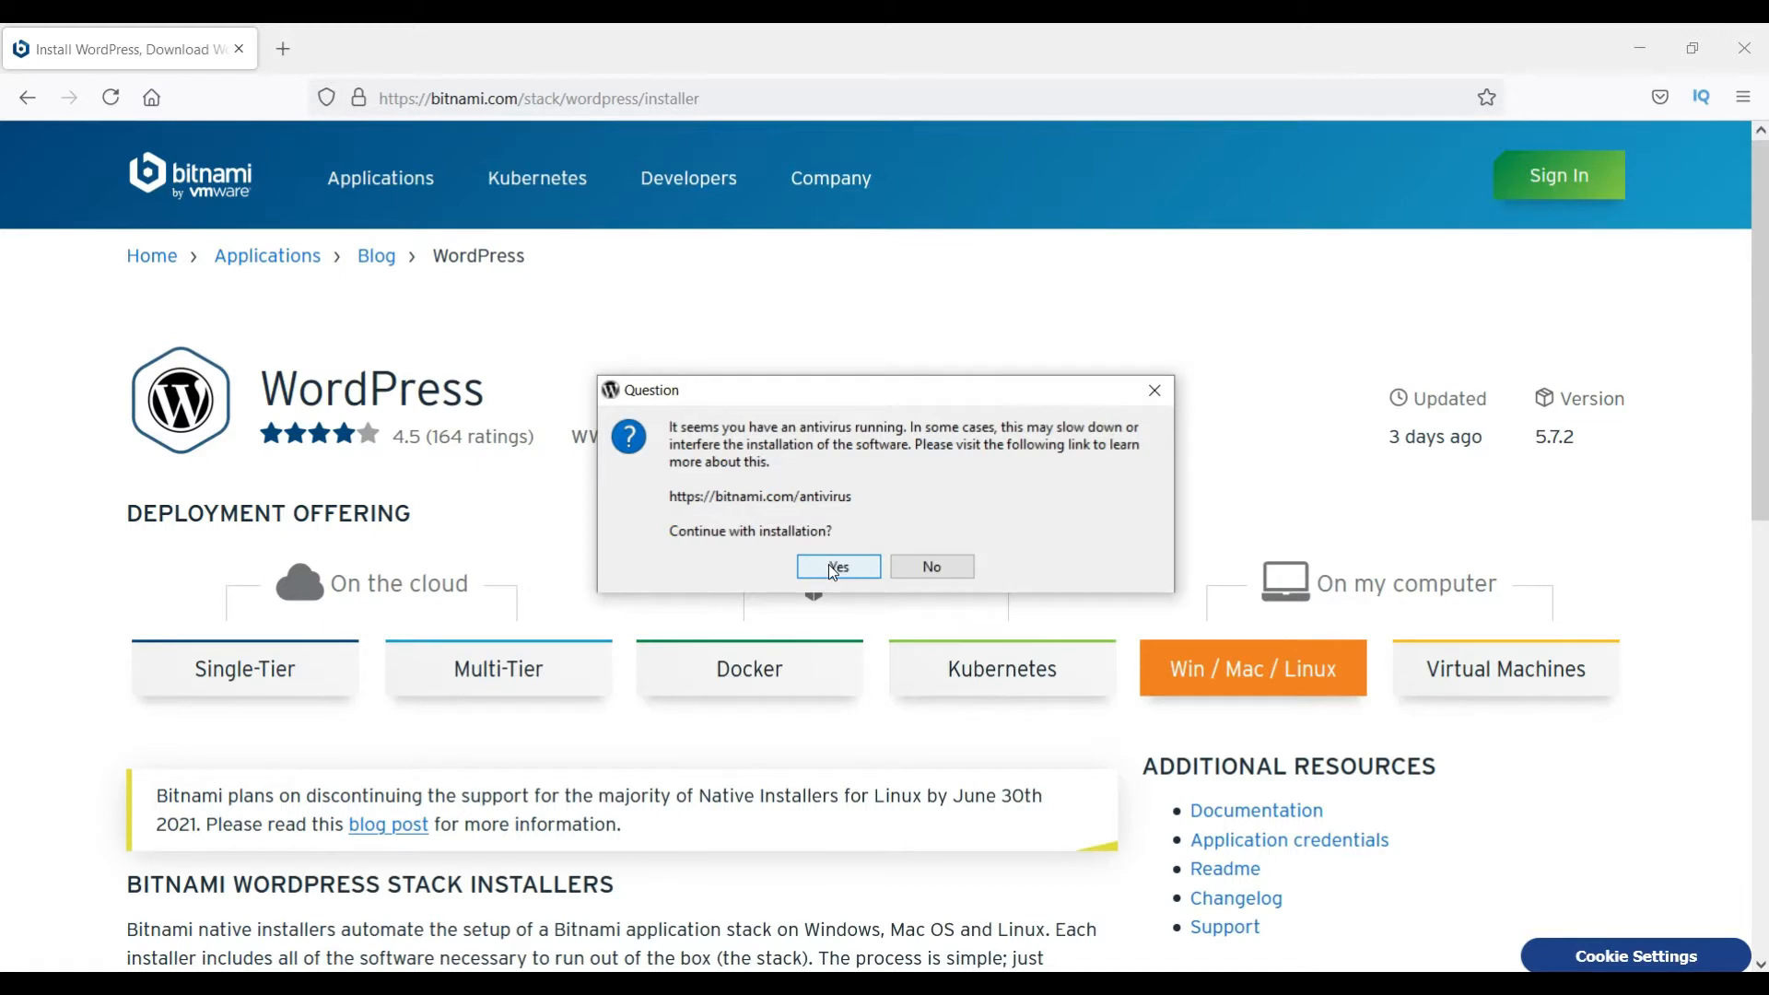
{"action": "left_click", "coordinate": [836, 565]}
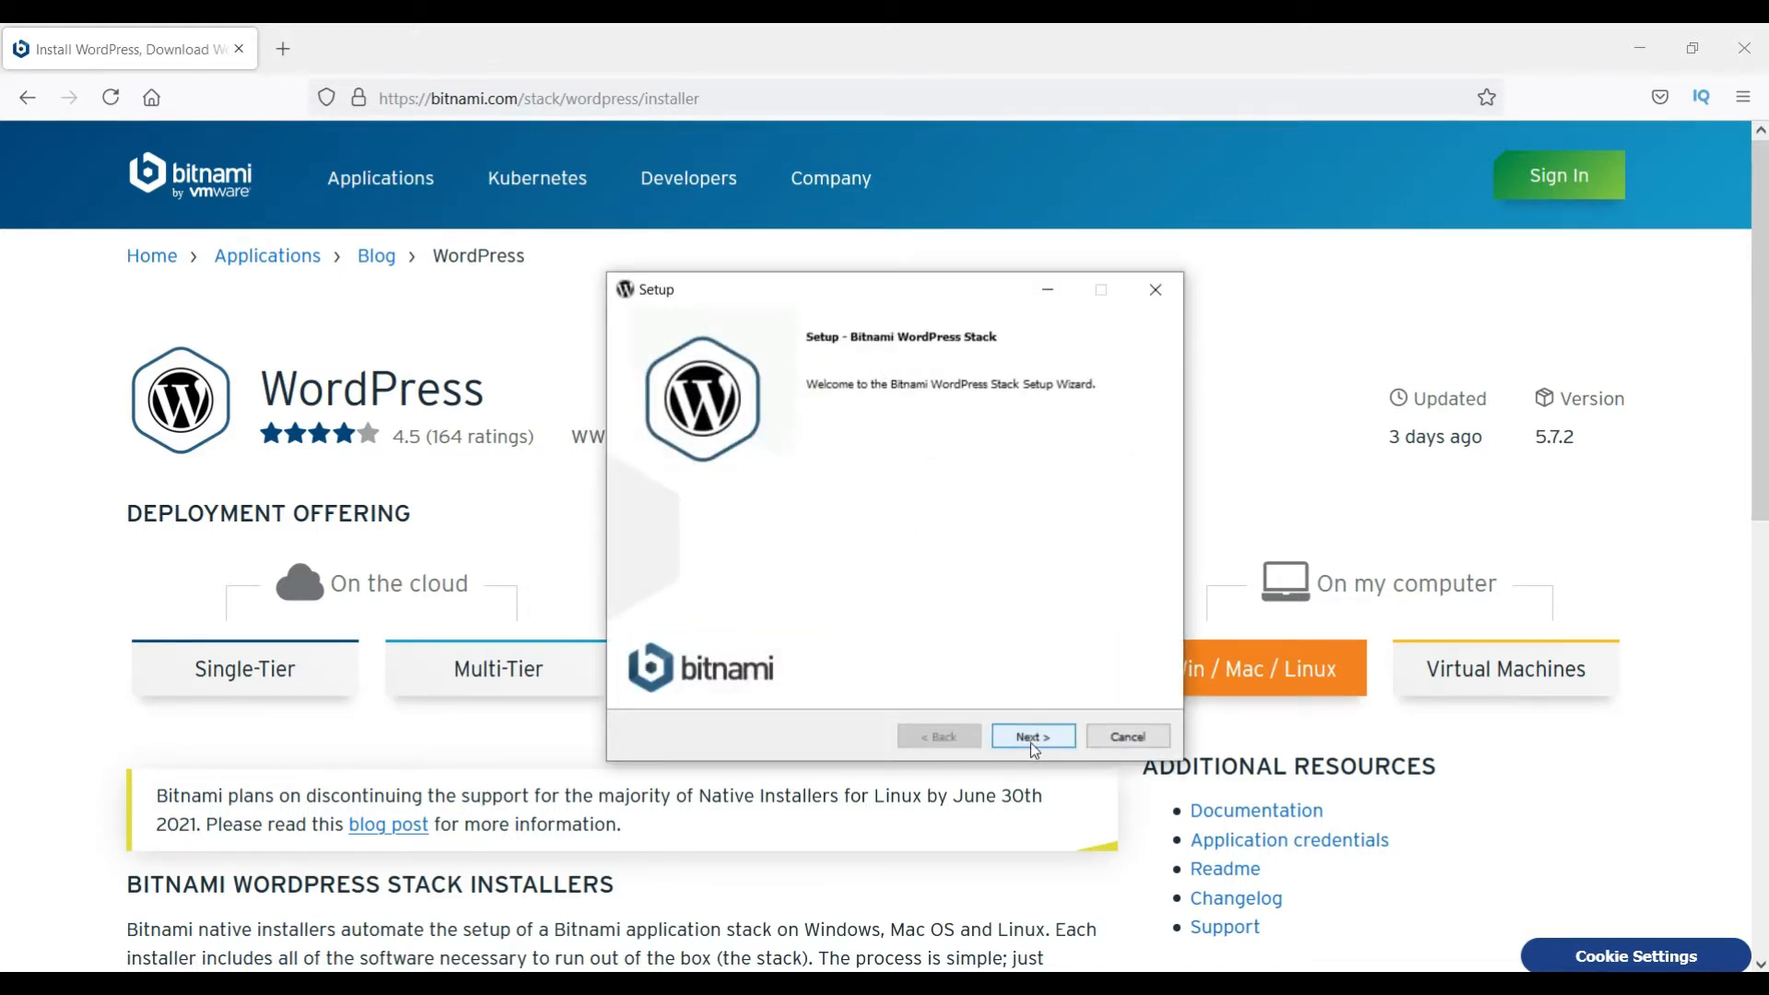
- Pass the welcome screen and keep WordPress and PhpMyAdmin as the components to install
{"action": "left_click", "coordinate": [1030, 735]}
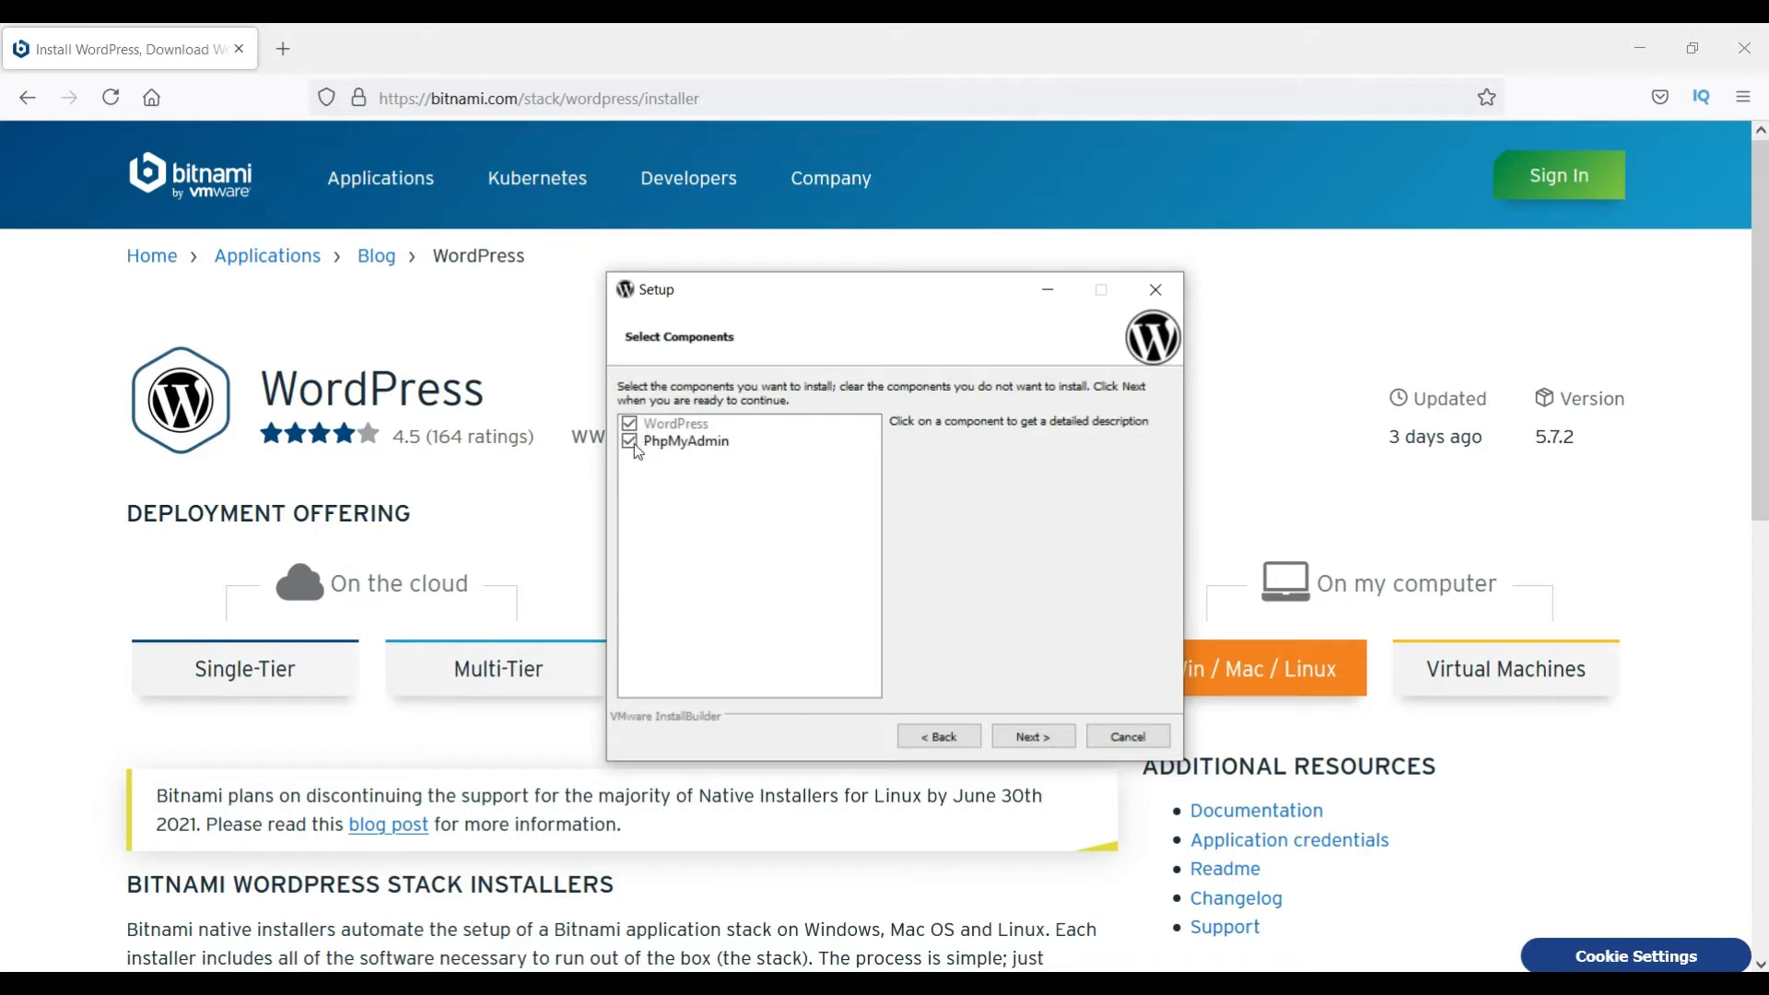
{"action": "mouse_move", "coordinate": [1031, 735]}
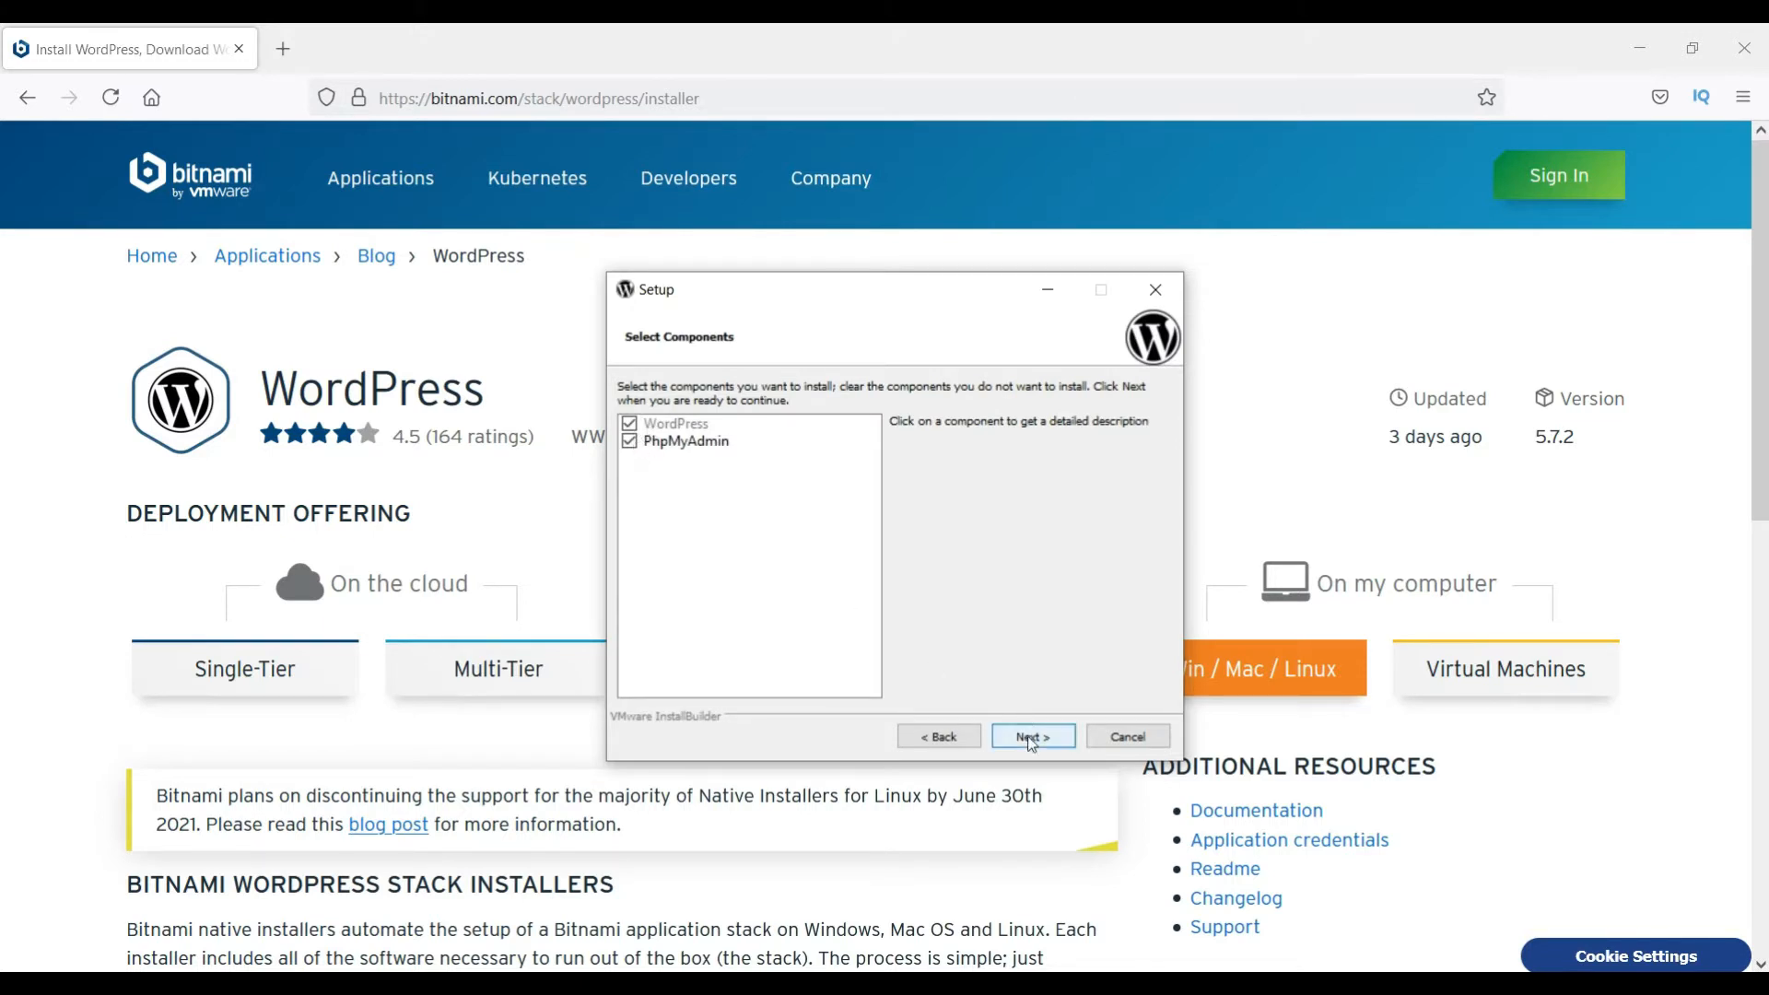
{"action": "left_click", "coordinate": [1030, 736]}
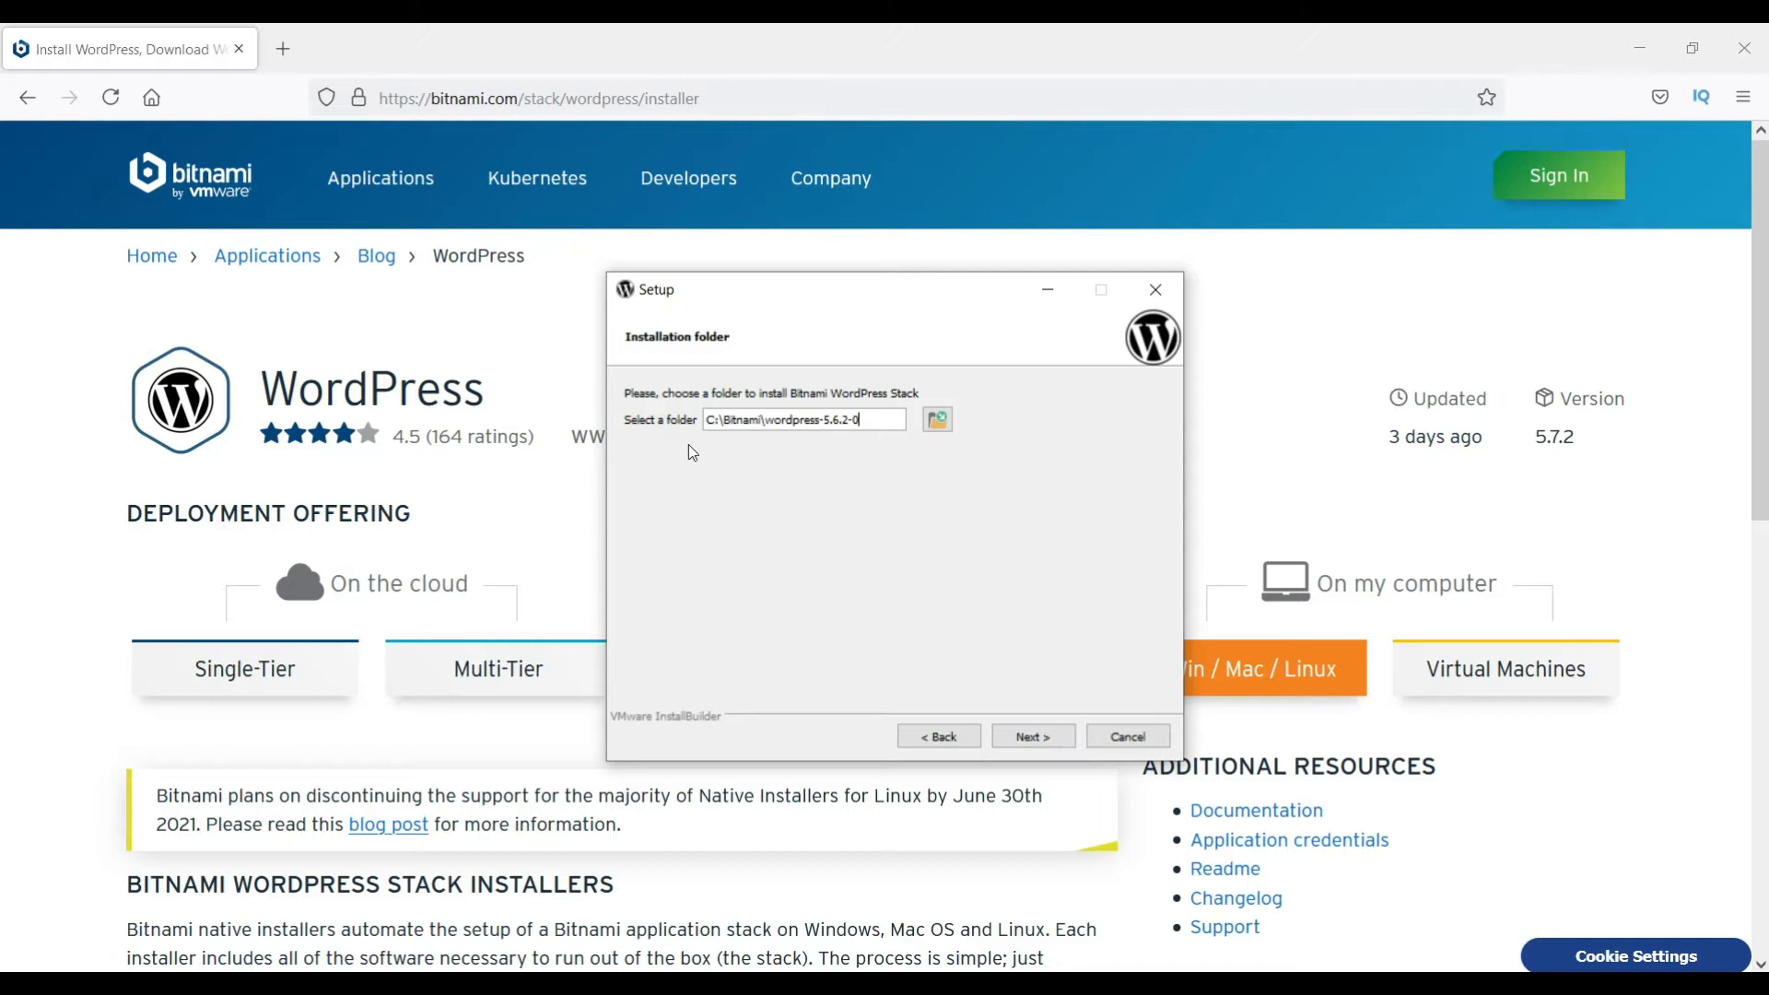
{"action": "mouse_move", "coordinate": [877, 447]}
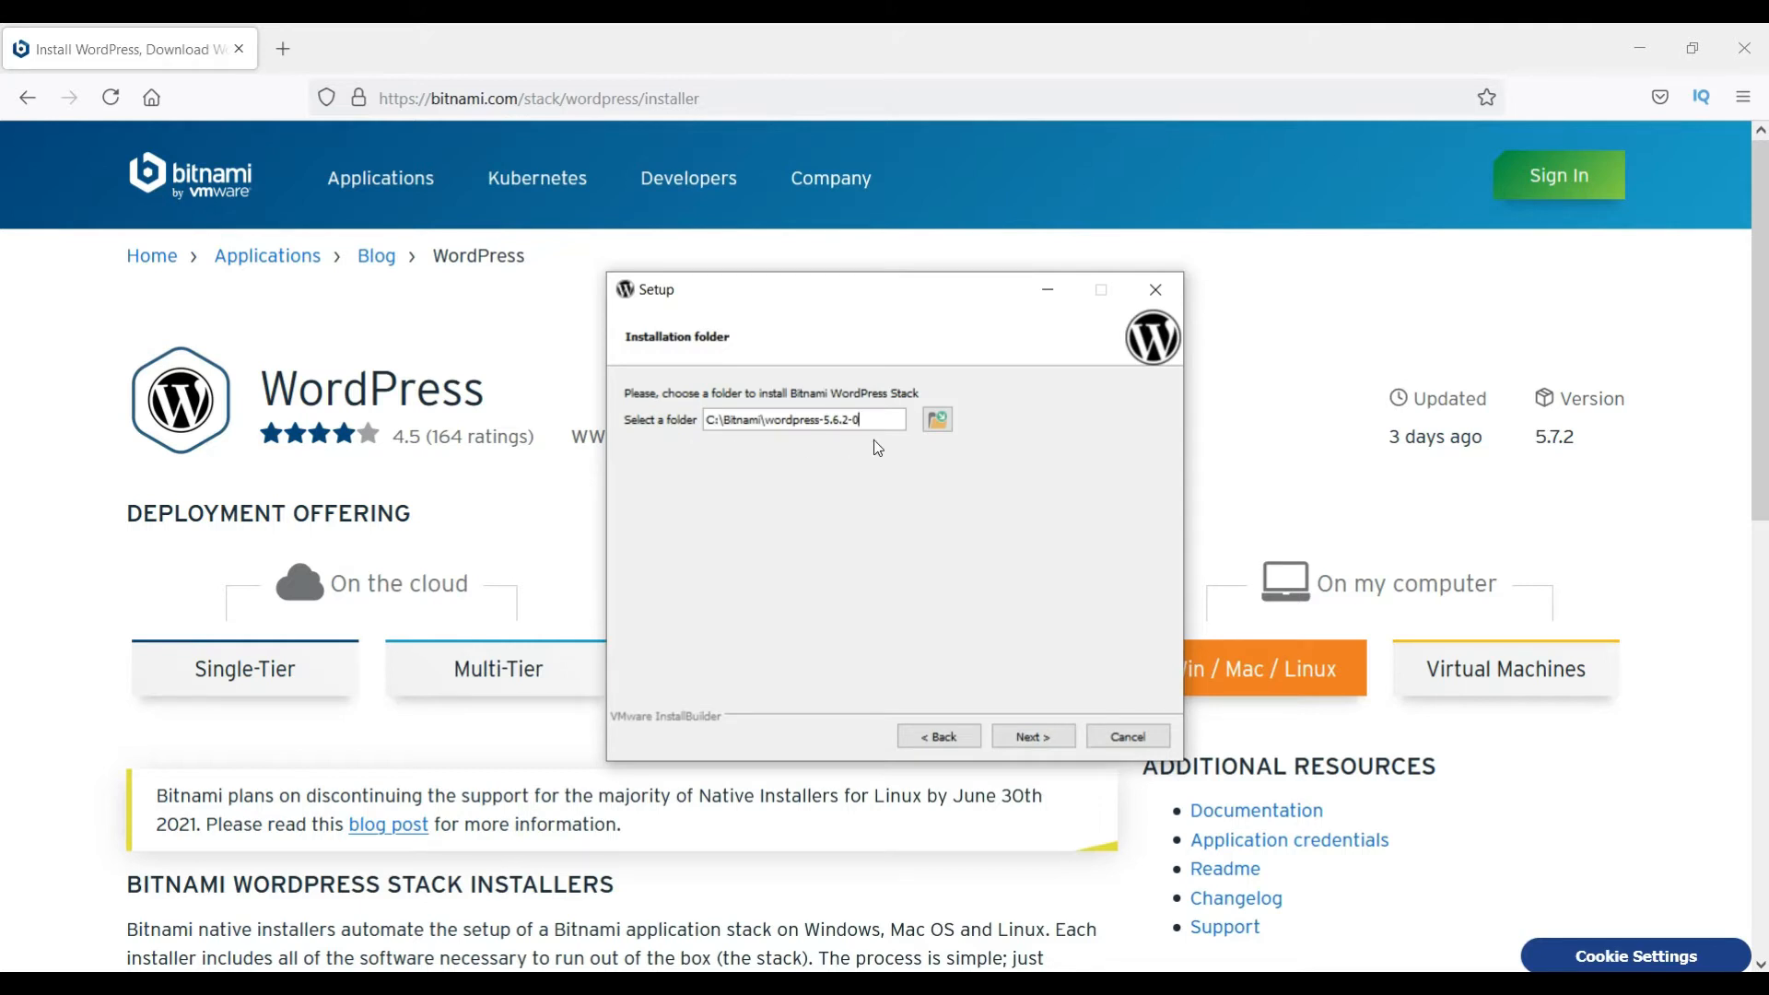
{"action": "mouse_move", "coordinate": [767, 466]}
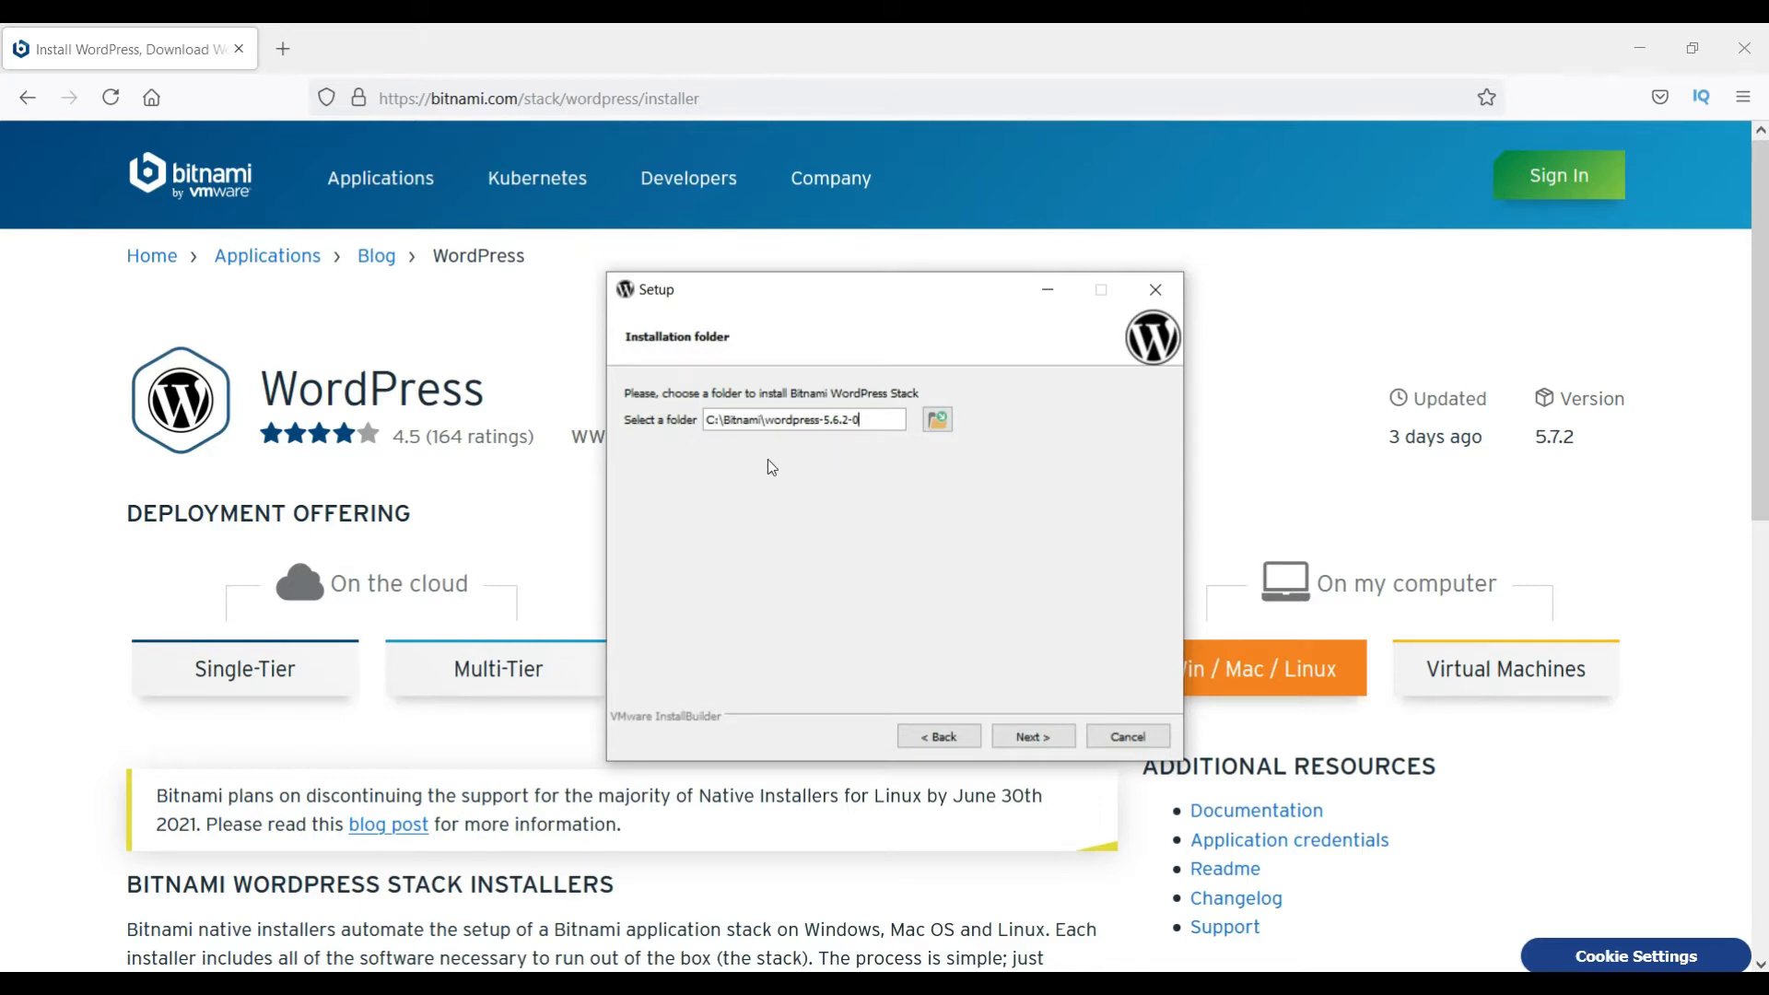
{"action": "mouse_move", "coordinate": [781, 485]}
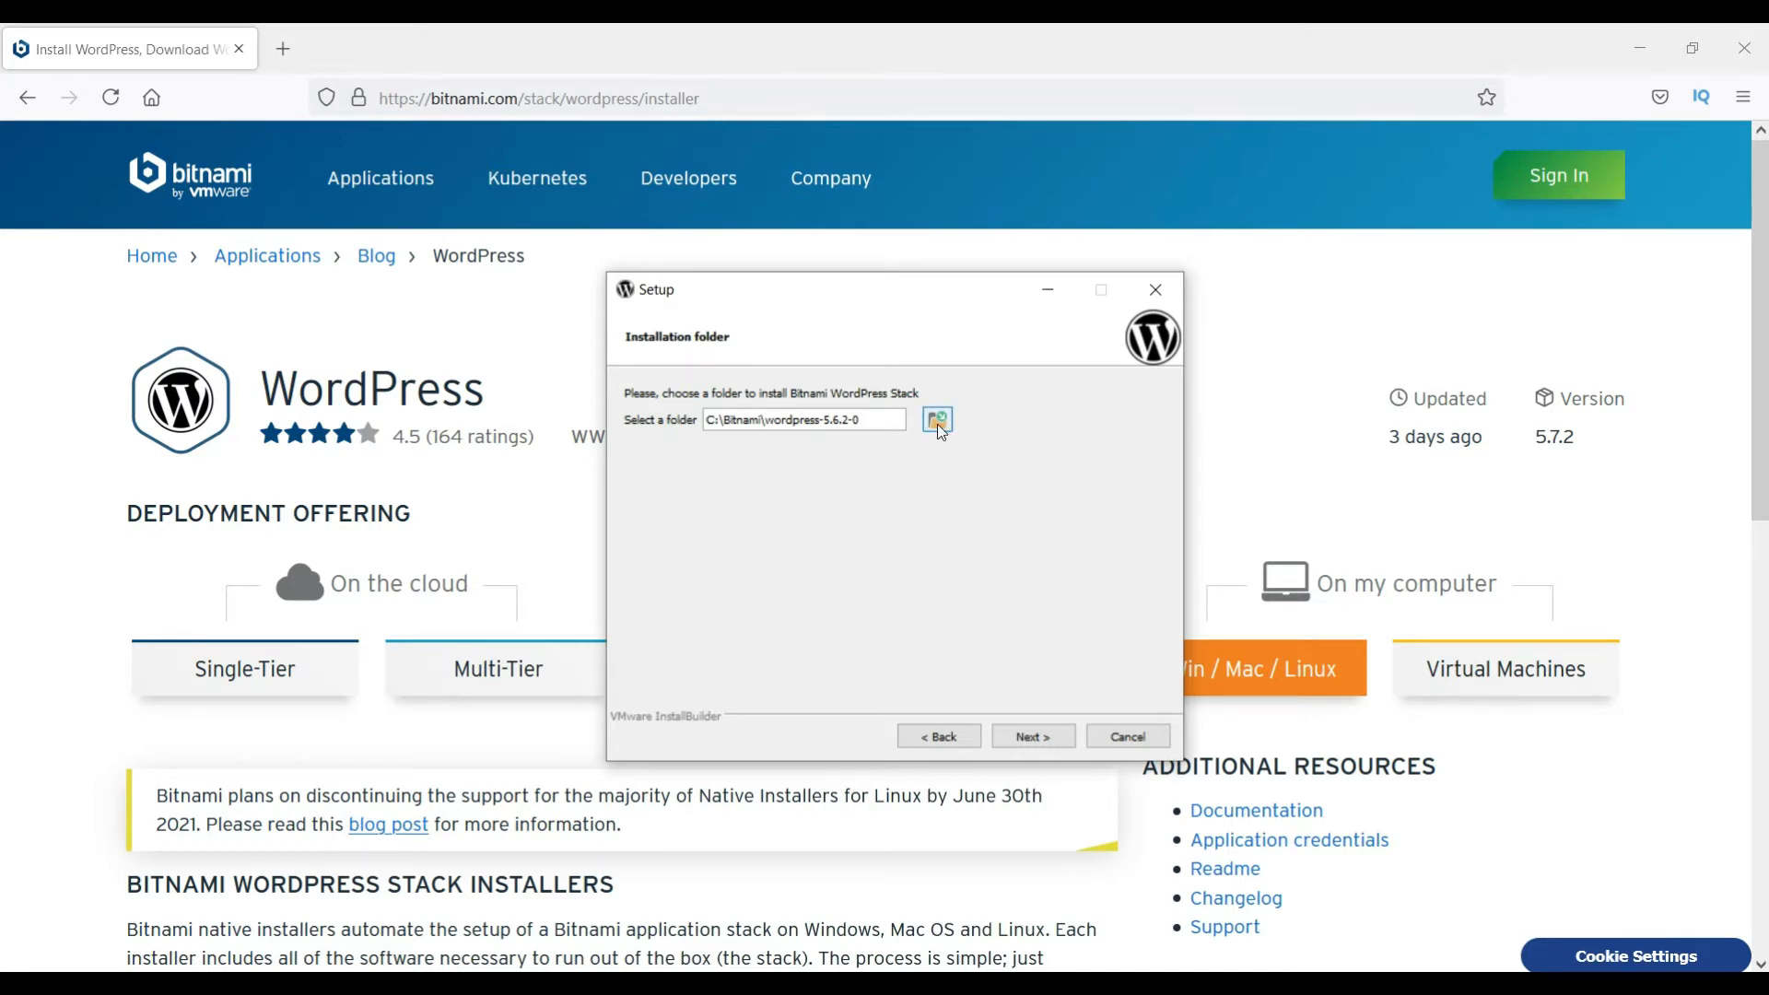
- Change the installation folder from the default C:\Bitnami path to E:\Local-WordPress
{"action": "left_click", "coordinate": [936, 419]}
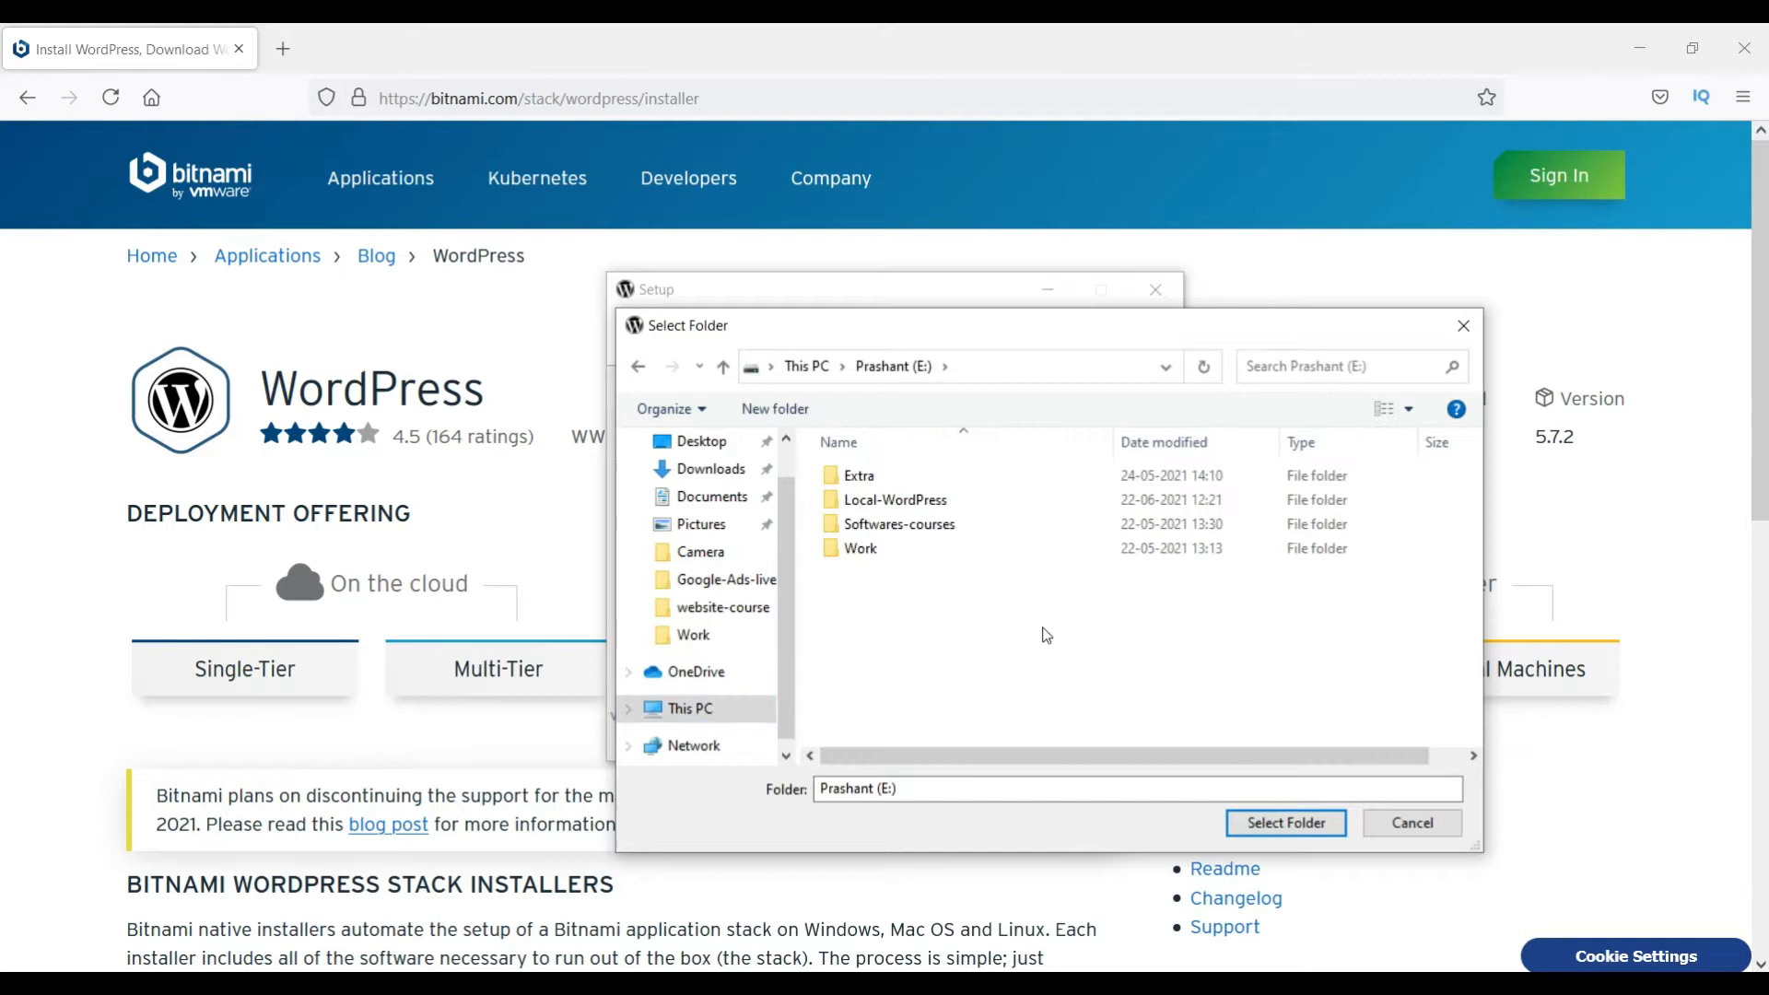
{"action": "left_click", "coordinate": [899, 523]}
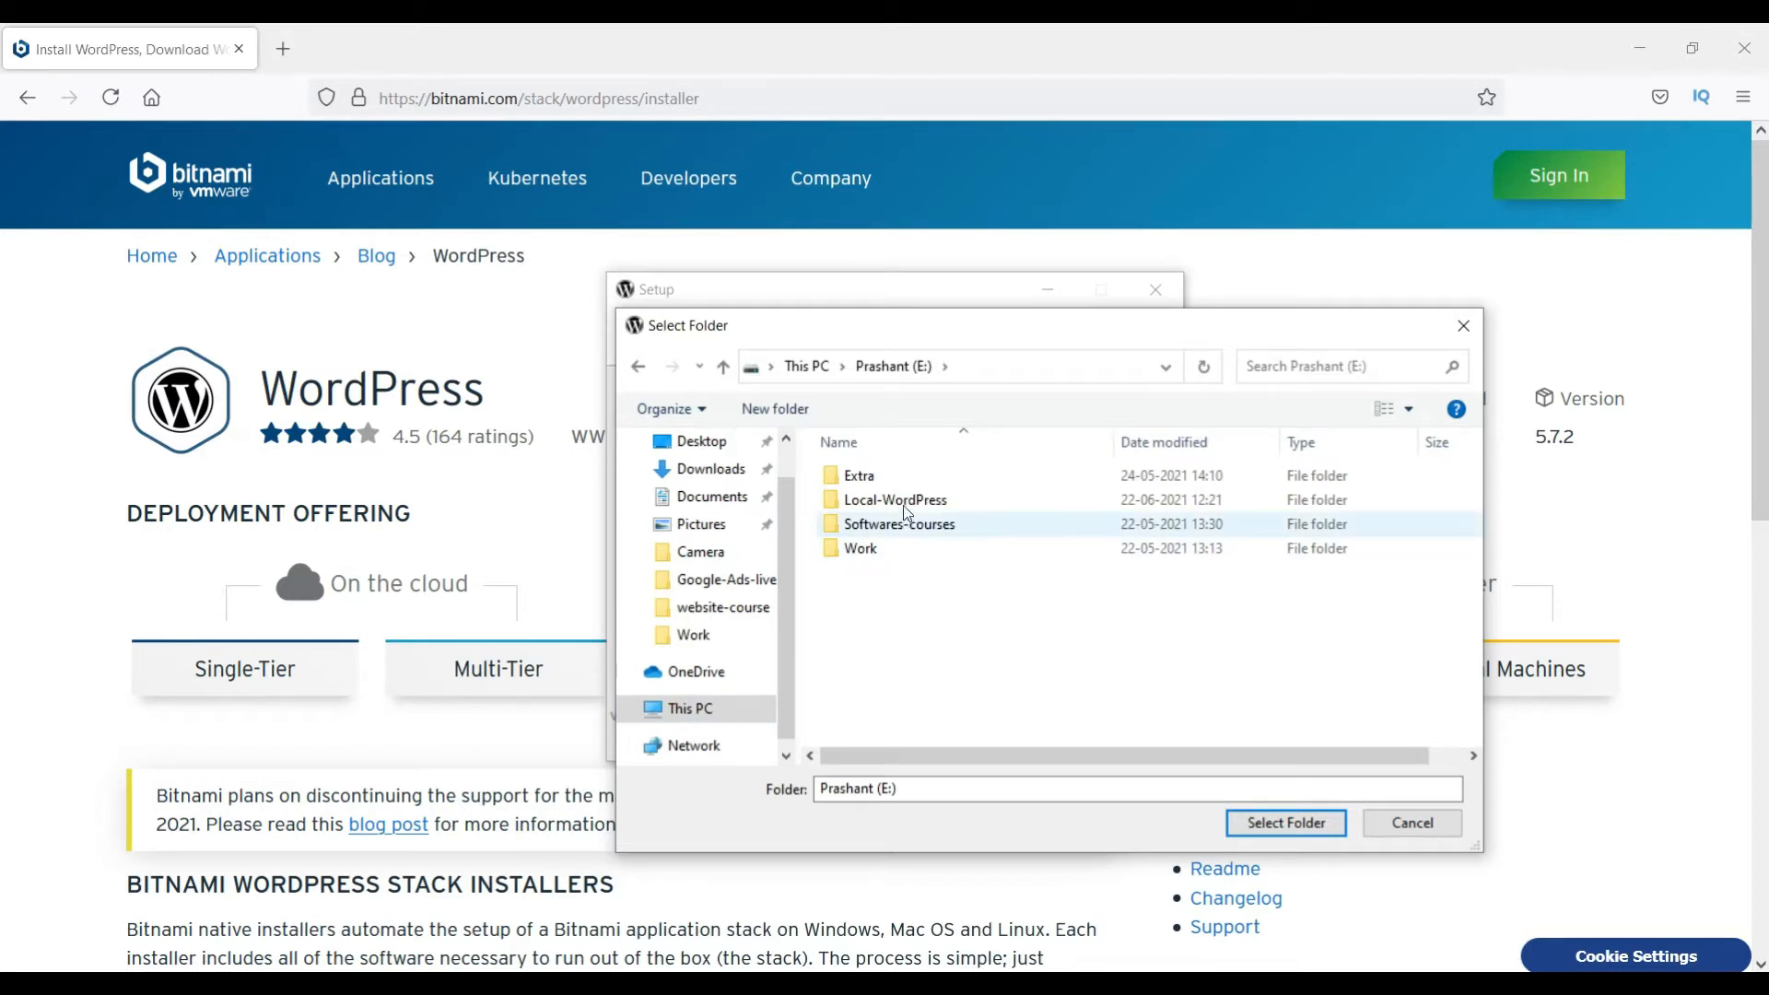
{"action": "left_click", "coordinate": [895, 499]}
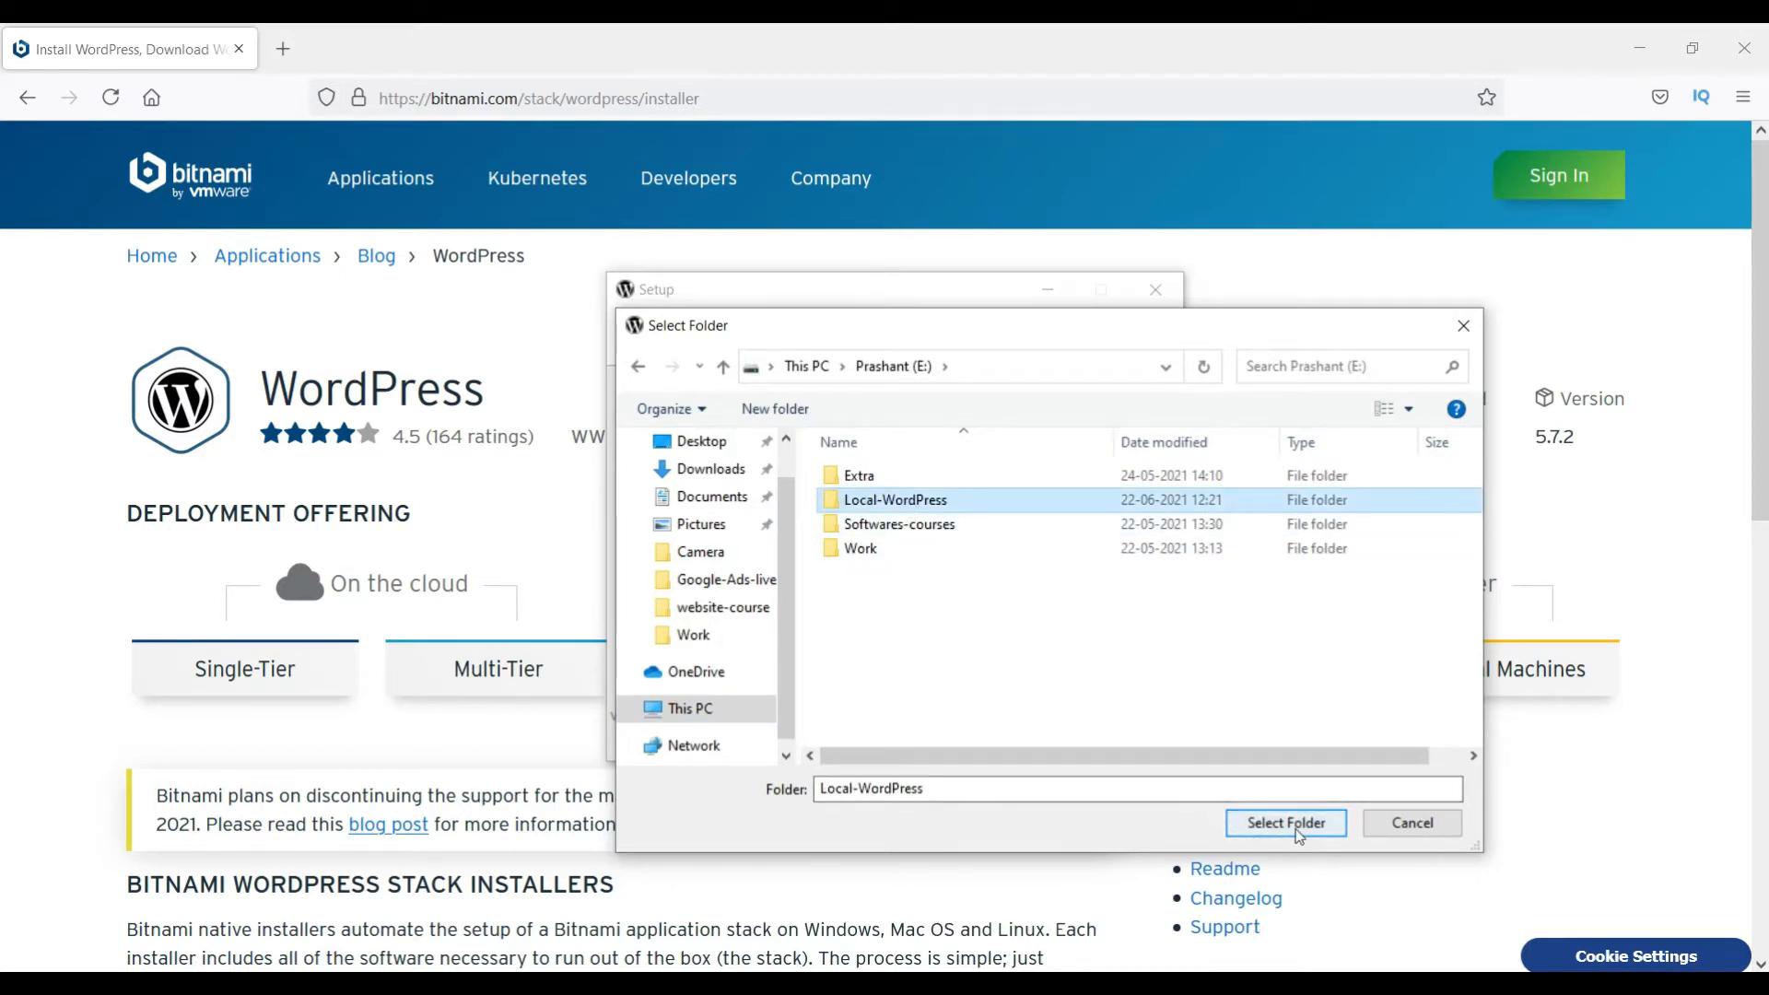
{"action": "left_click", "coordinate": [1284, 822]}
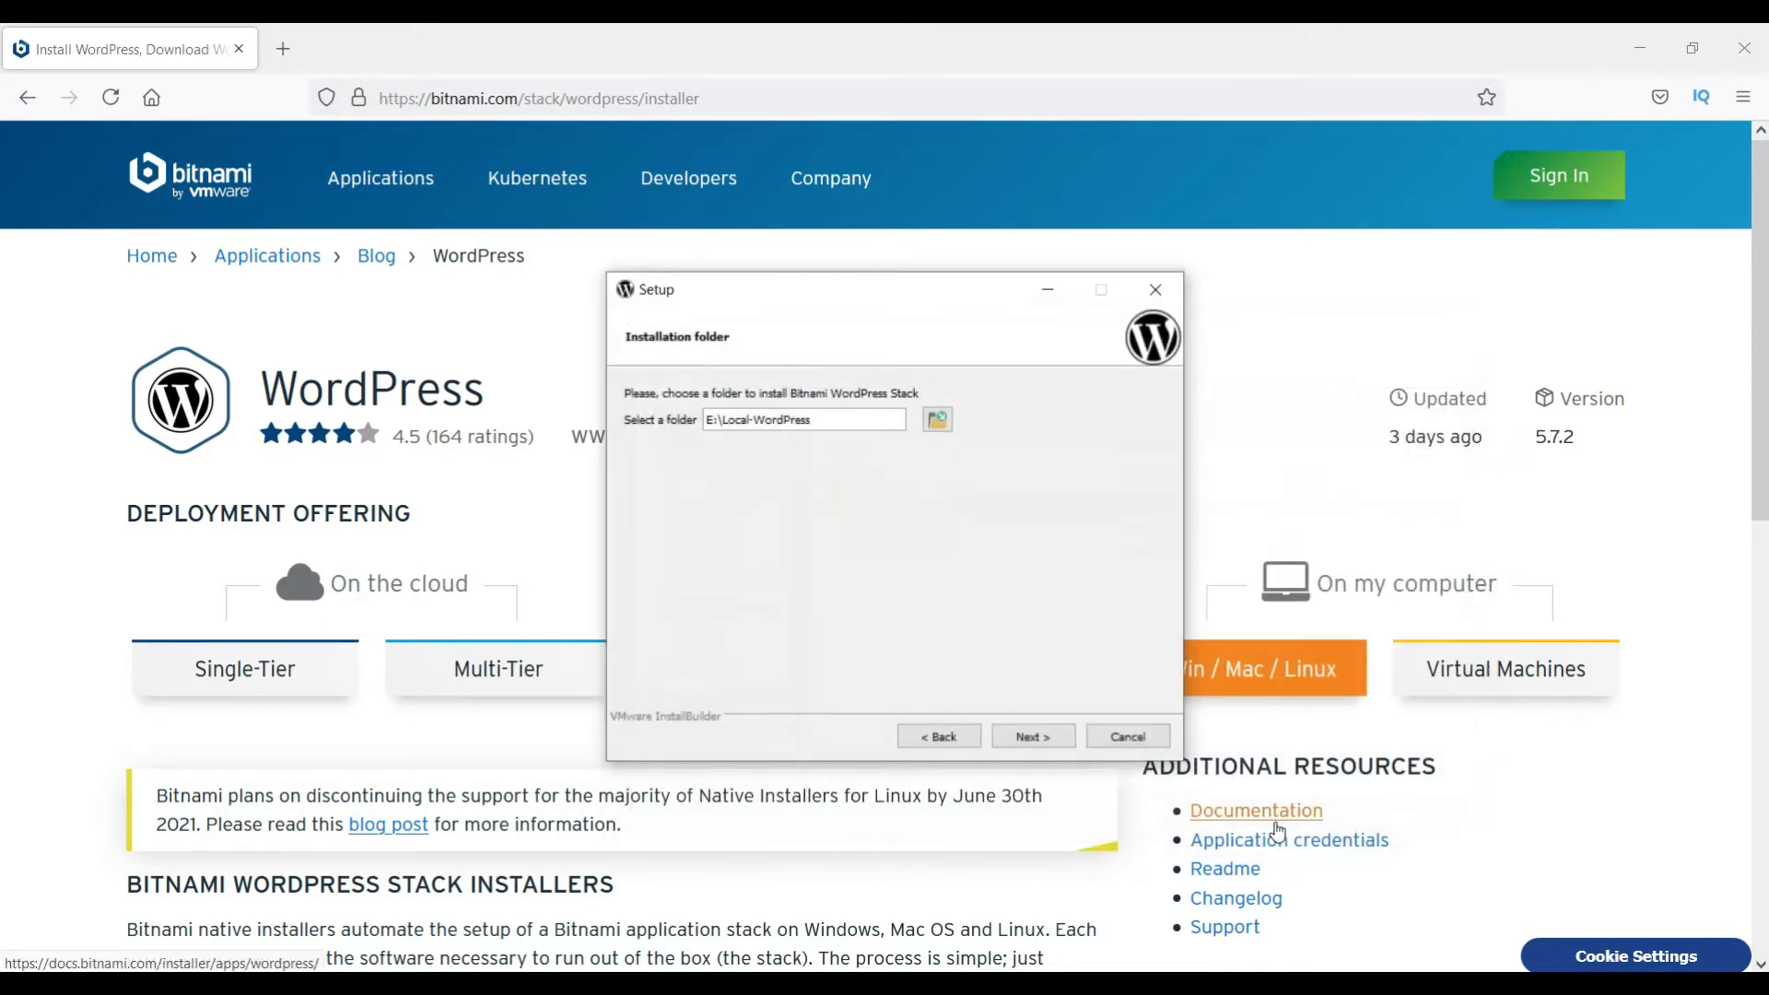
{"action": "mouse_move", "coordinate": [916, 575]}
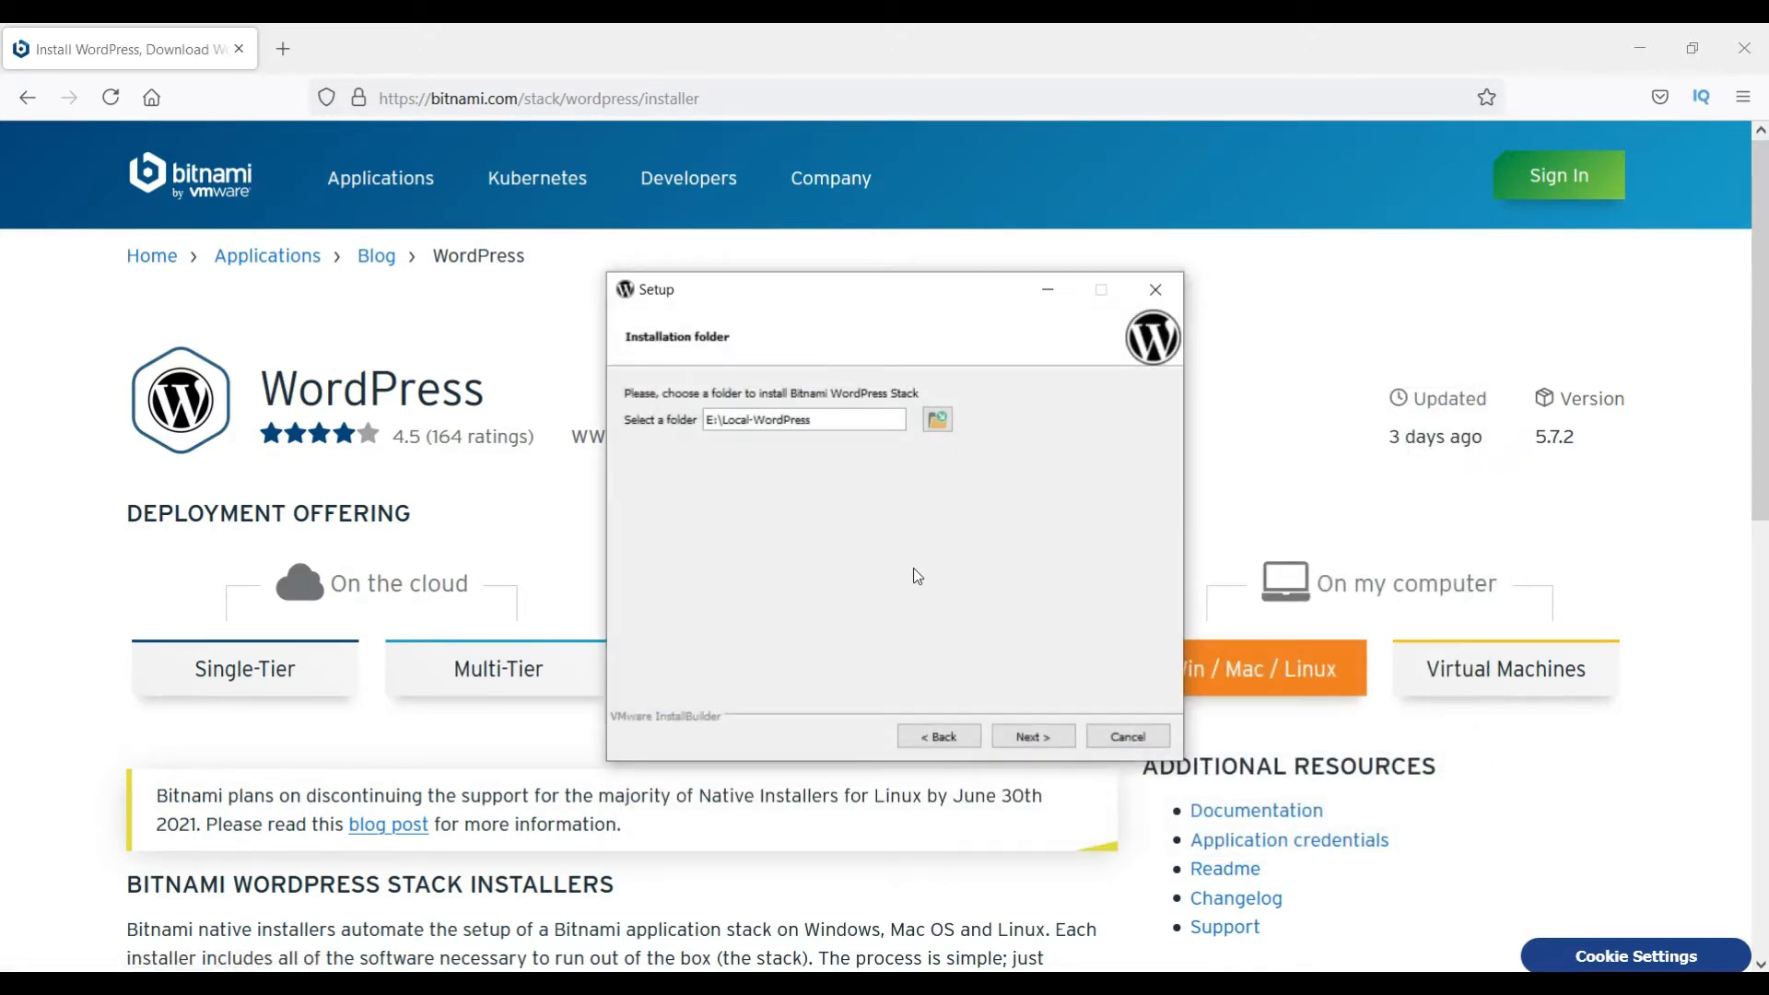
{"action": "left_click", "coordinate": [1028, 735]}
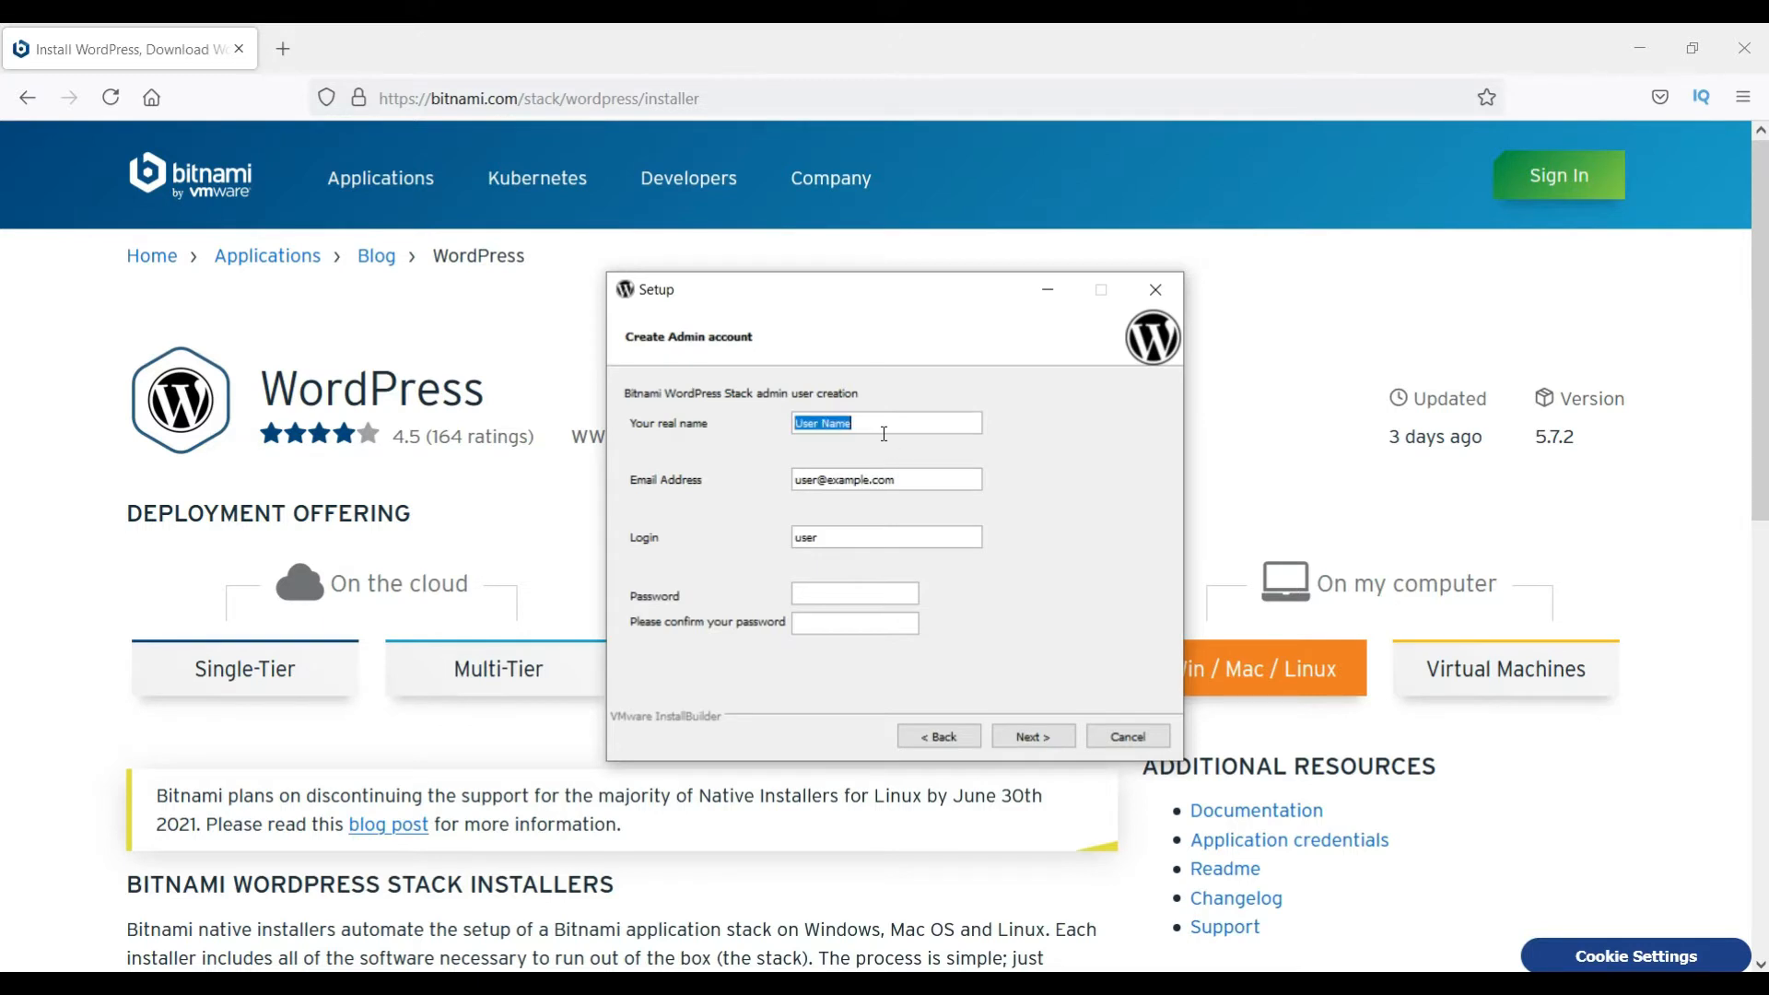
{"action": "type", "text": "Pras"}
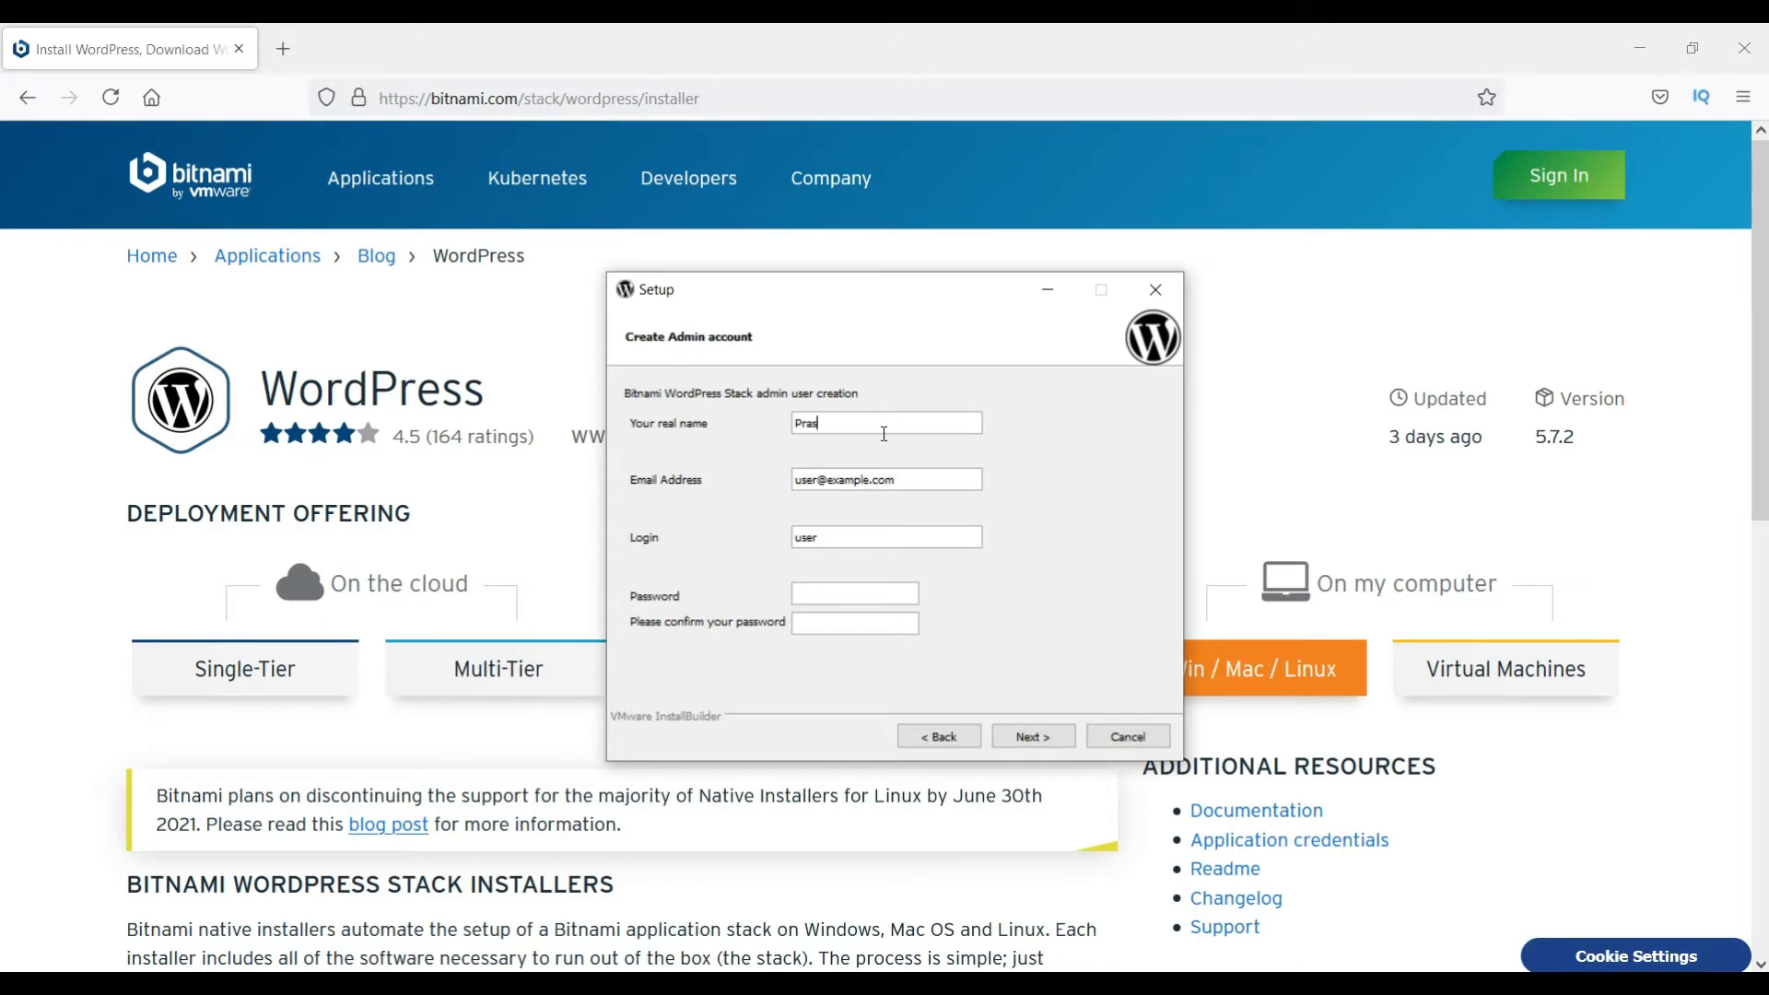
{"action": "type", "text": "hant"}
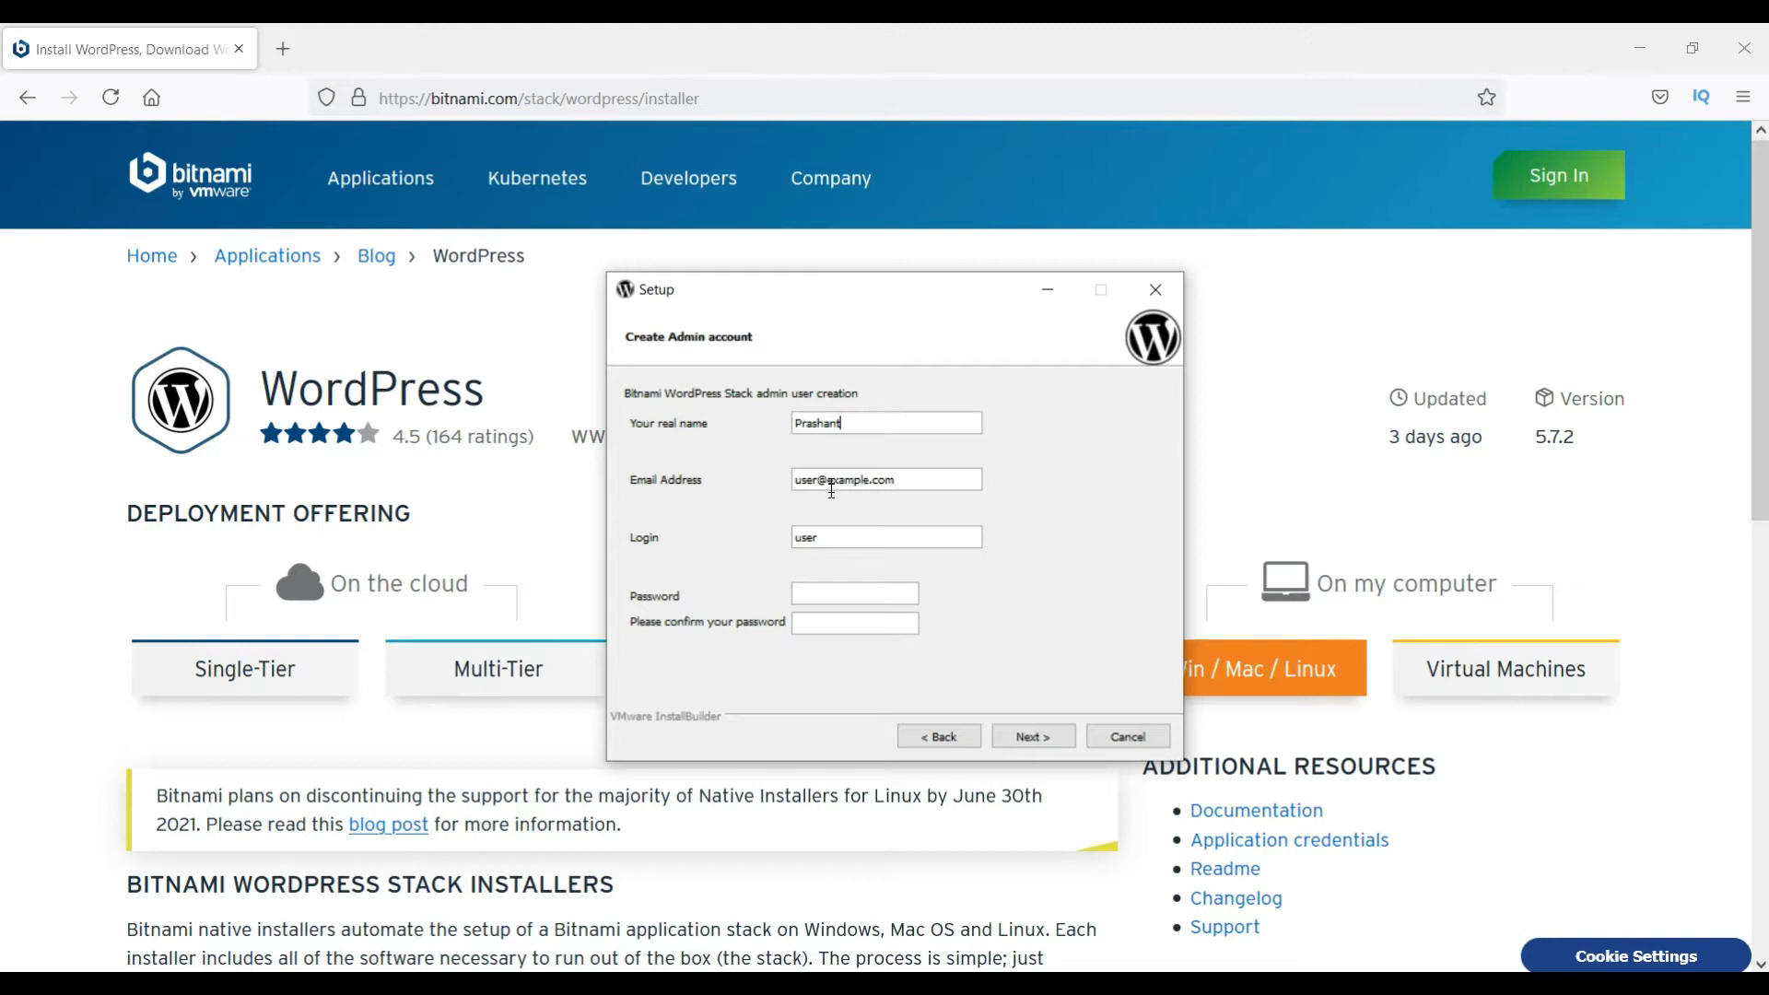
{"action": "triple_click", "coordinate": [886, 479]}
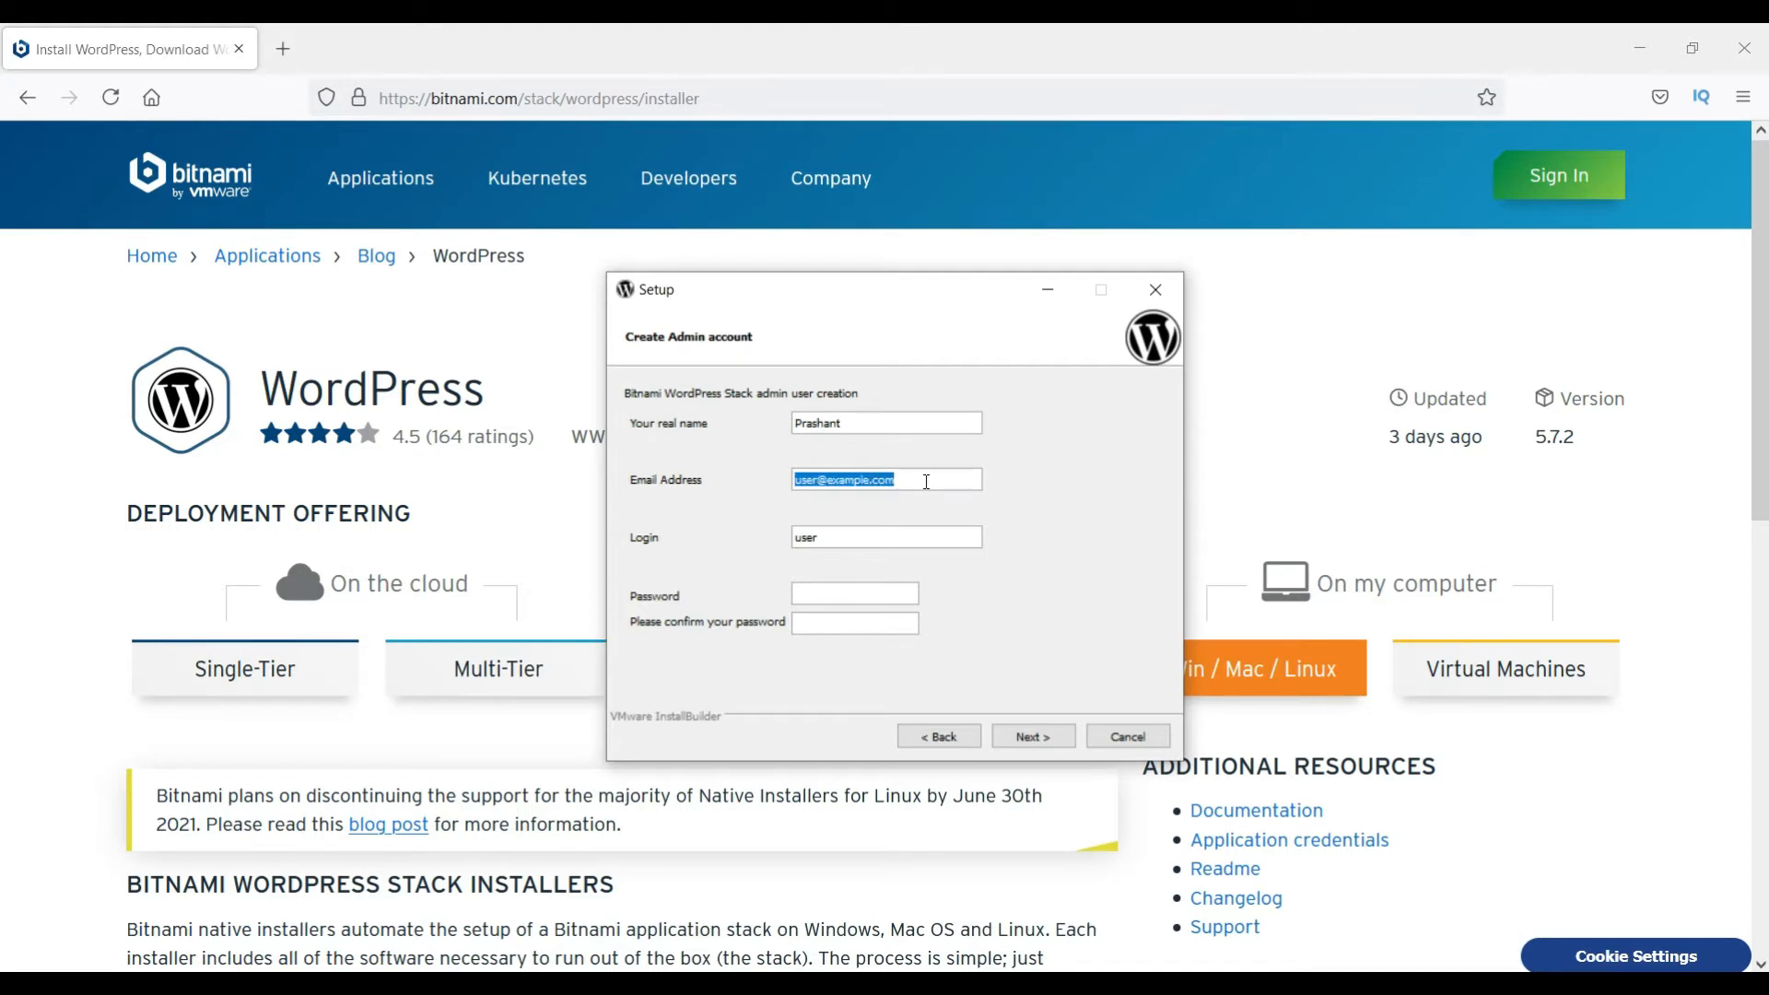
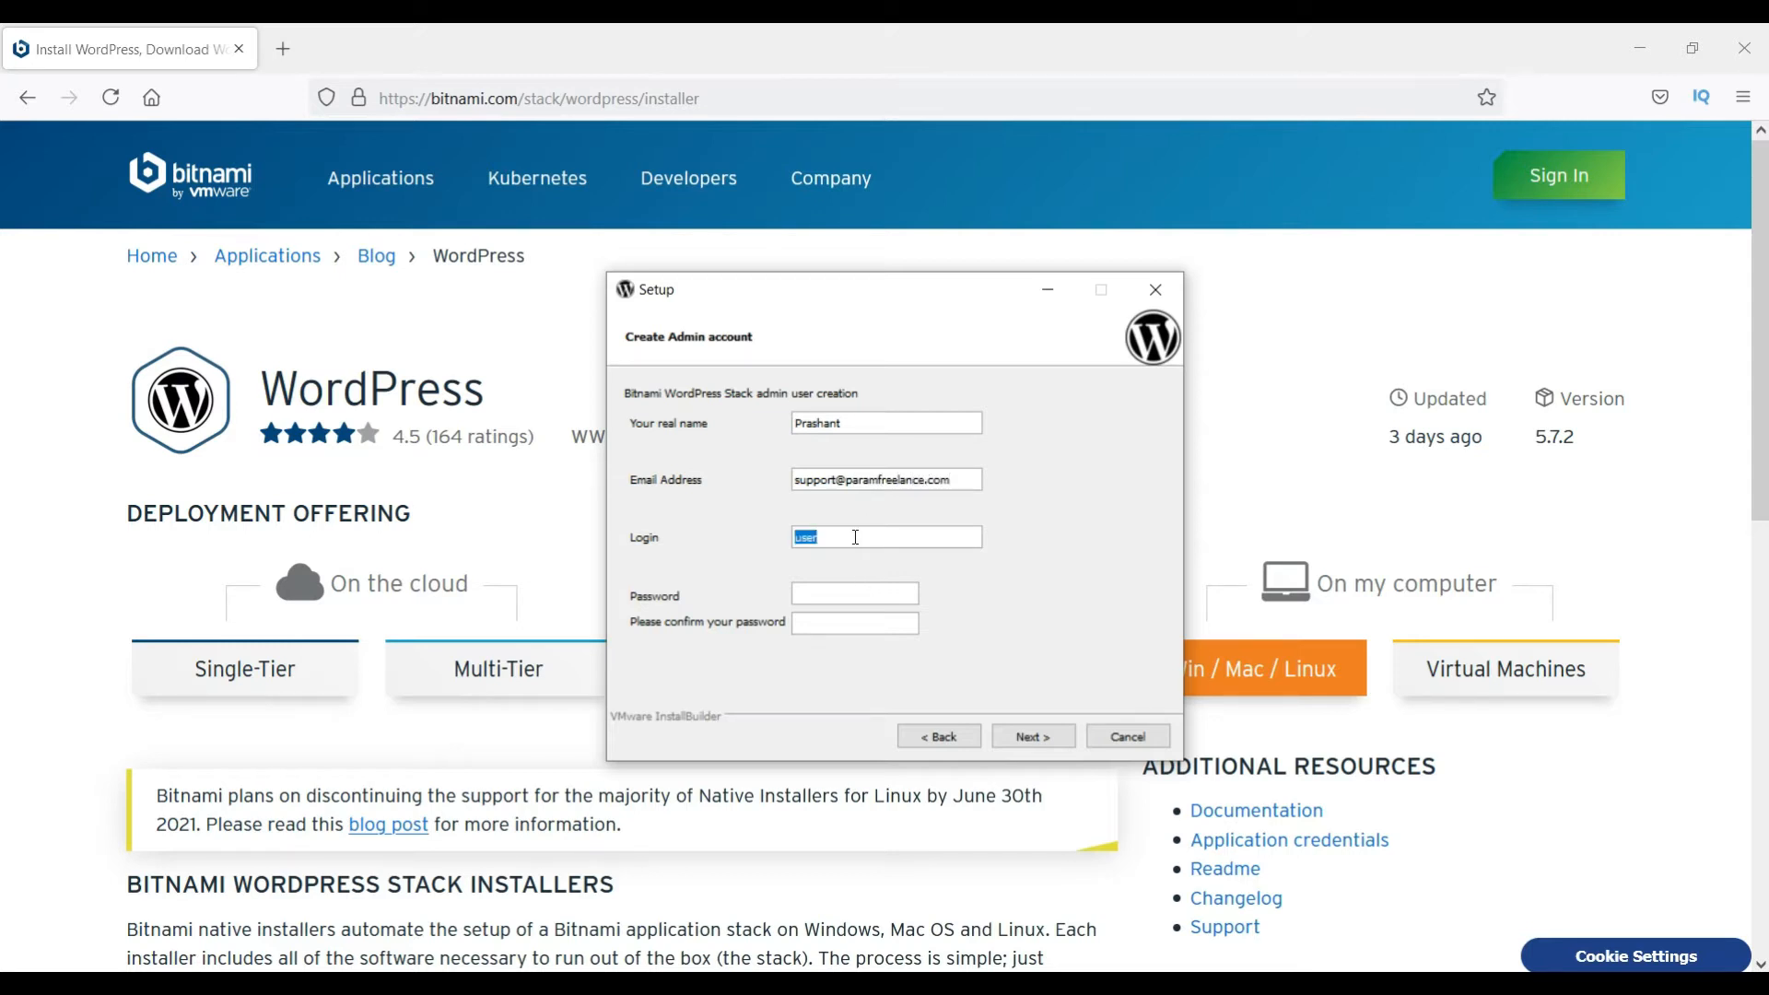
- Set the login to 'admin' with a confirmed password and continue to the blog settings
{"action": "type", "text": "admin"}
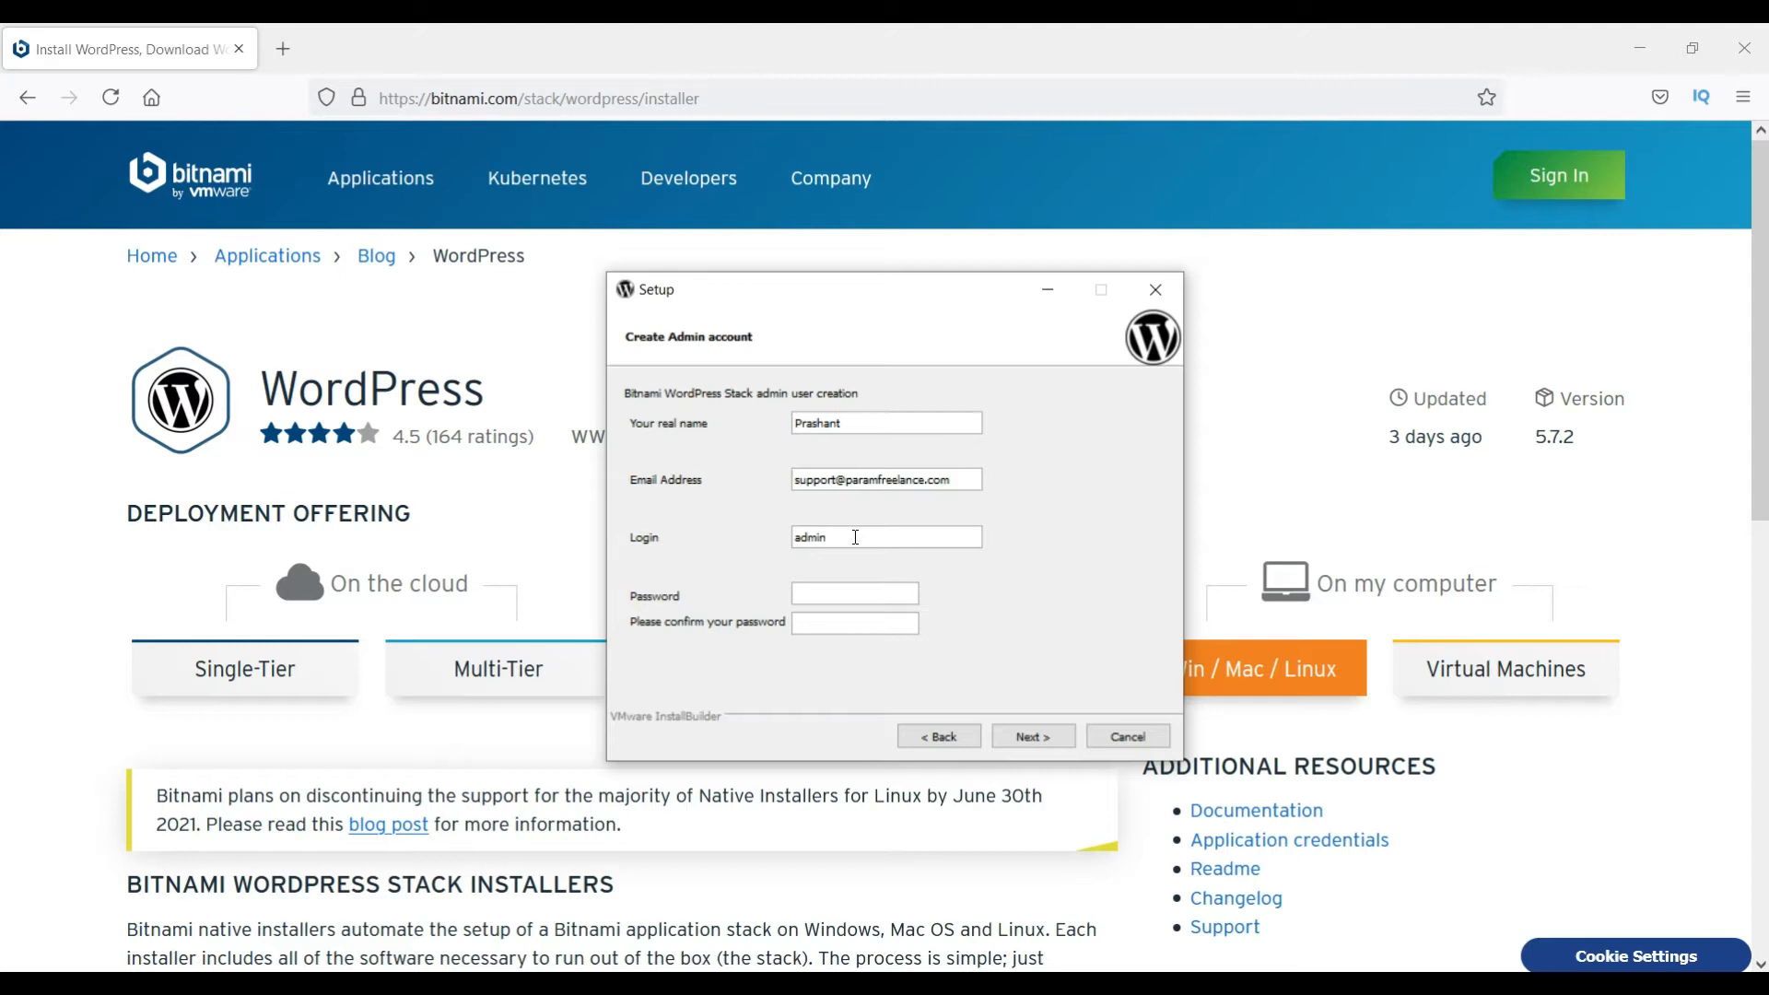
{"action": "left_click", "coordinate": [853, 593]}
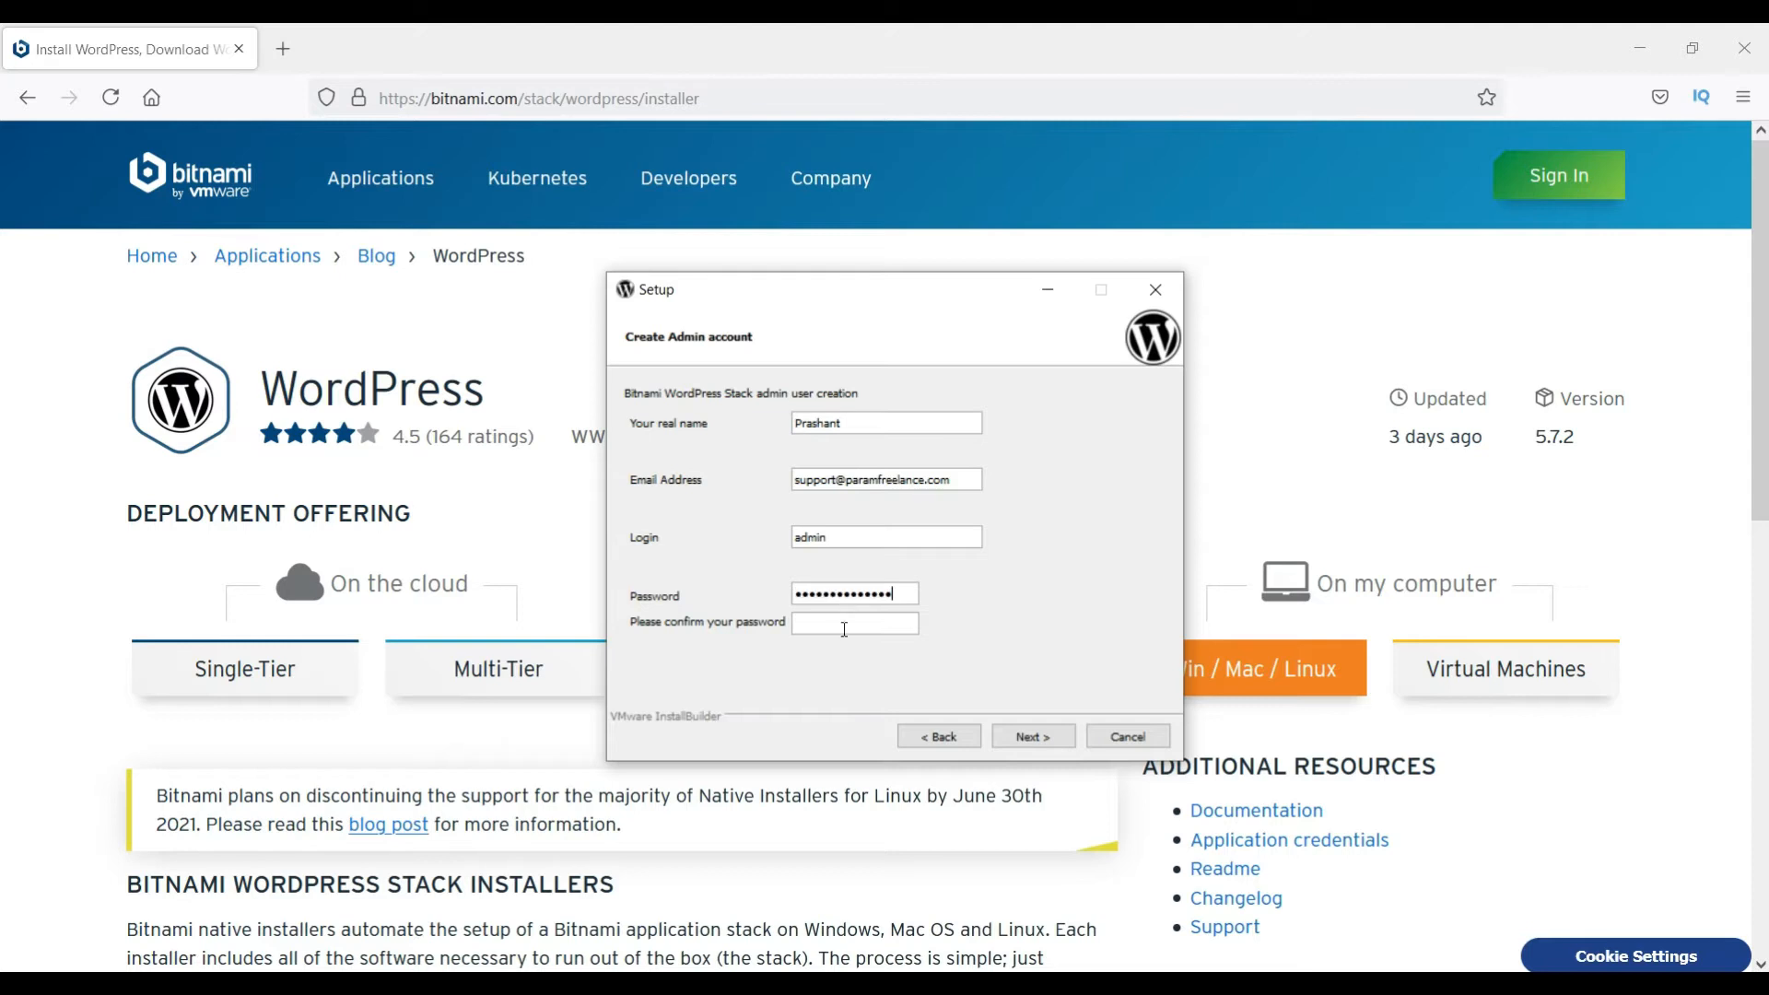
{"action": "type", "text": "••••••••••••••"}
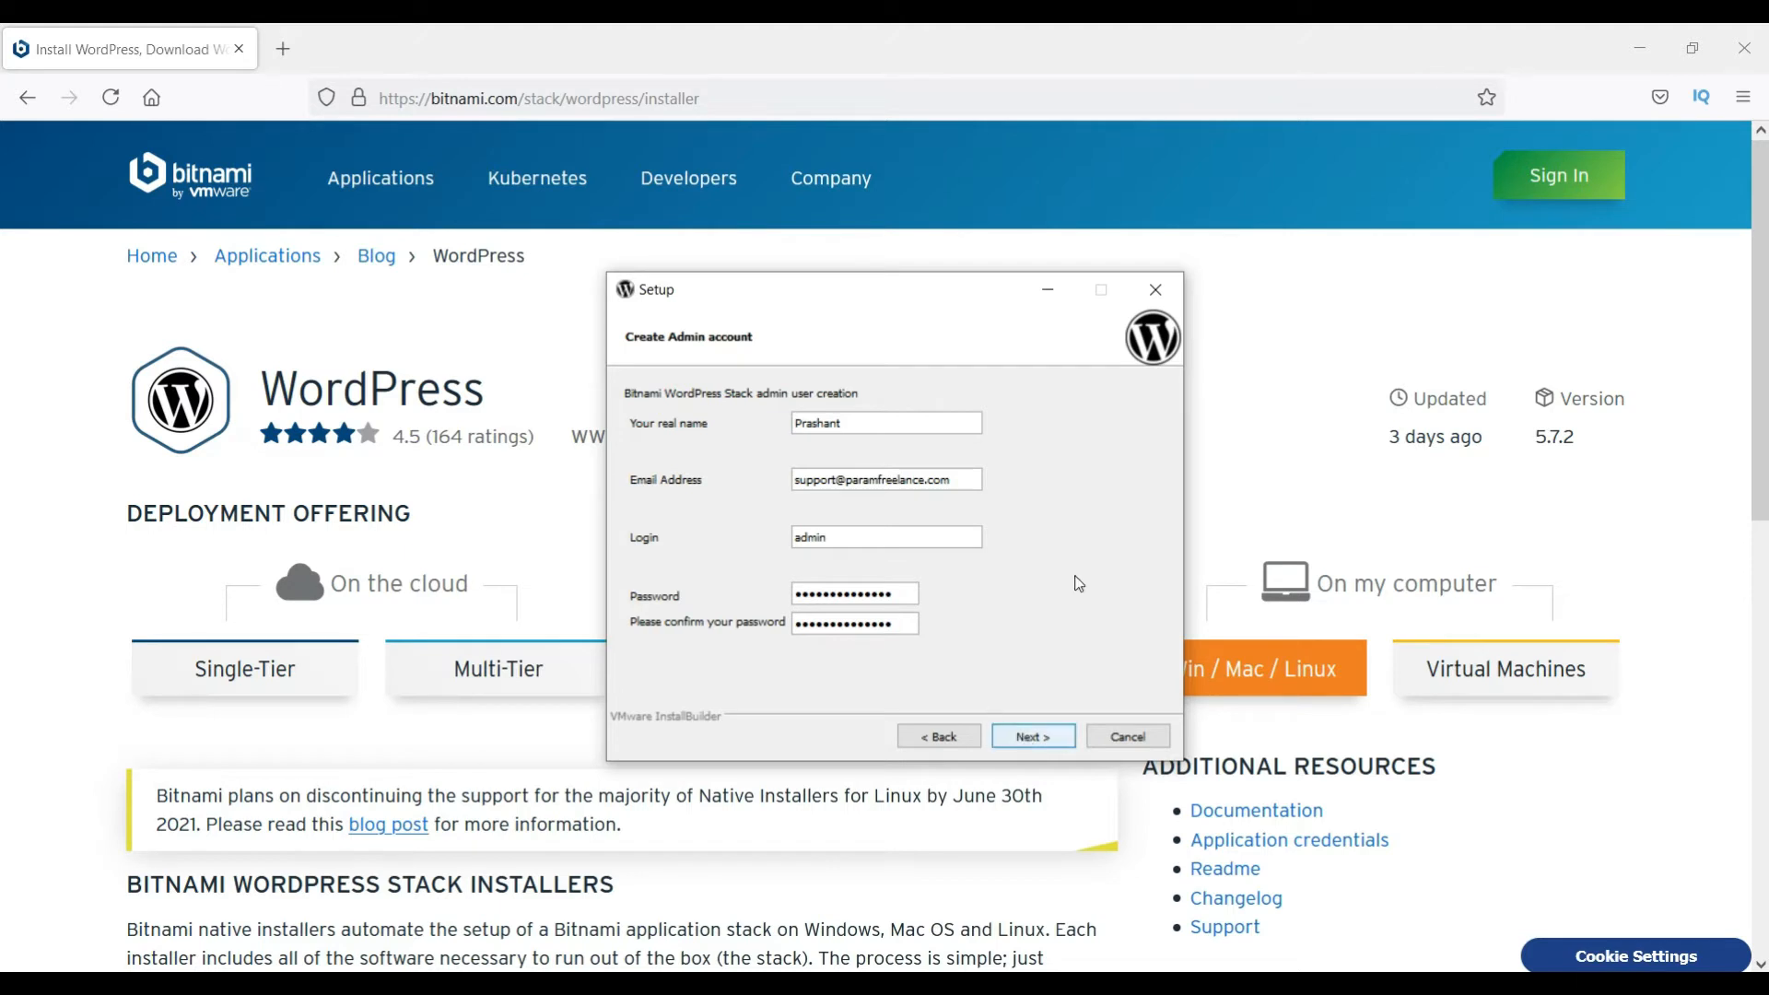
{"action": "left_click", "coordinate": [1030, 735]}
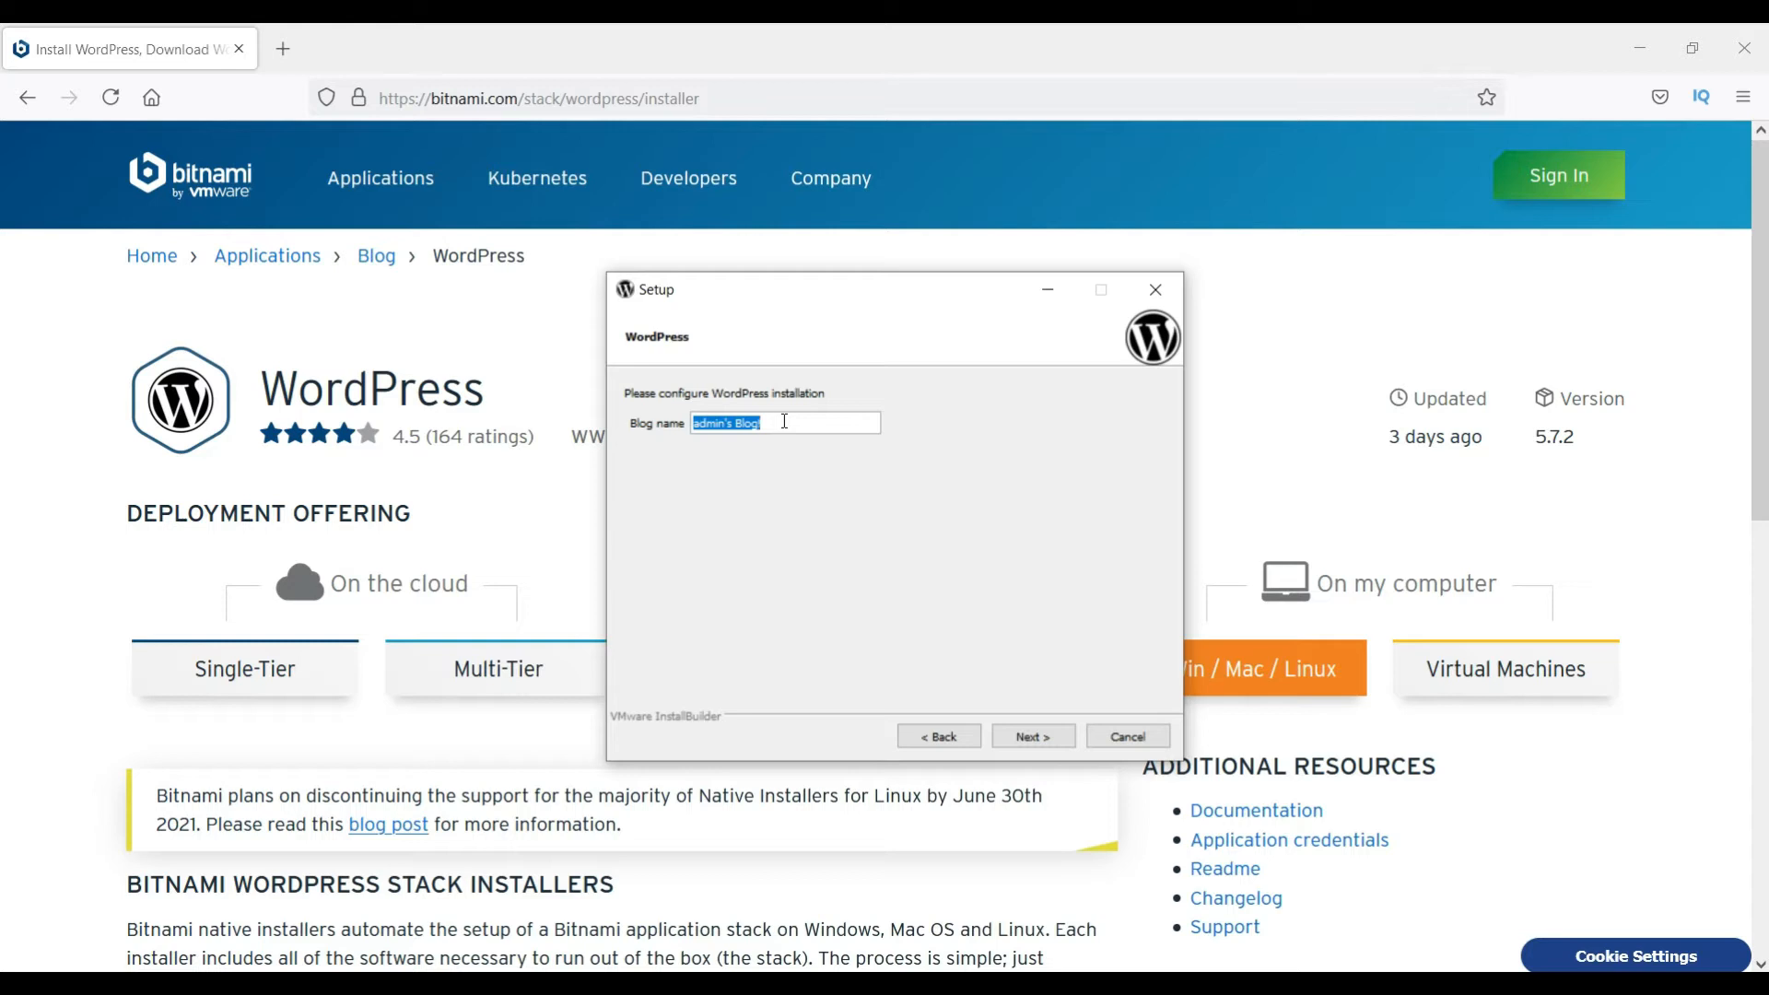
- Name the blog 'My Local Wordpress Website', skip mail support and the cloud offer to reach Ready to Install
{"action": "type", "text": "My Local WOrdpress"}
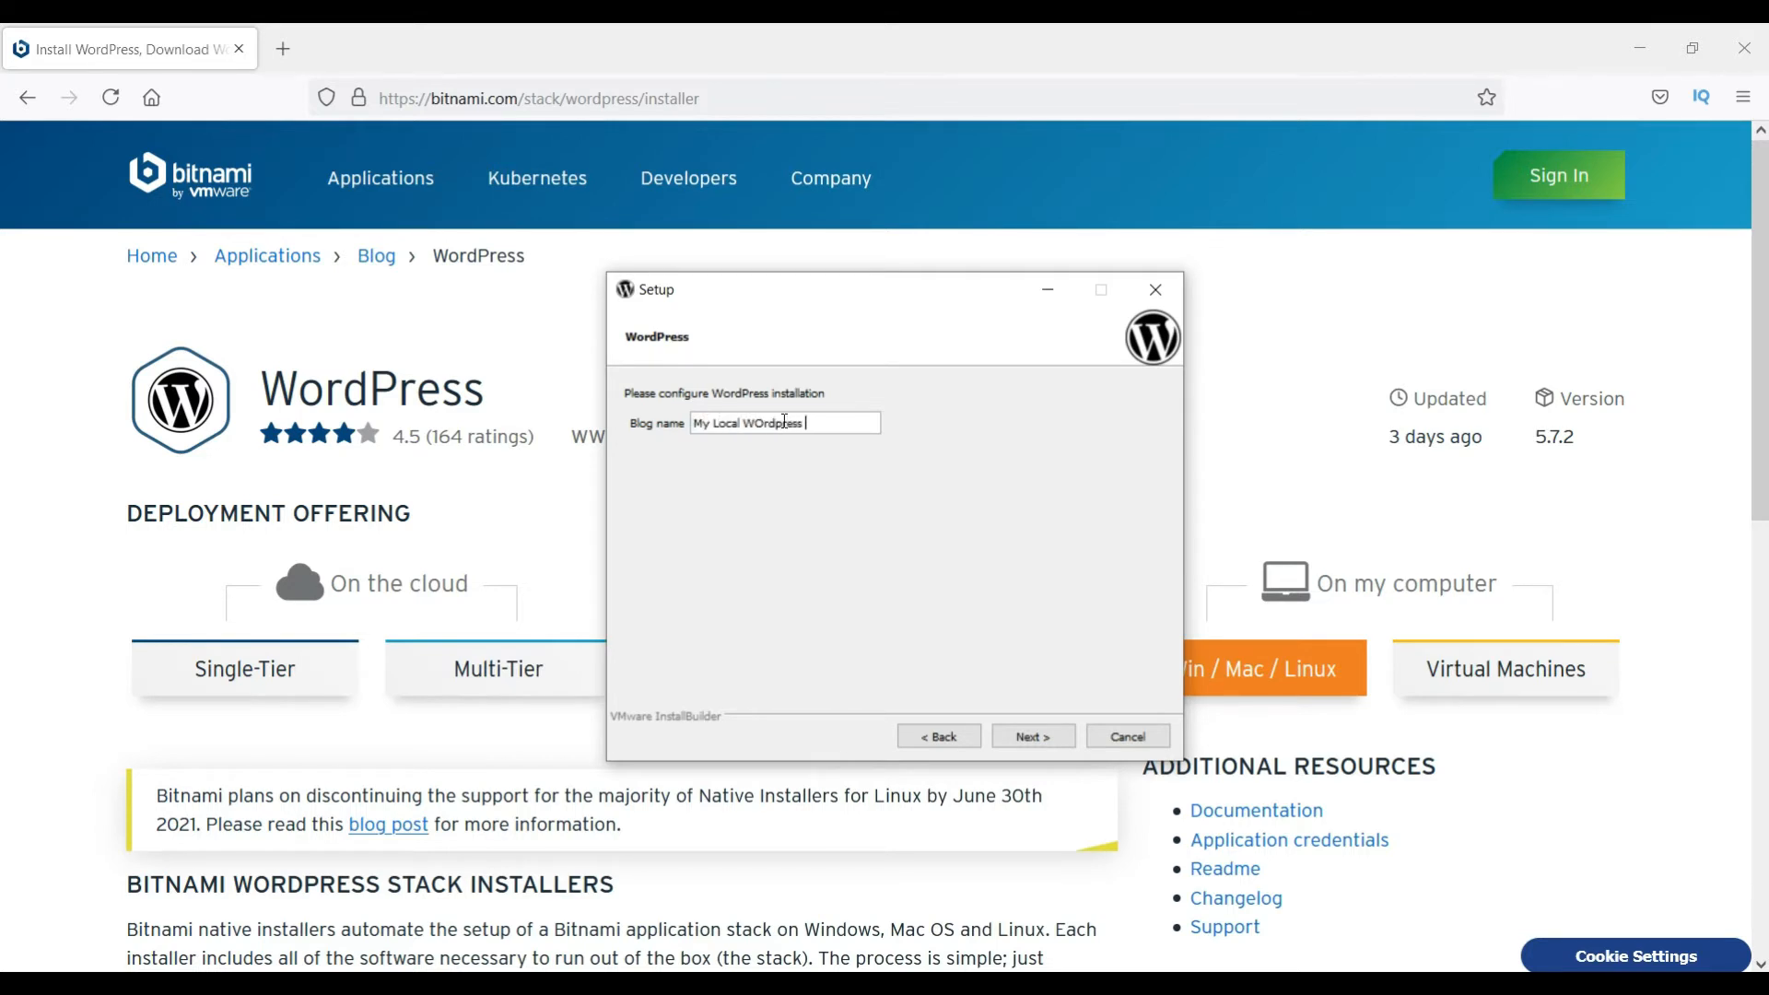
{"action": "type", "text": "Webso"}
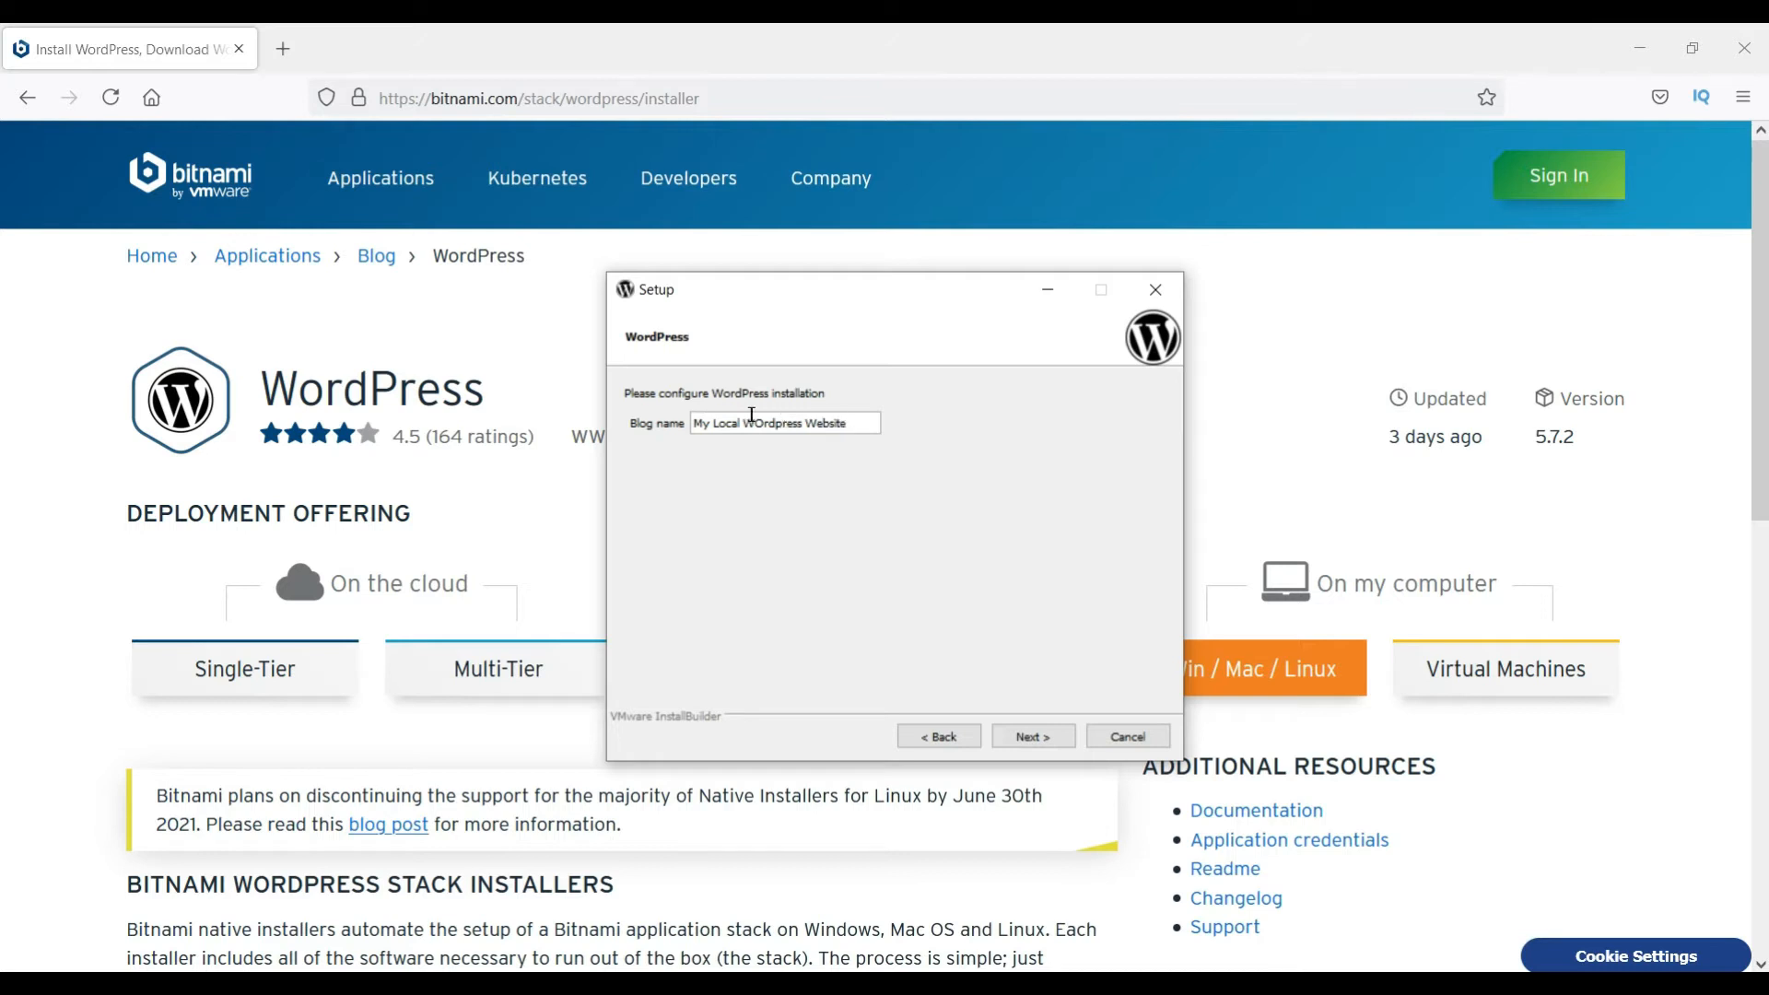
{"action": "mouse_move", "coordinate": [829, 467]}
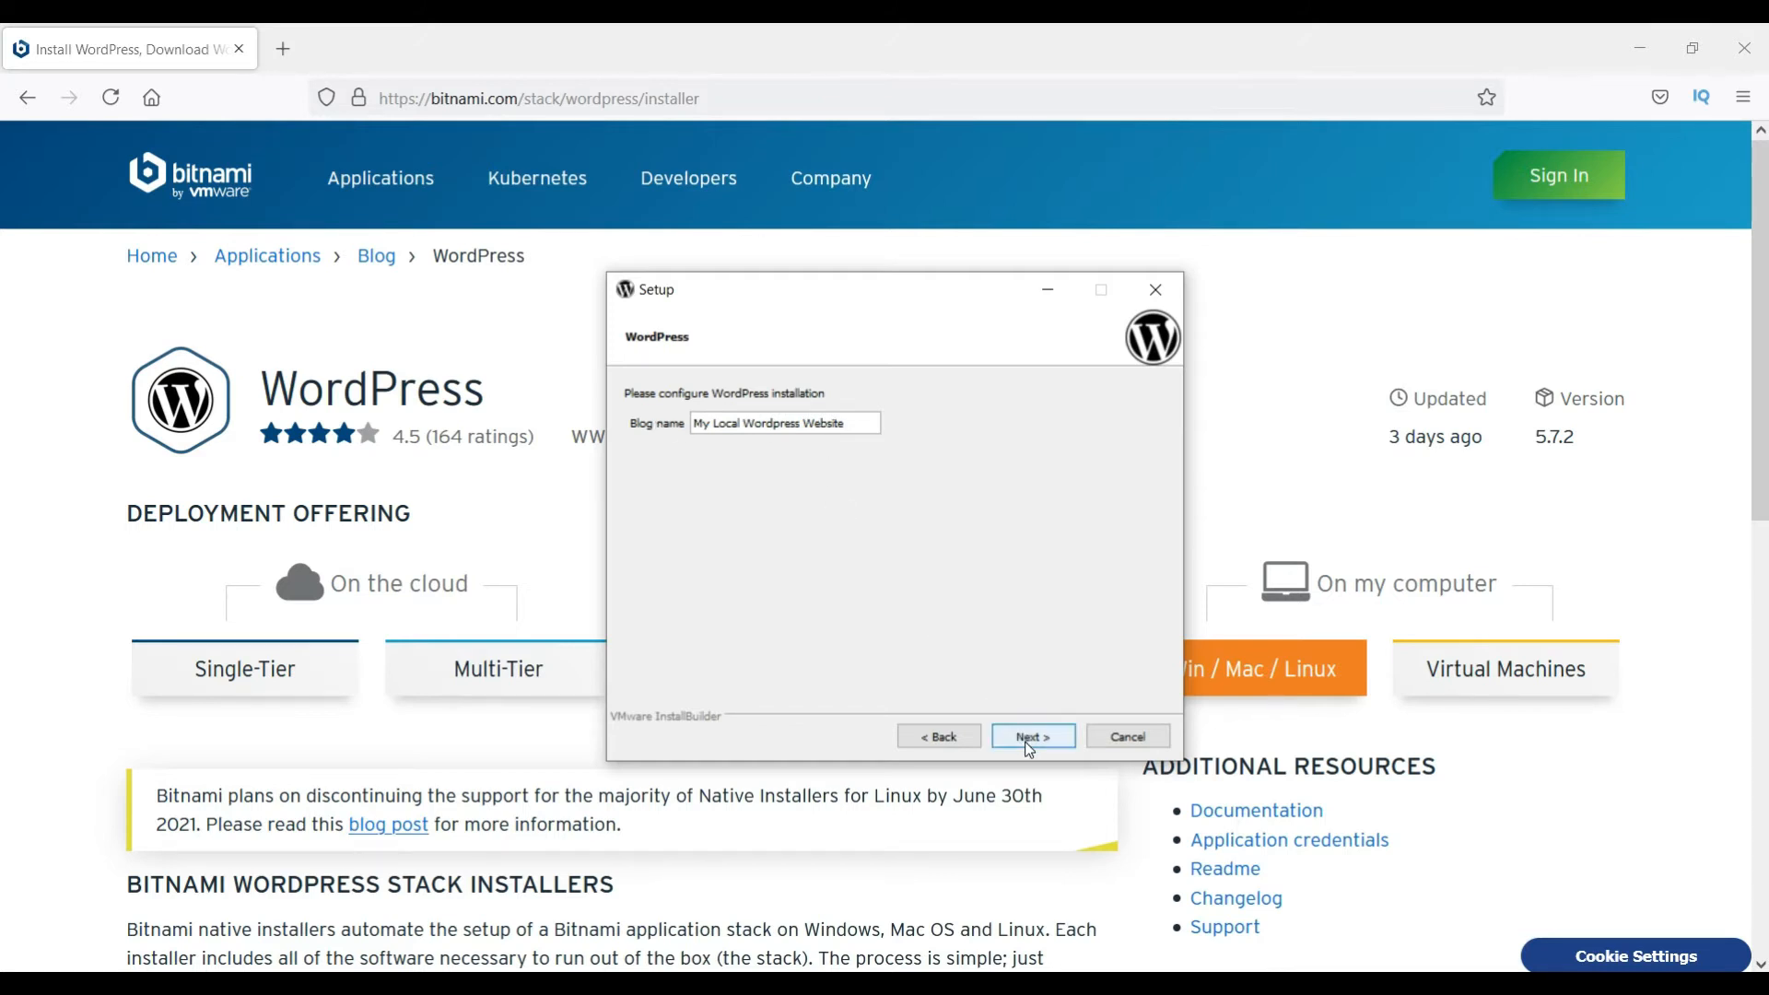
{"action": "left_click", "coordinate": [1032, 735]}
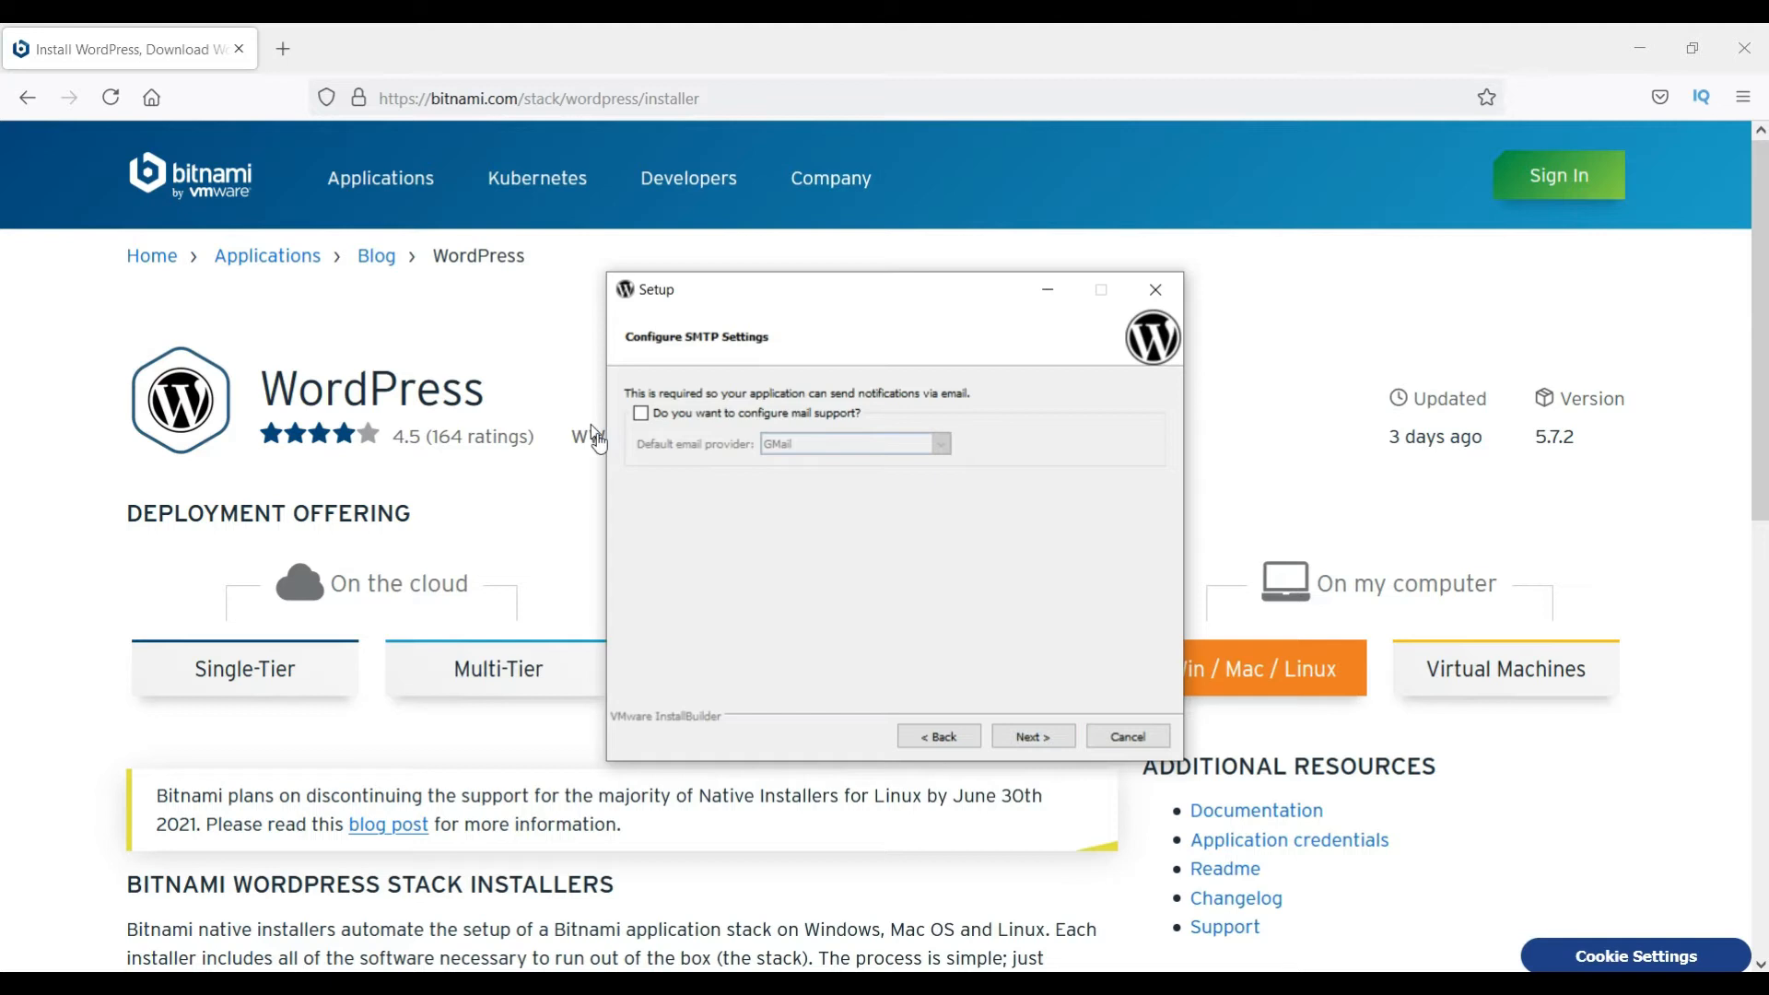
{"action": "mouse_move", "coordinate": [822, 553]}
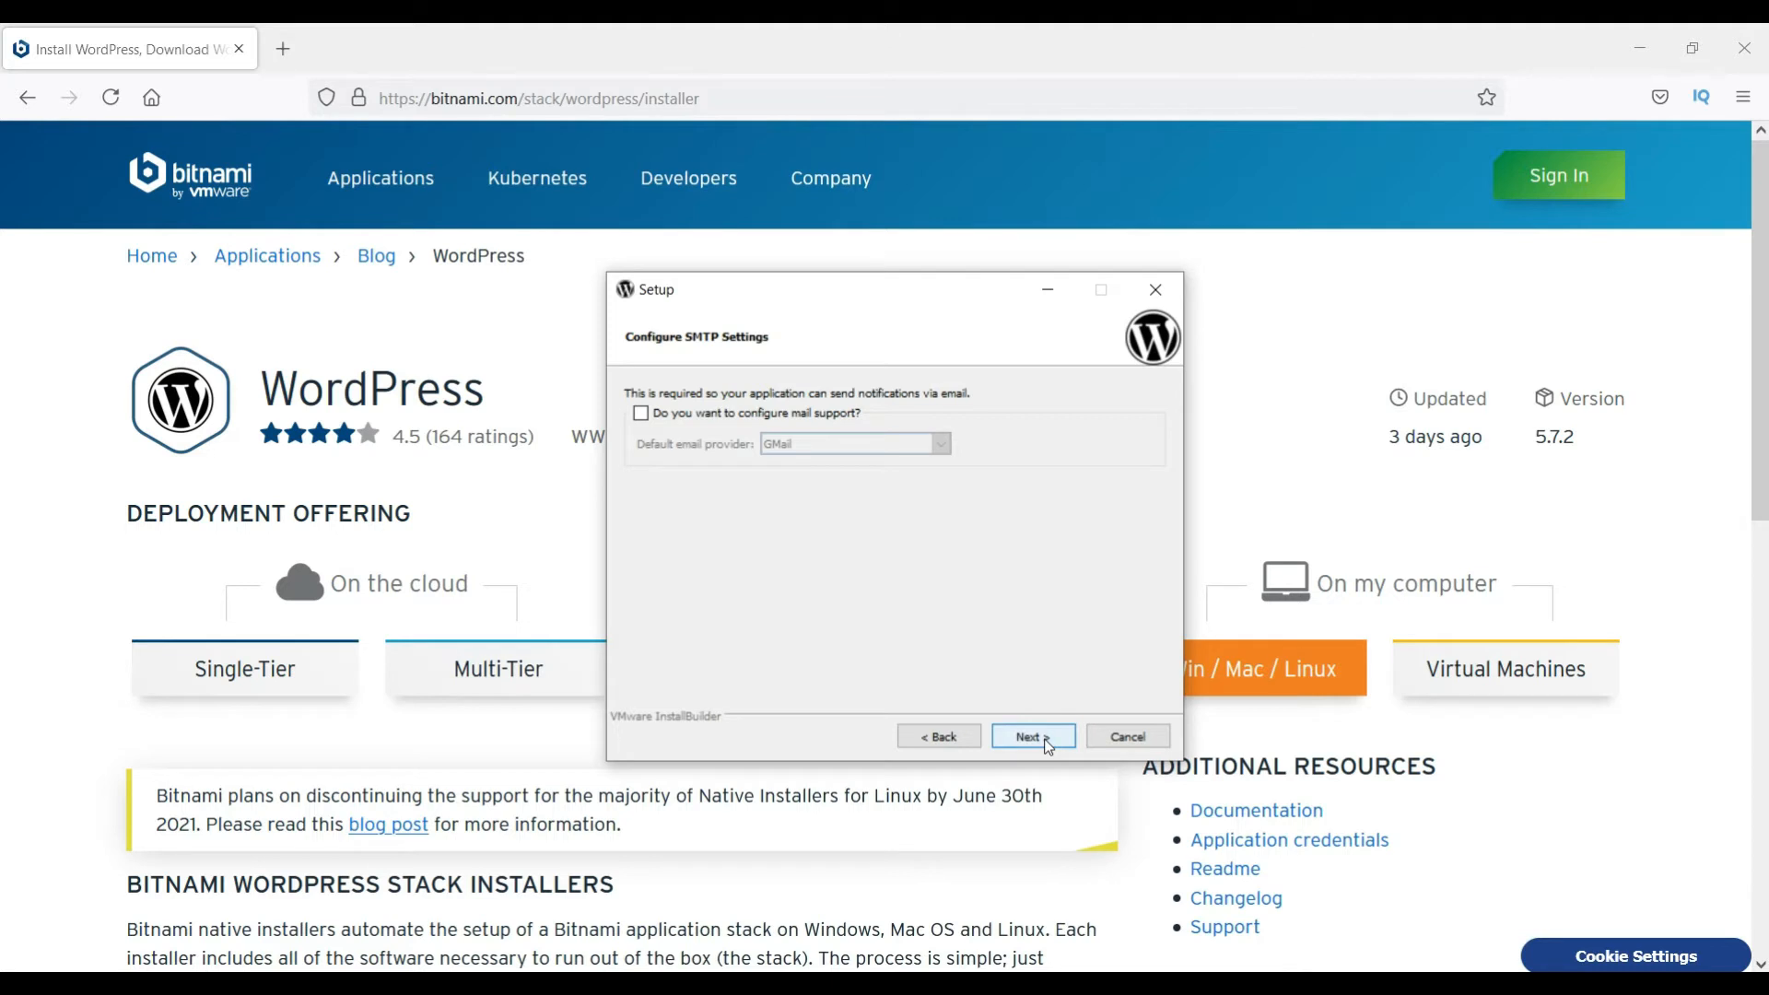
{"action": "left_click", "coordinate": [1032, 735]}
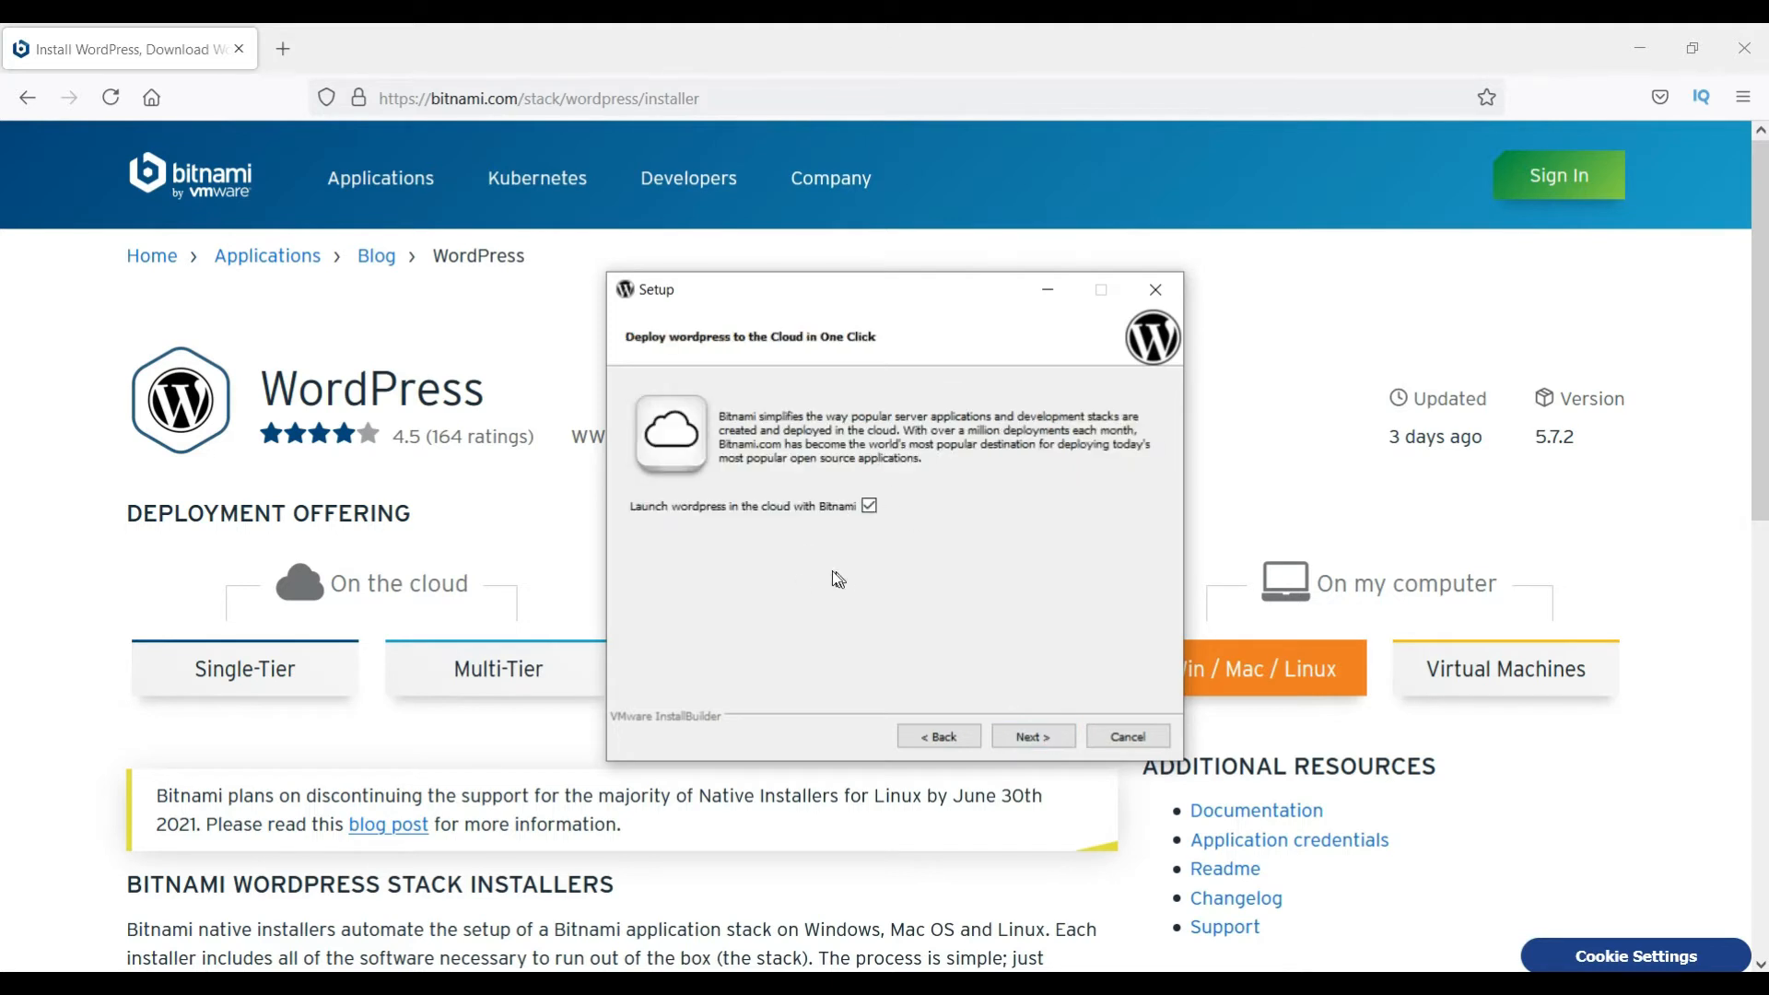
{"action": "left_click", "coordinate": [1032, 735]}
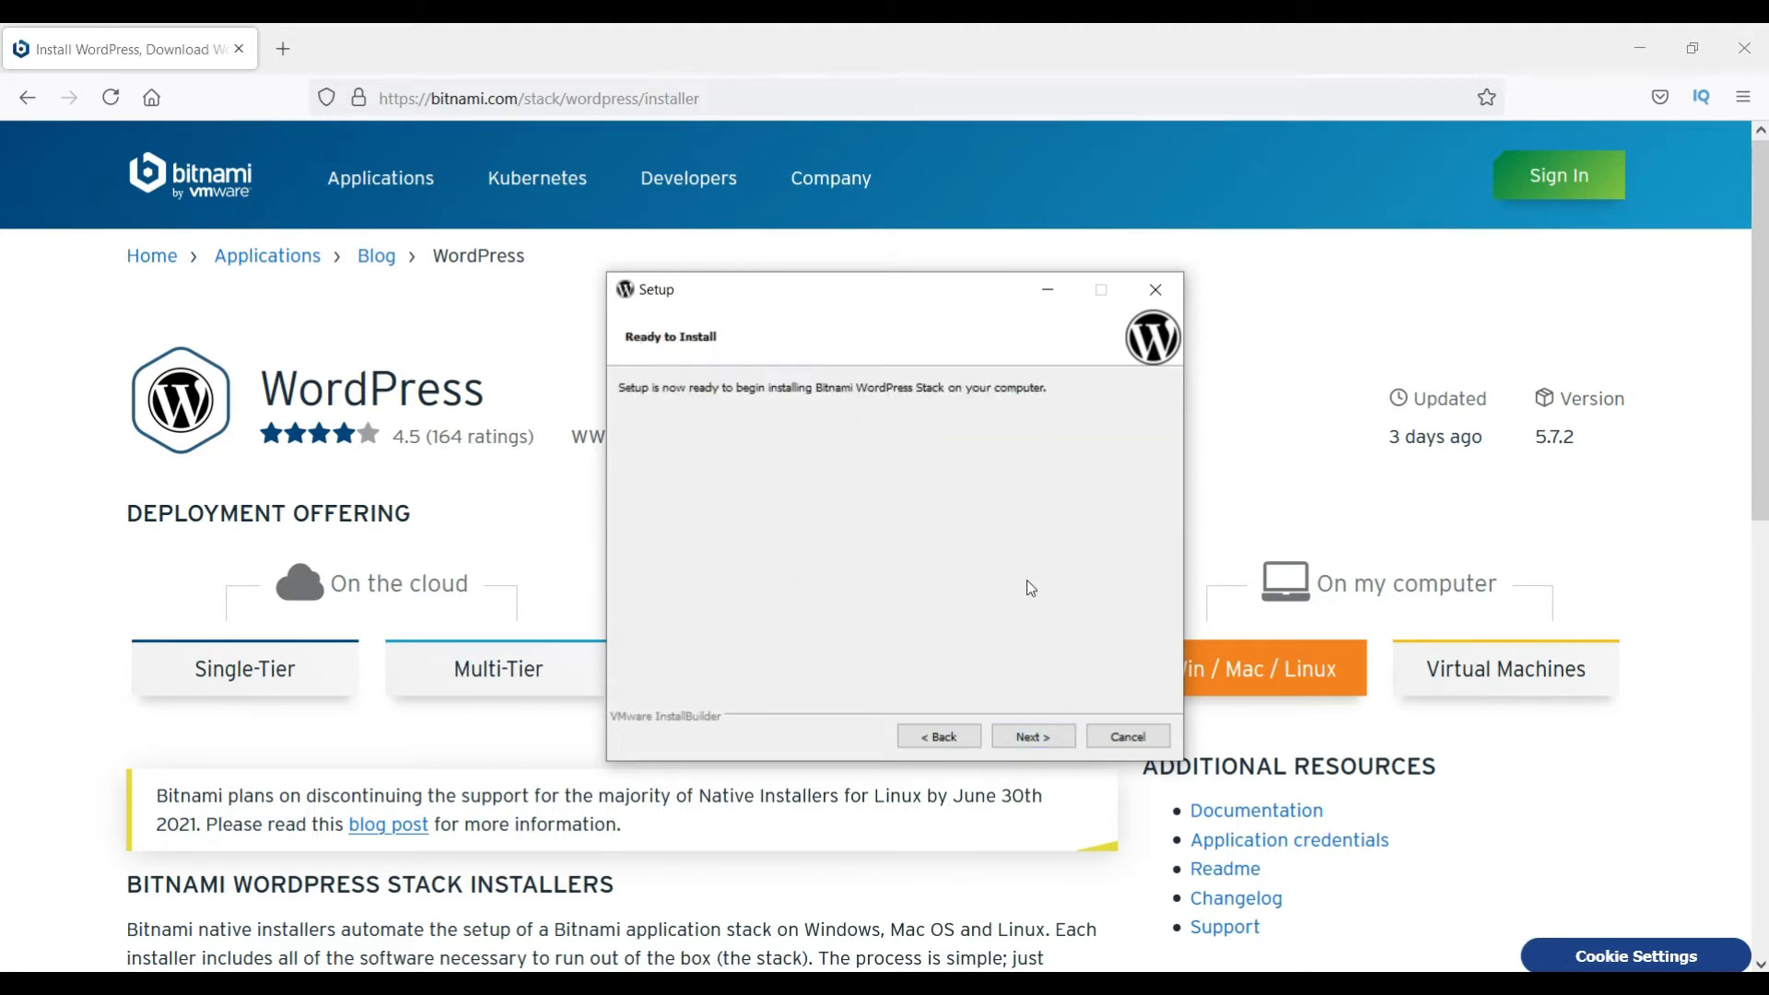
- Start the WordPress stack installation and wait for it to reach the Completing Setup Wizard screen
{"action": "left_click", "coordinate": [243, 669]}
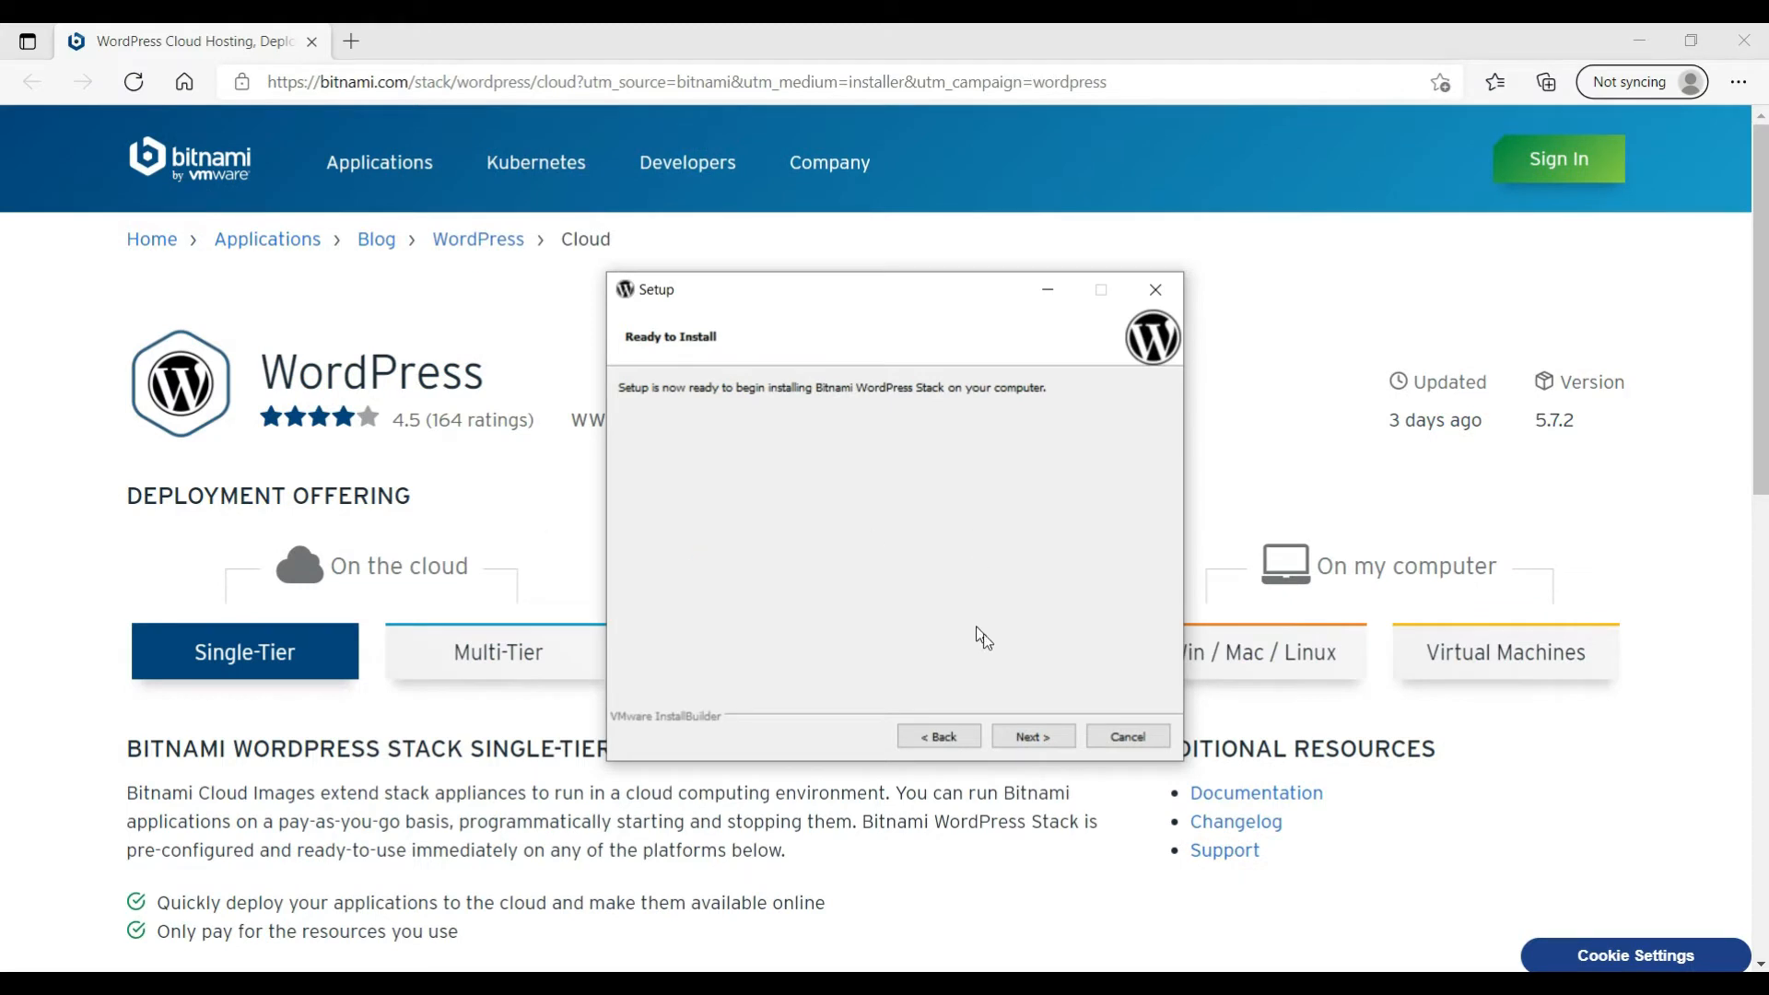
{"action": "mouse_move", "coordinate": [967, 551]}
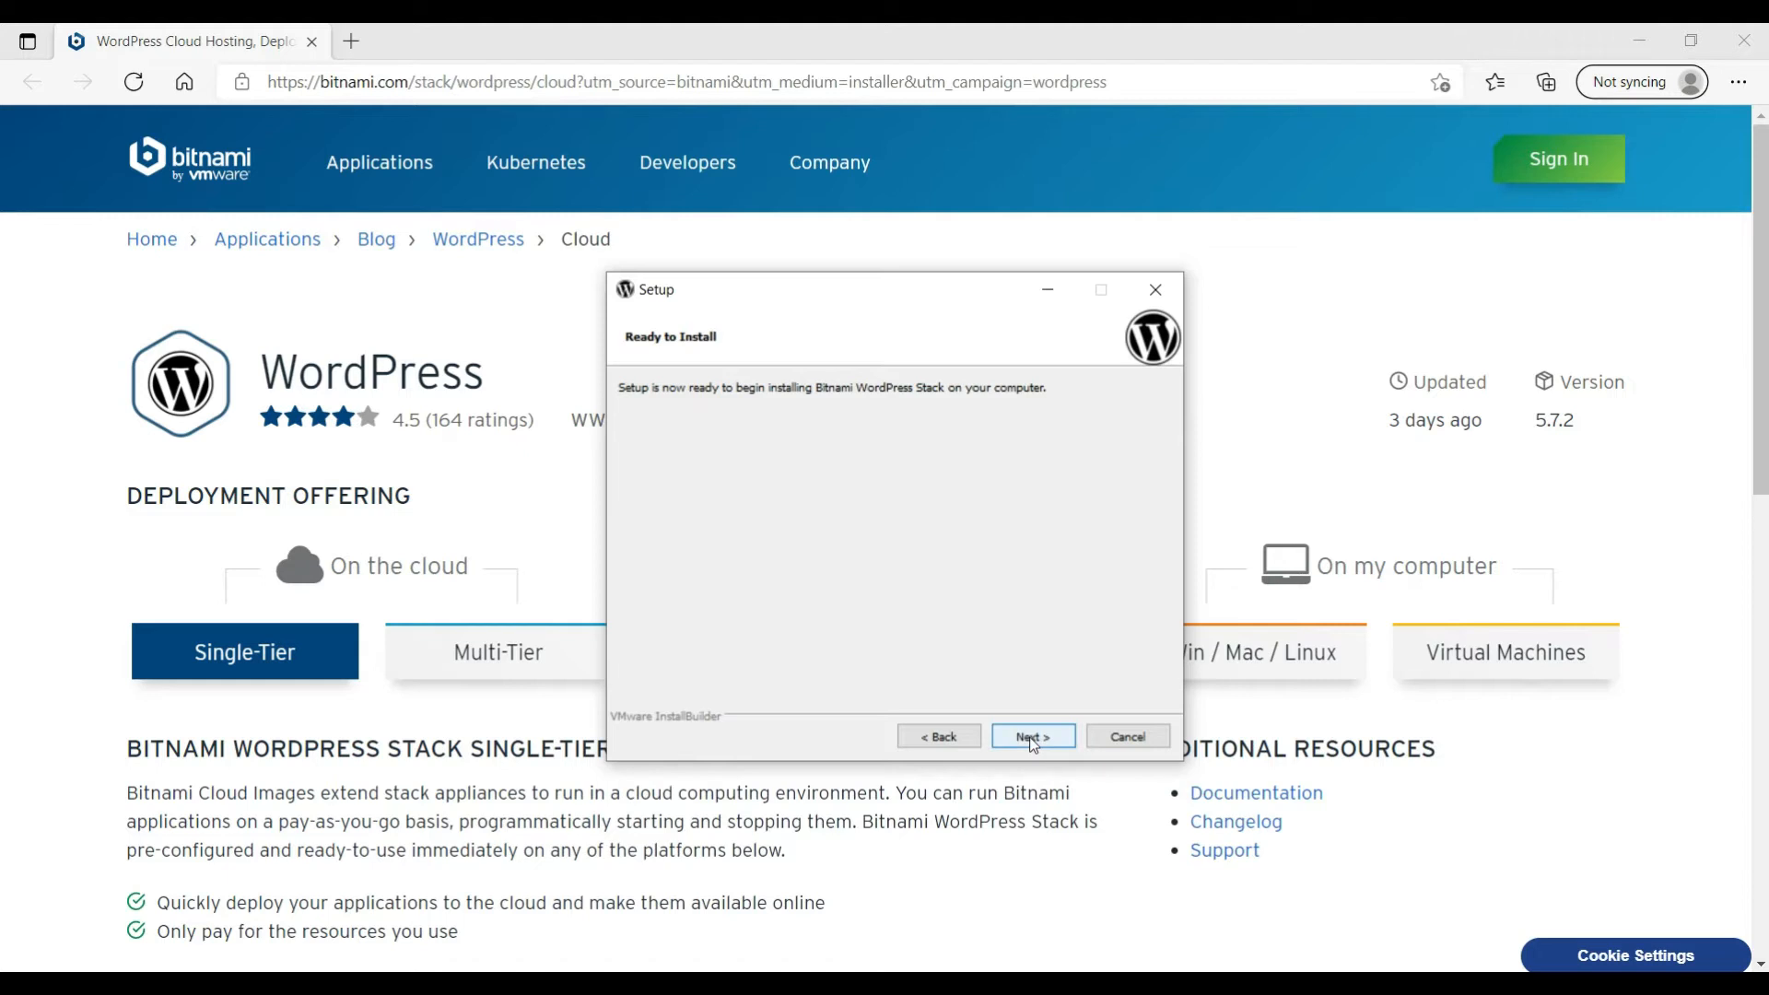
{"action": "left_click", "coordinate": [1030, 735]}
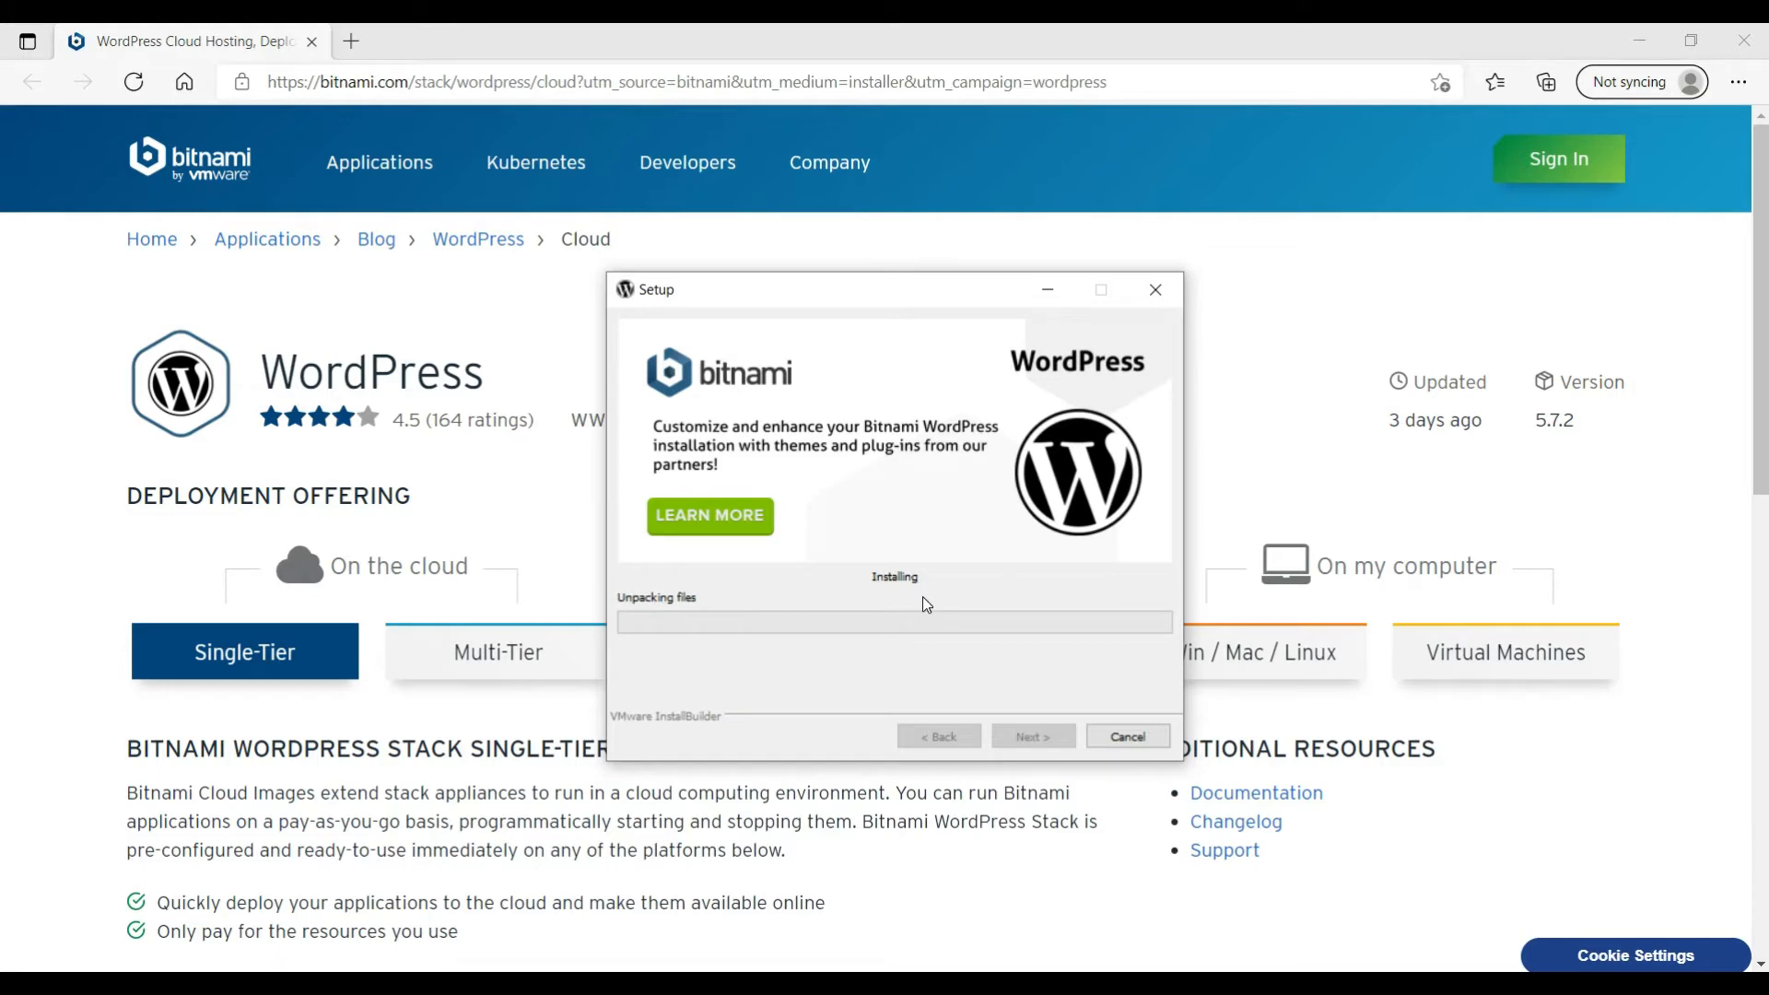
{"action": "scroll", "scroll_direction": "down", "scroll_amount": 3}
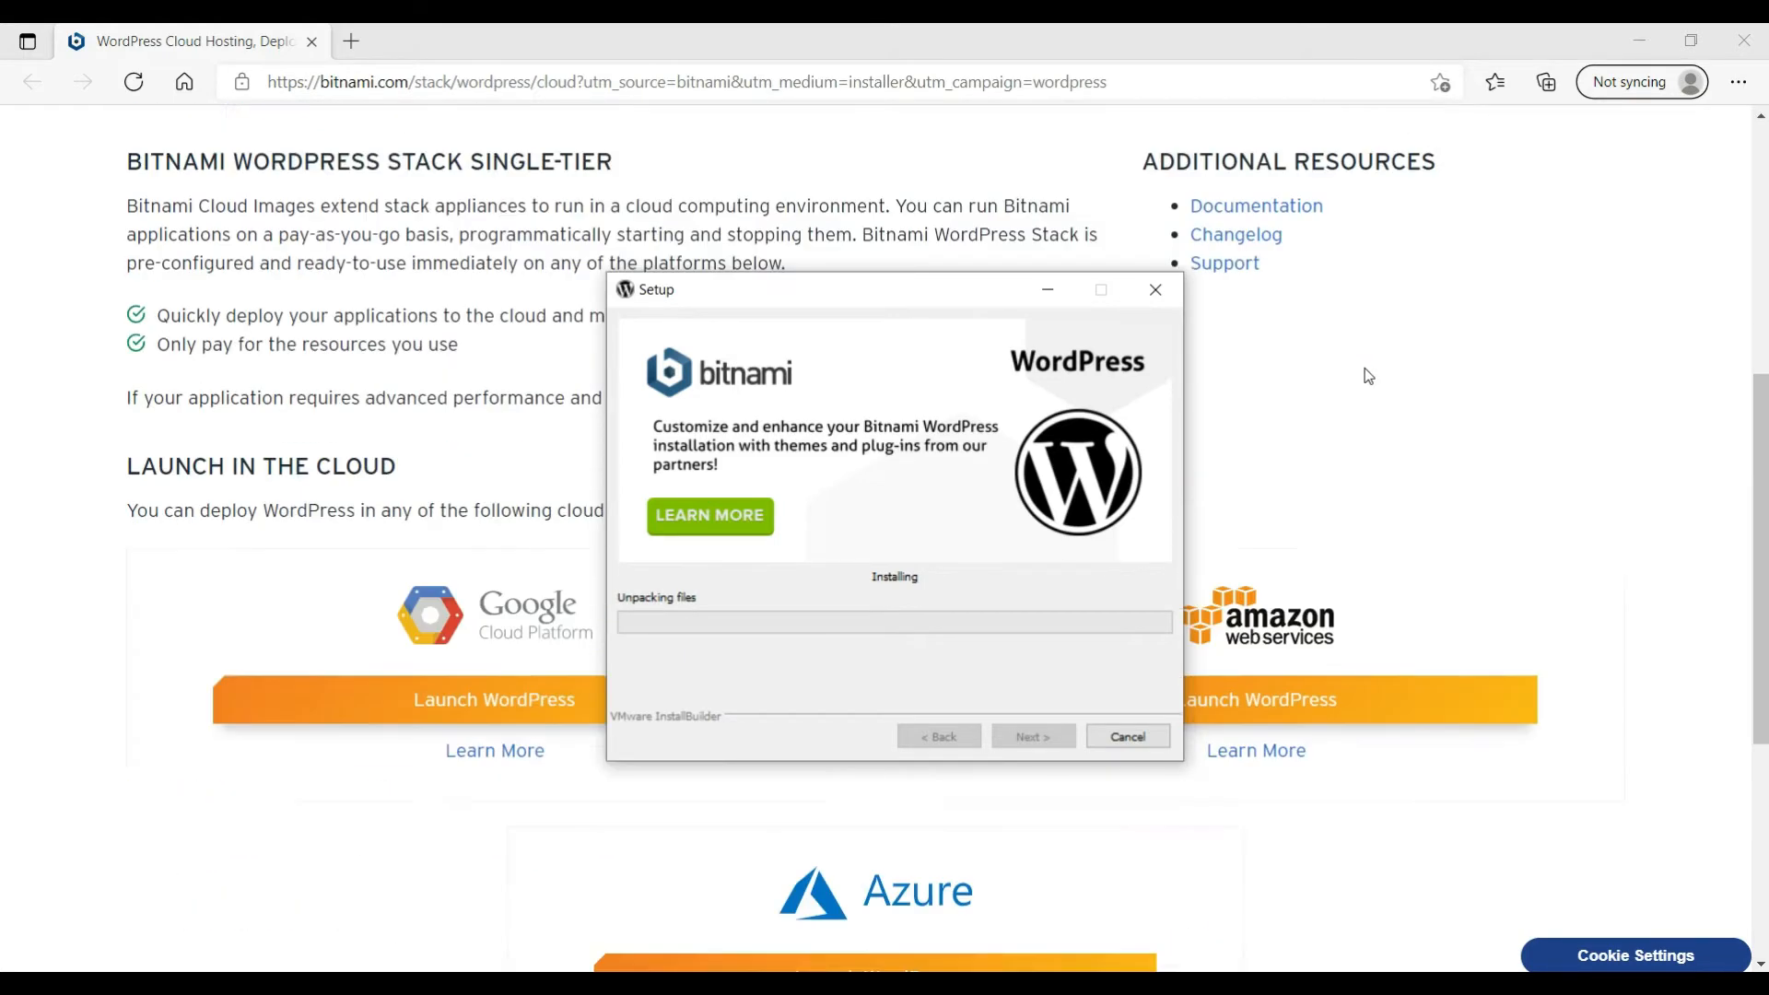
{"action": "scroll", "scroll_direction": "up", "scroll_amount": 3}
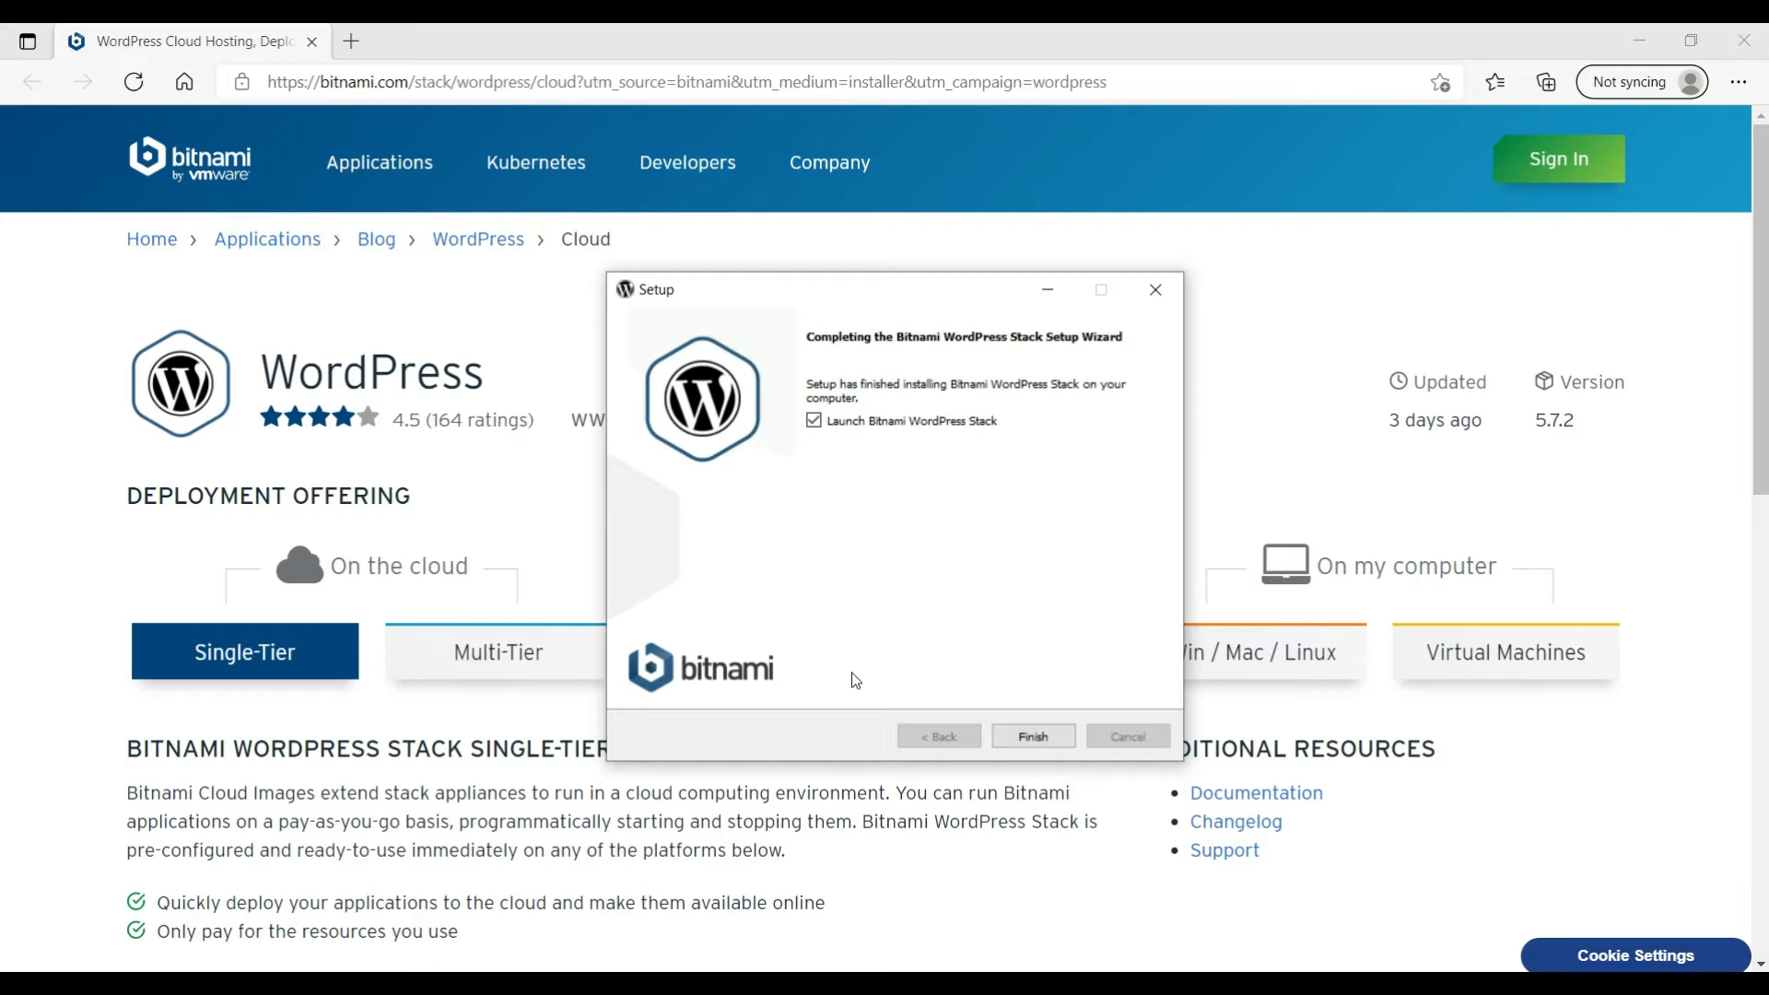
{"action": "mouse_move", "coordinate": [846, 438]}
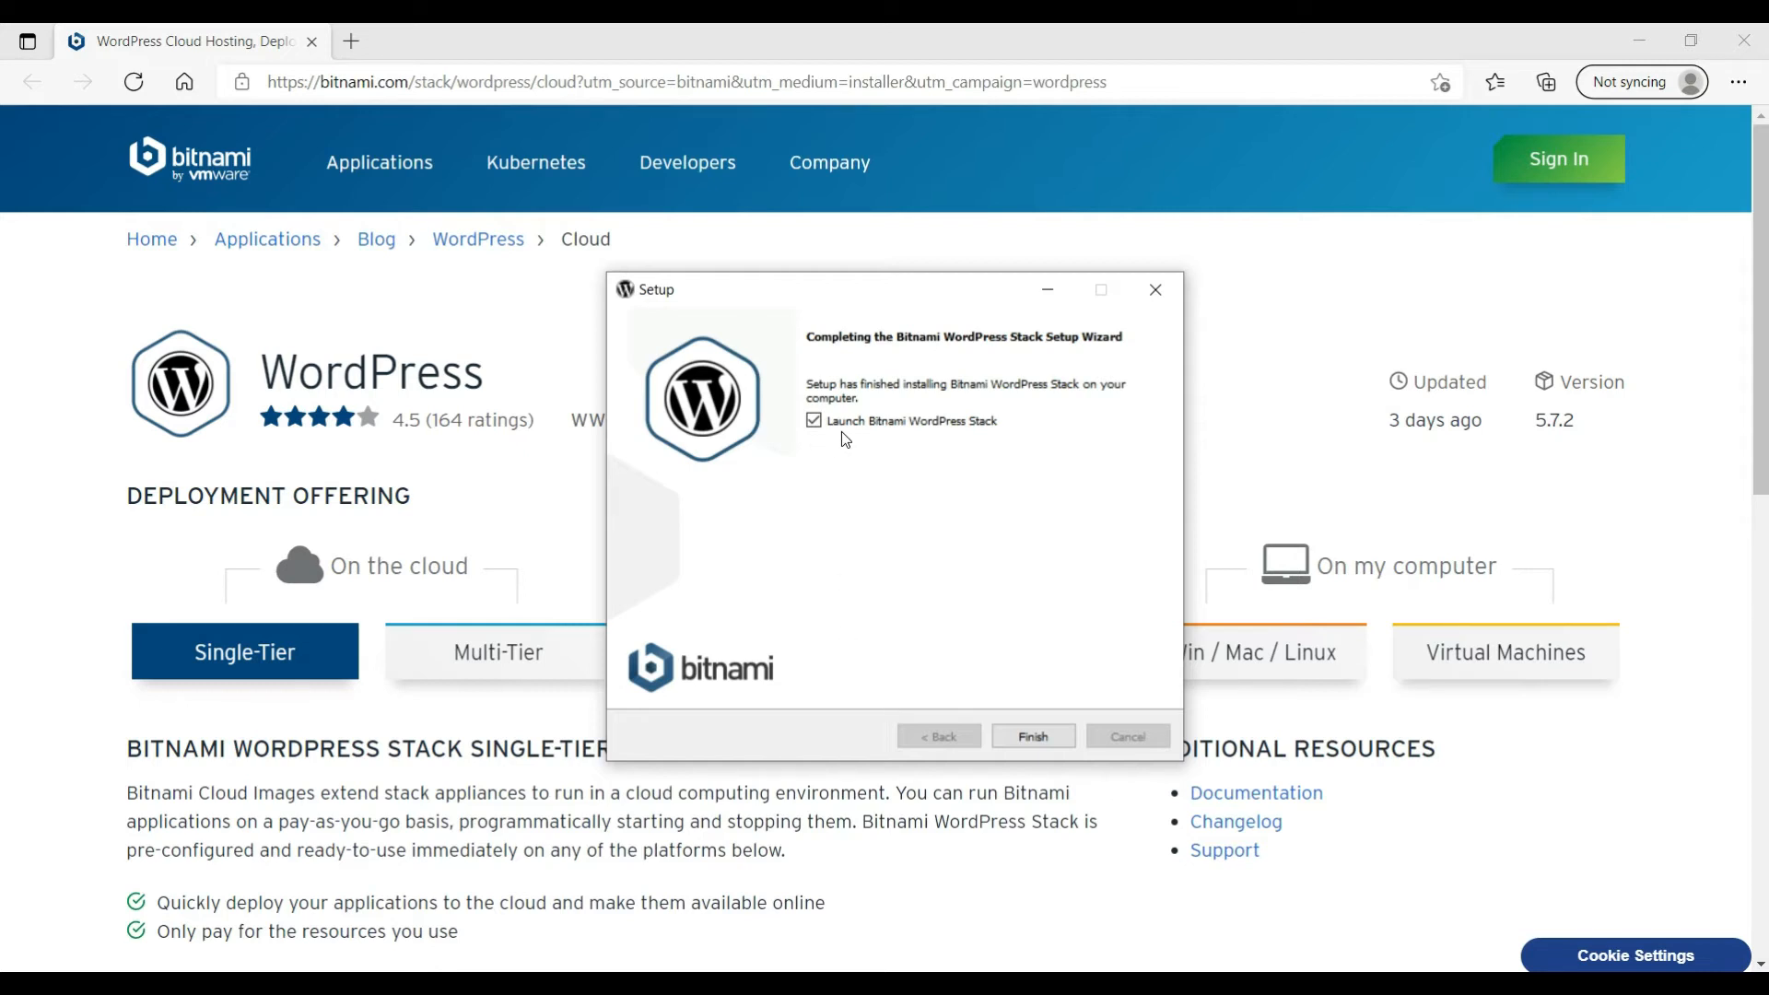
{"action": "mouse_move", "coordinate": [828, 441]}
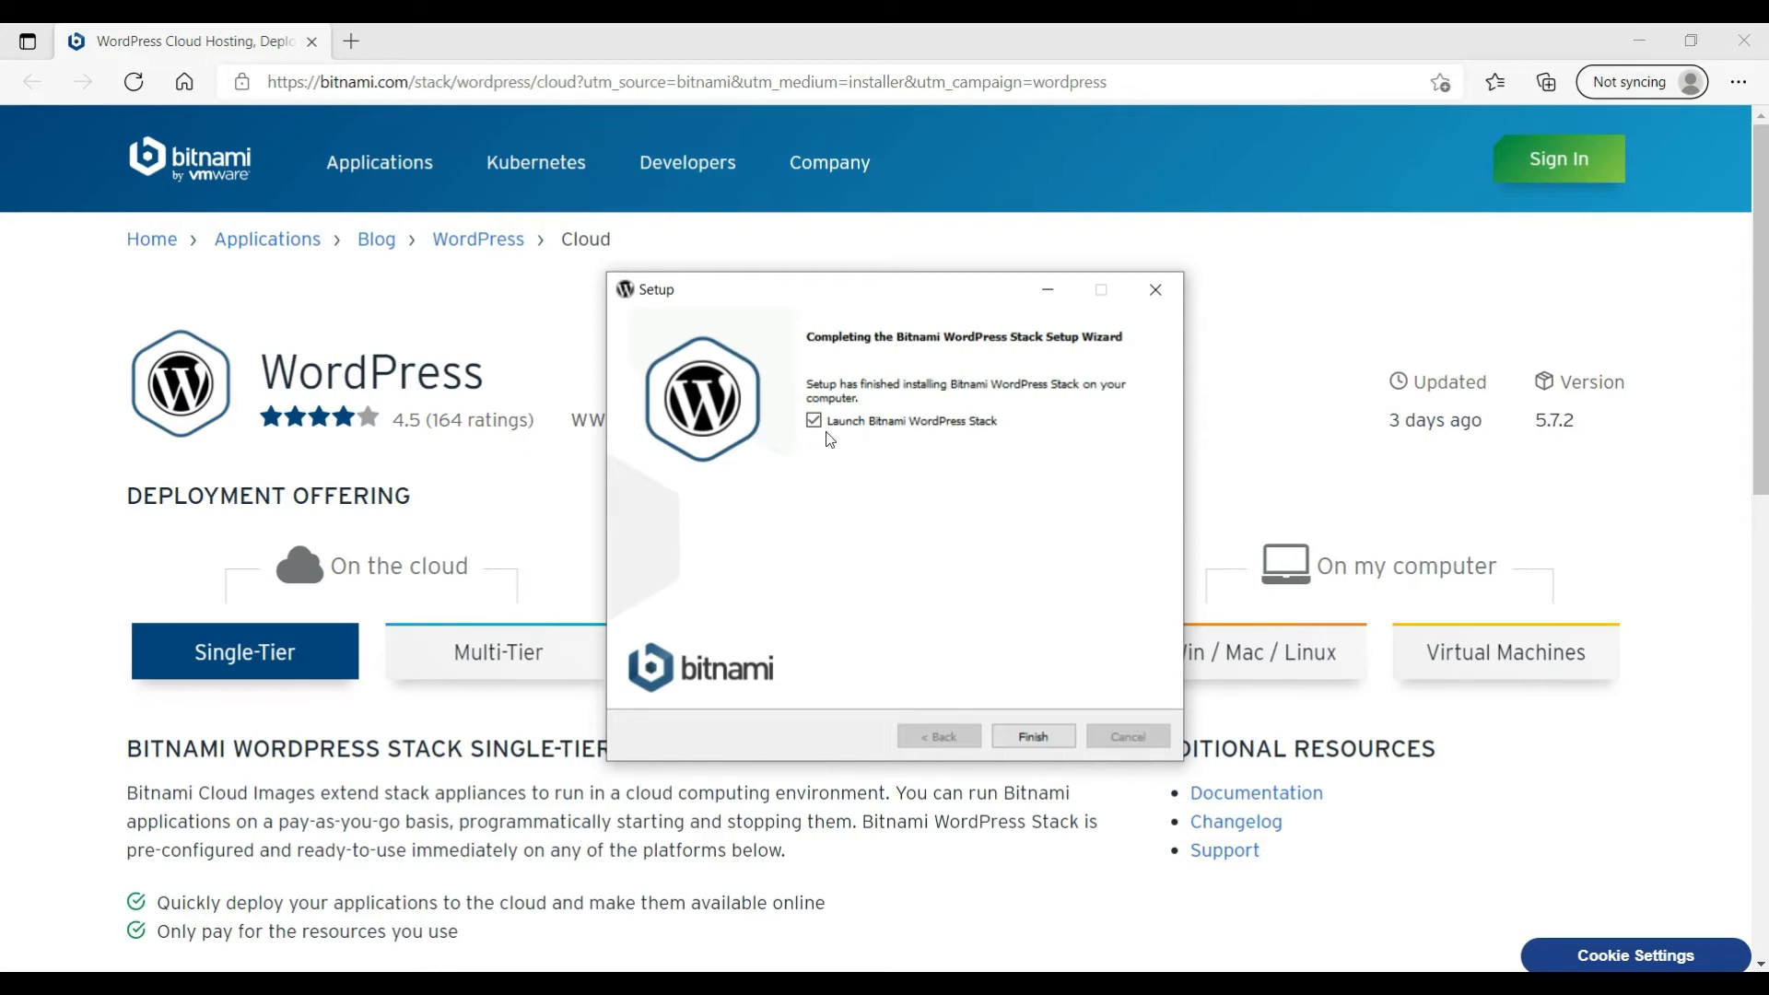
{"action": "mouse_move", "coordinate": [1032, 737]}
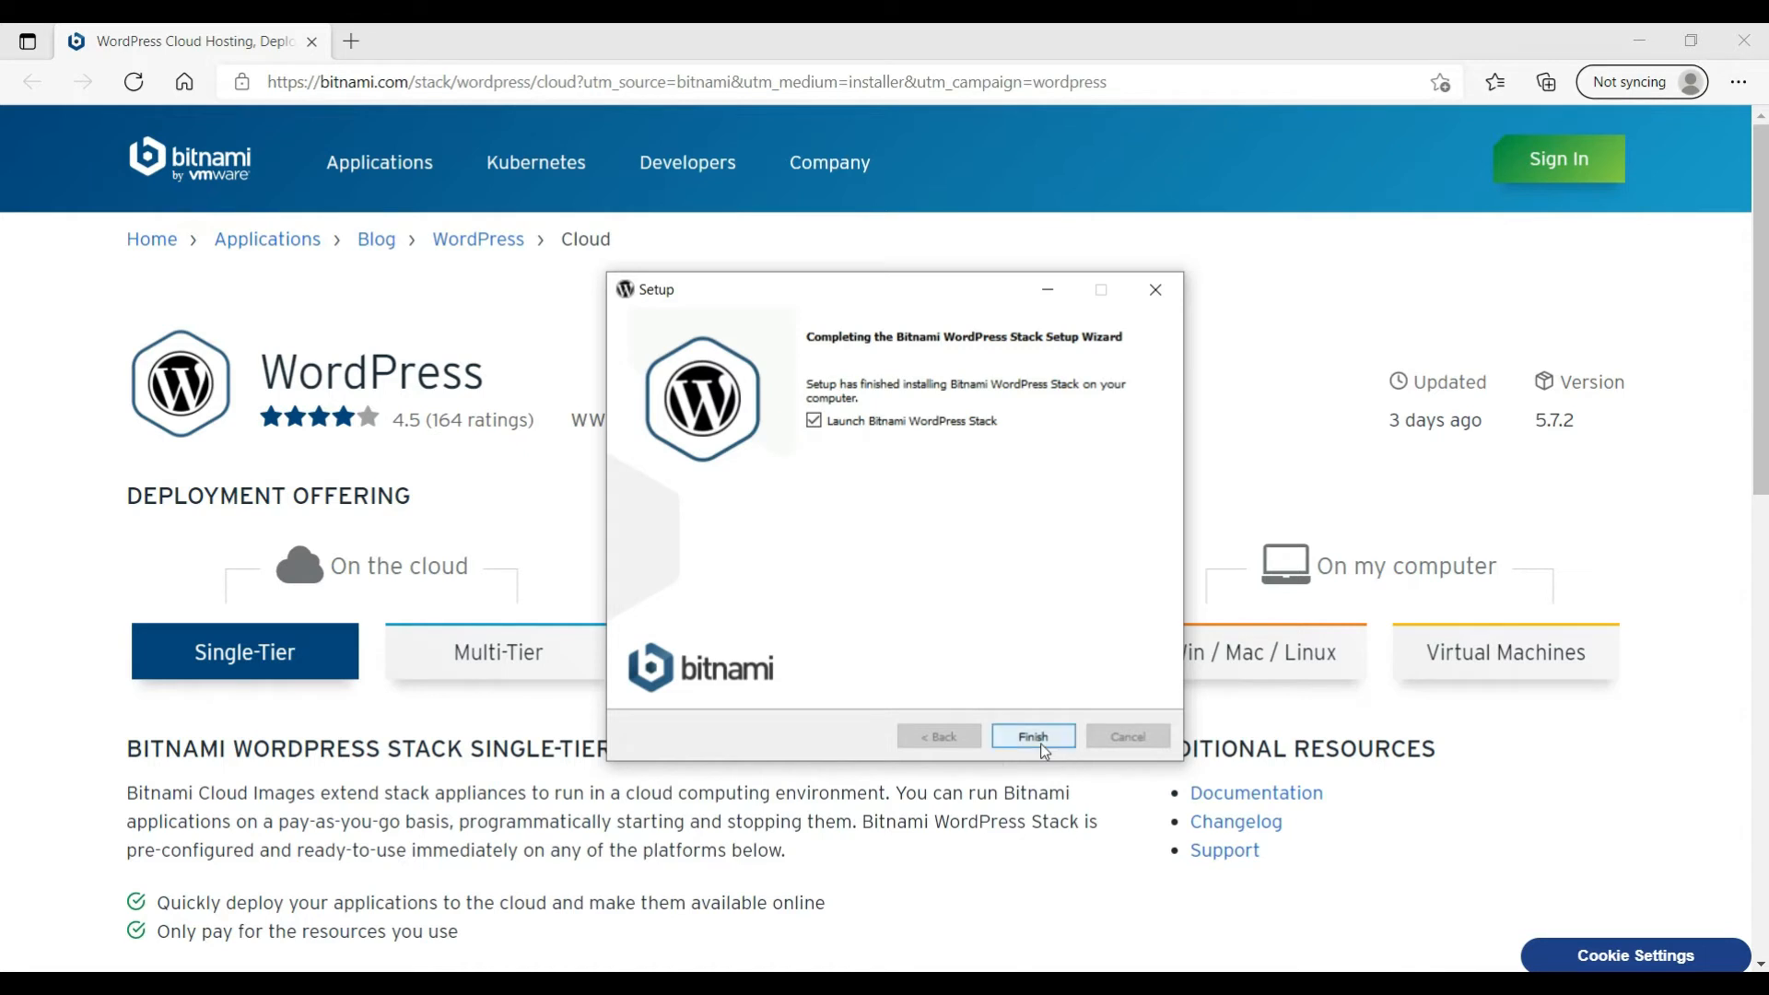
- Finish setup with 'Launch Bitnami WordPress Stack' checked, opening the local 'WordPress is now installed' page
{"action": "left_click", "coordinate": [1029, 737]}
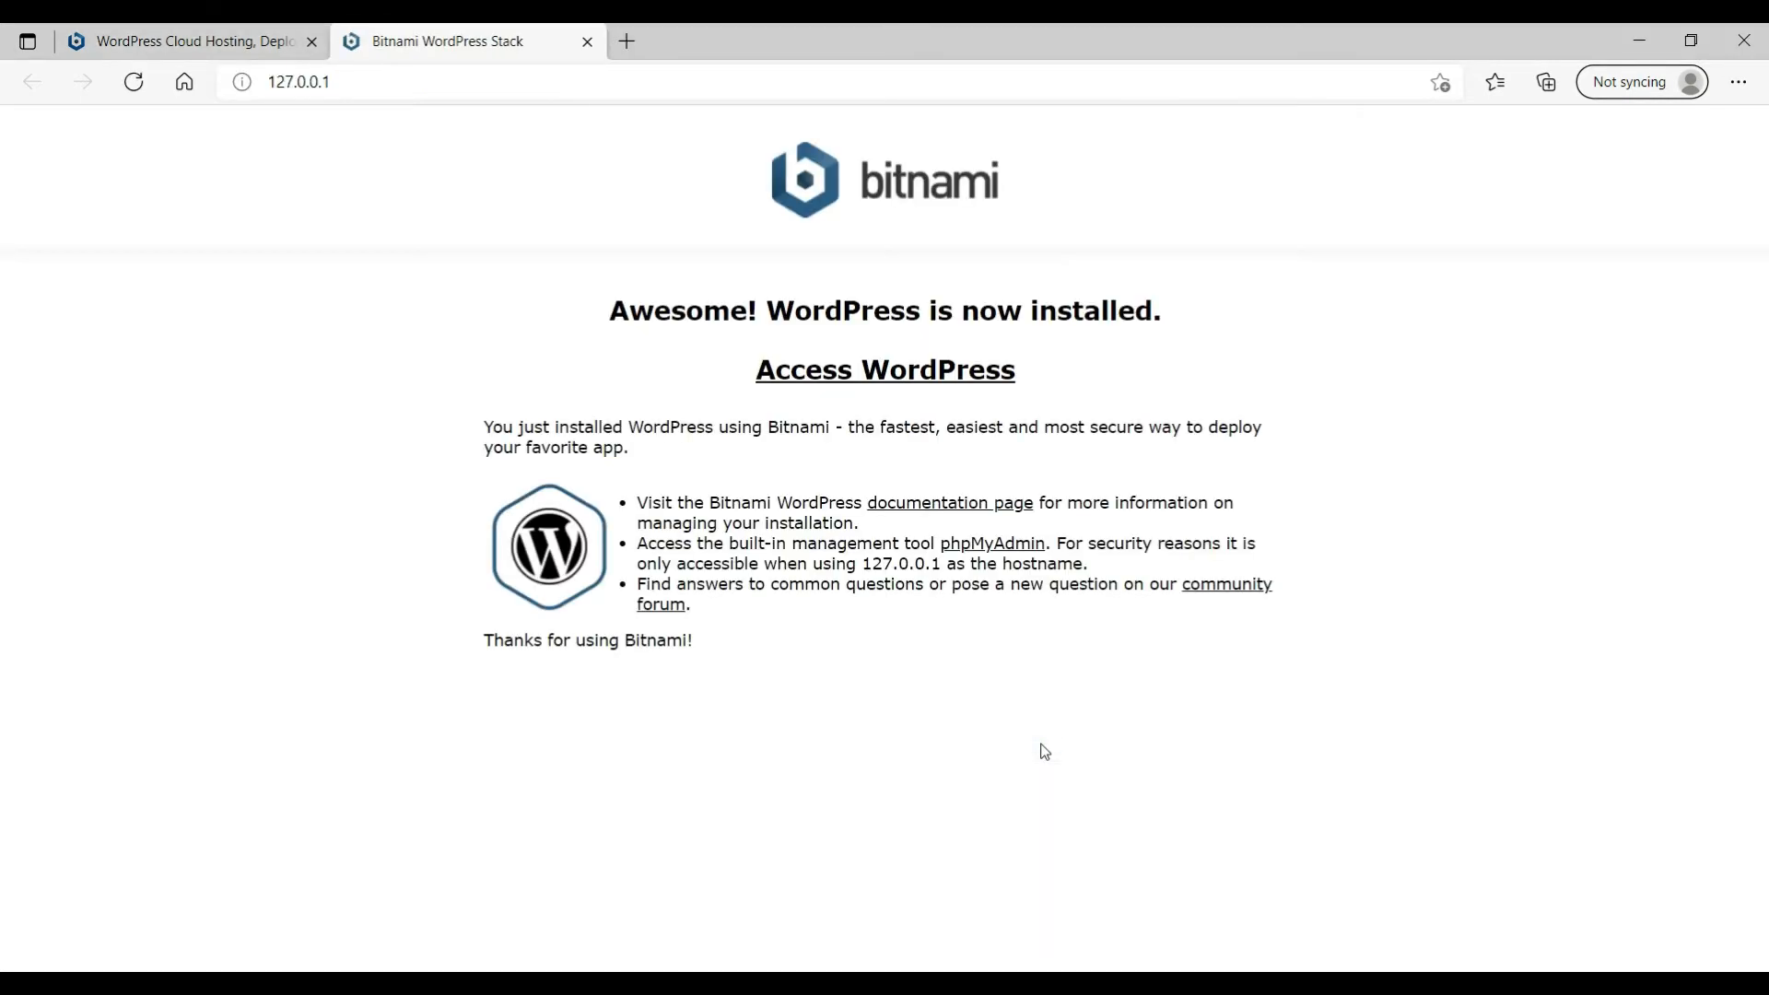
{"action": "mouse_move", "coordinate": [315, 665]}
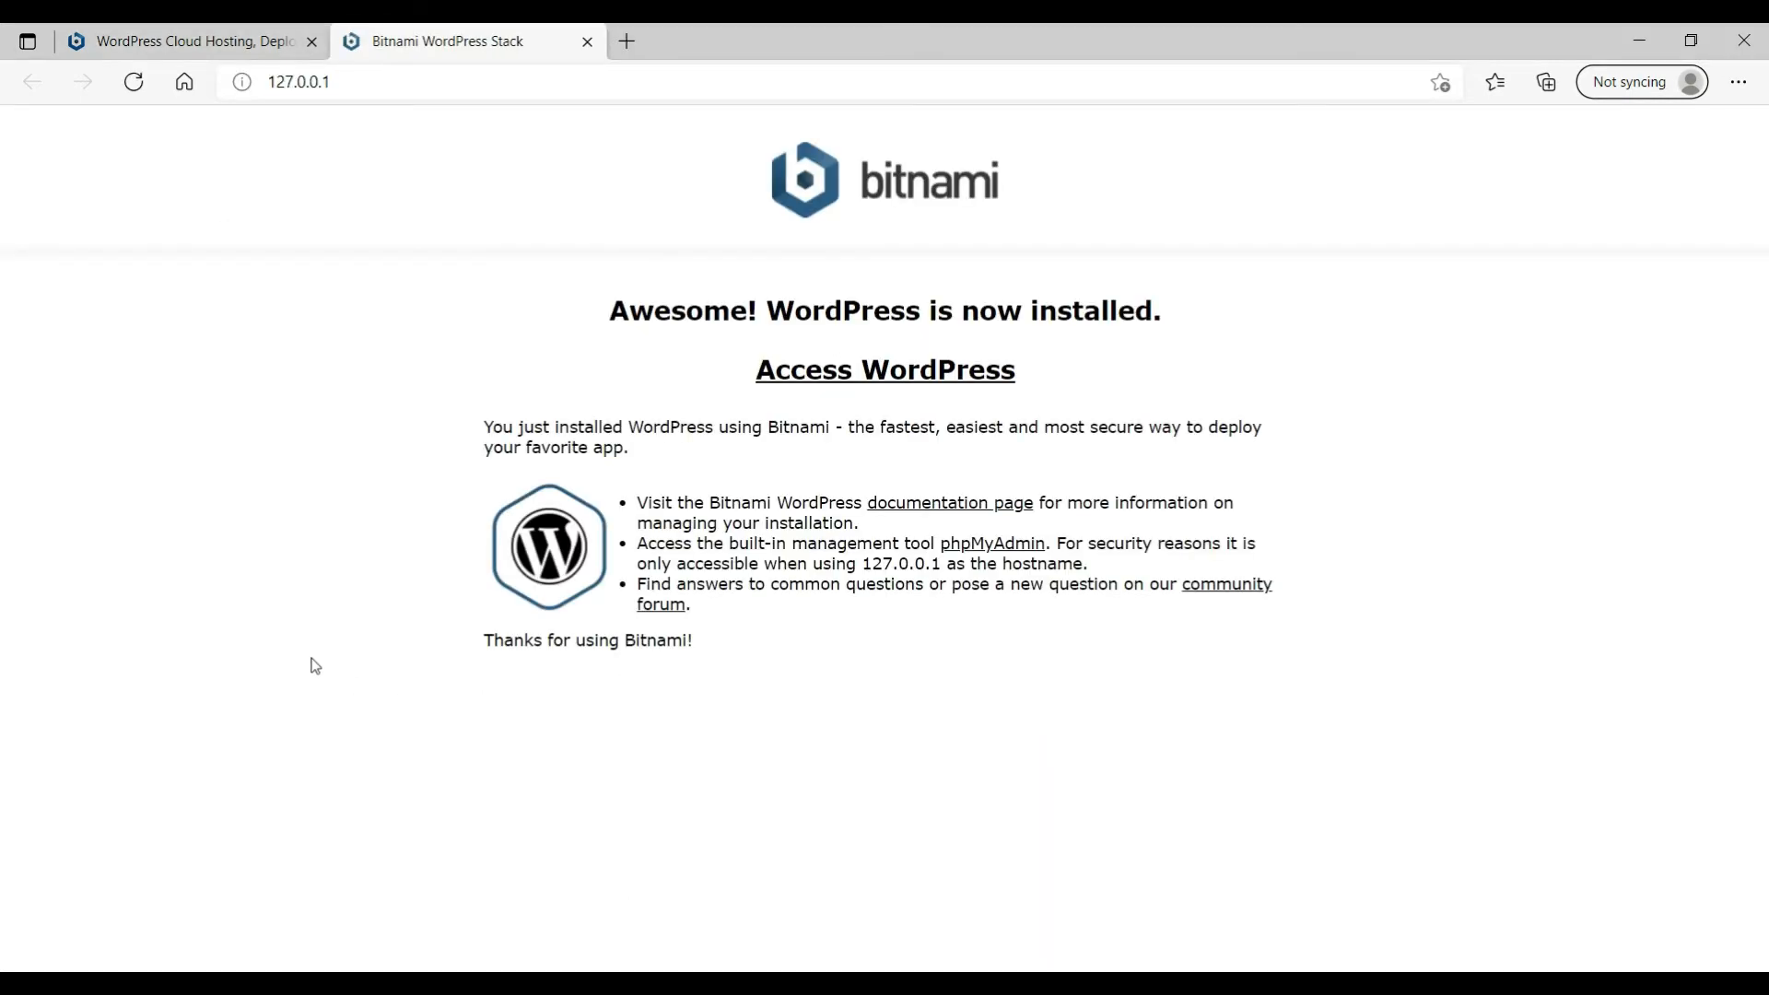
{"action": "mouse_move", "coordinate": [884, 368]}
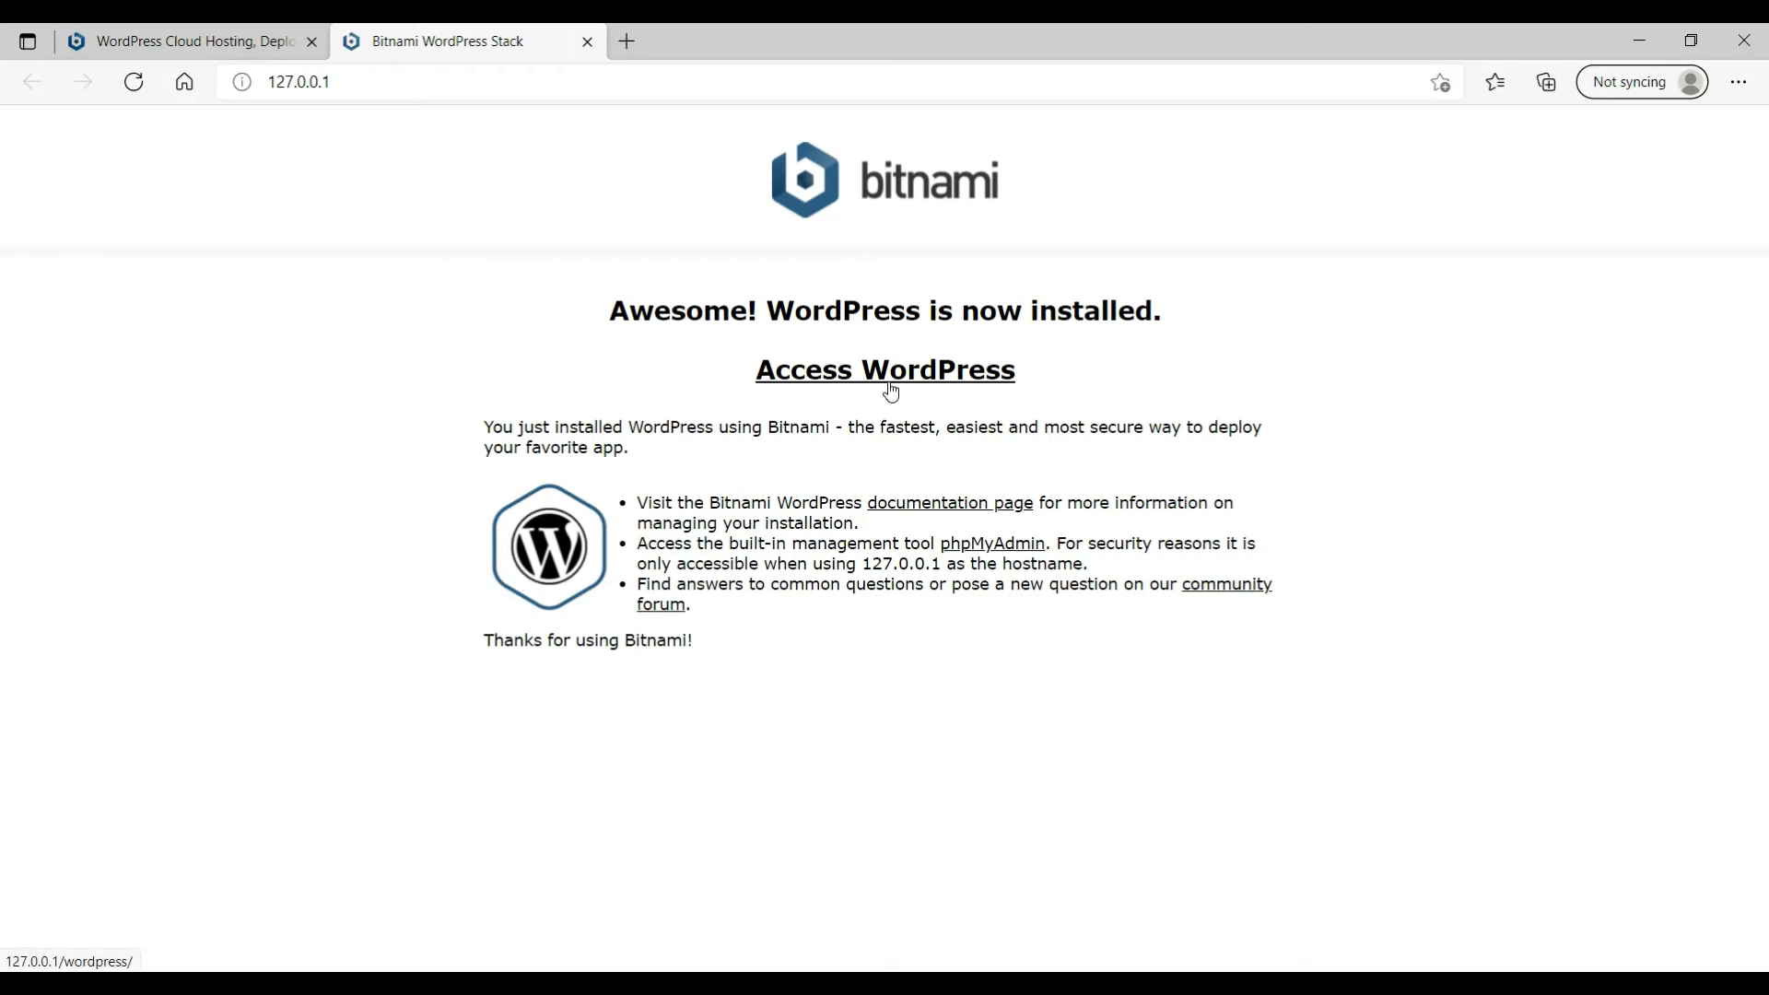
{"action": "mouse_move", "coordinate": [885, 381]}
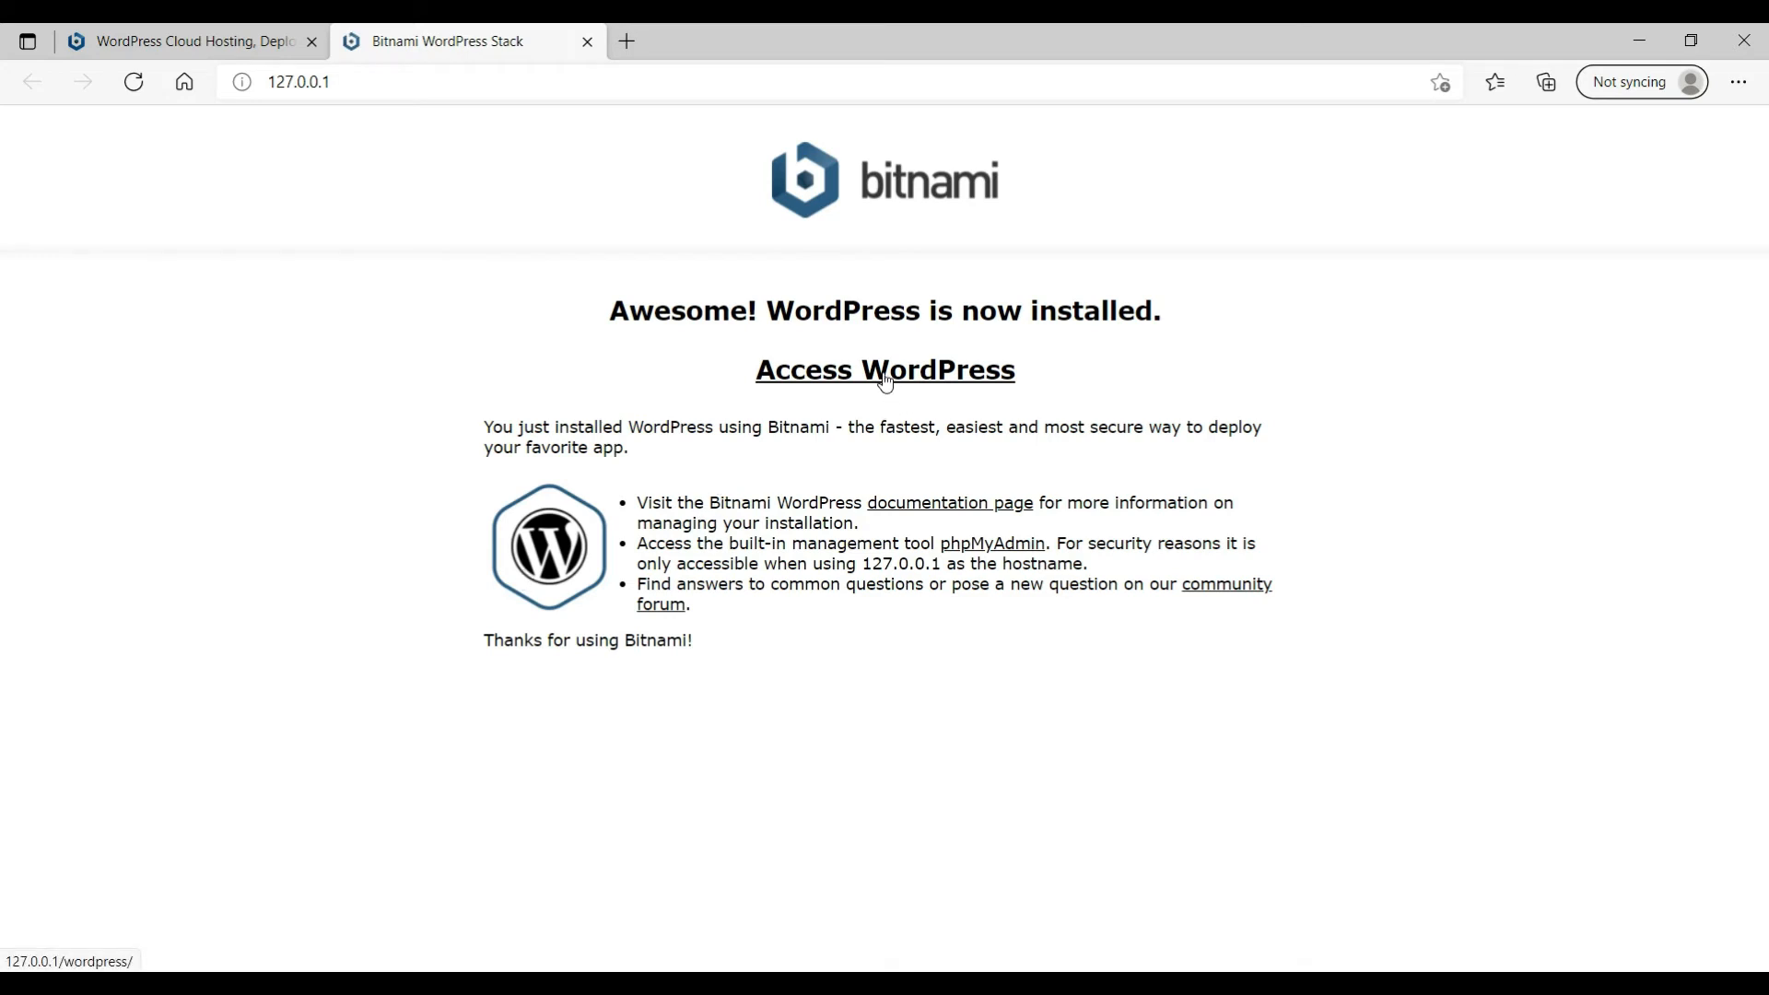
- Follow the Access WordPress link to the new site at 127.0.0.1/wordpress with its Hello world! post
{"action": "left_click", "coordinate": [883, 369]}
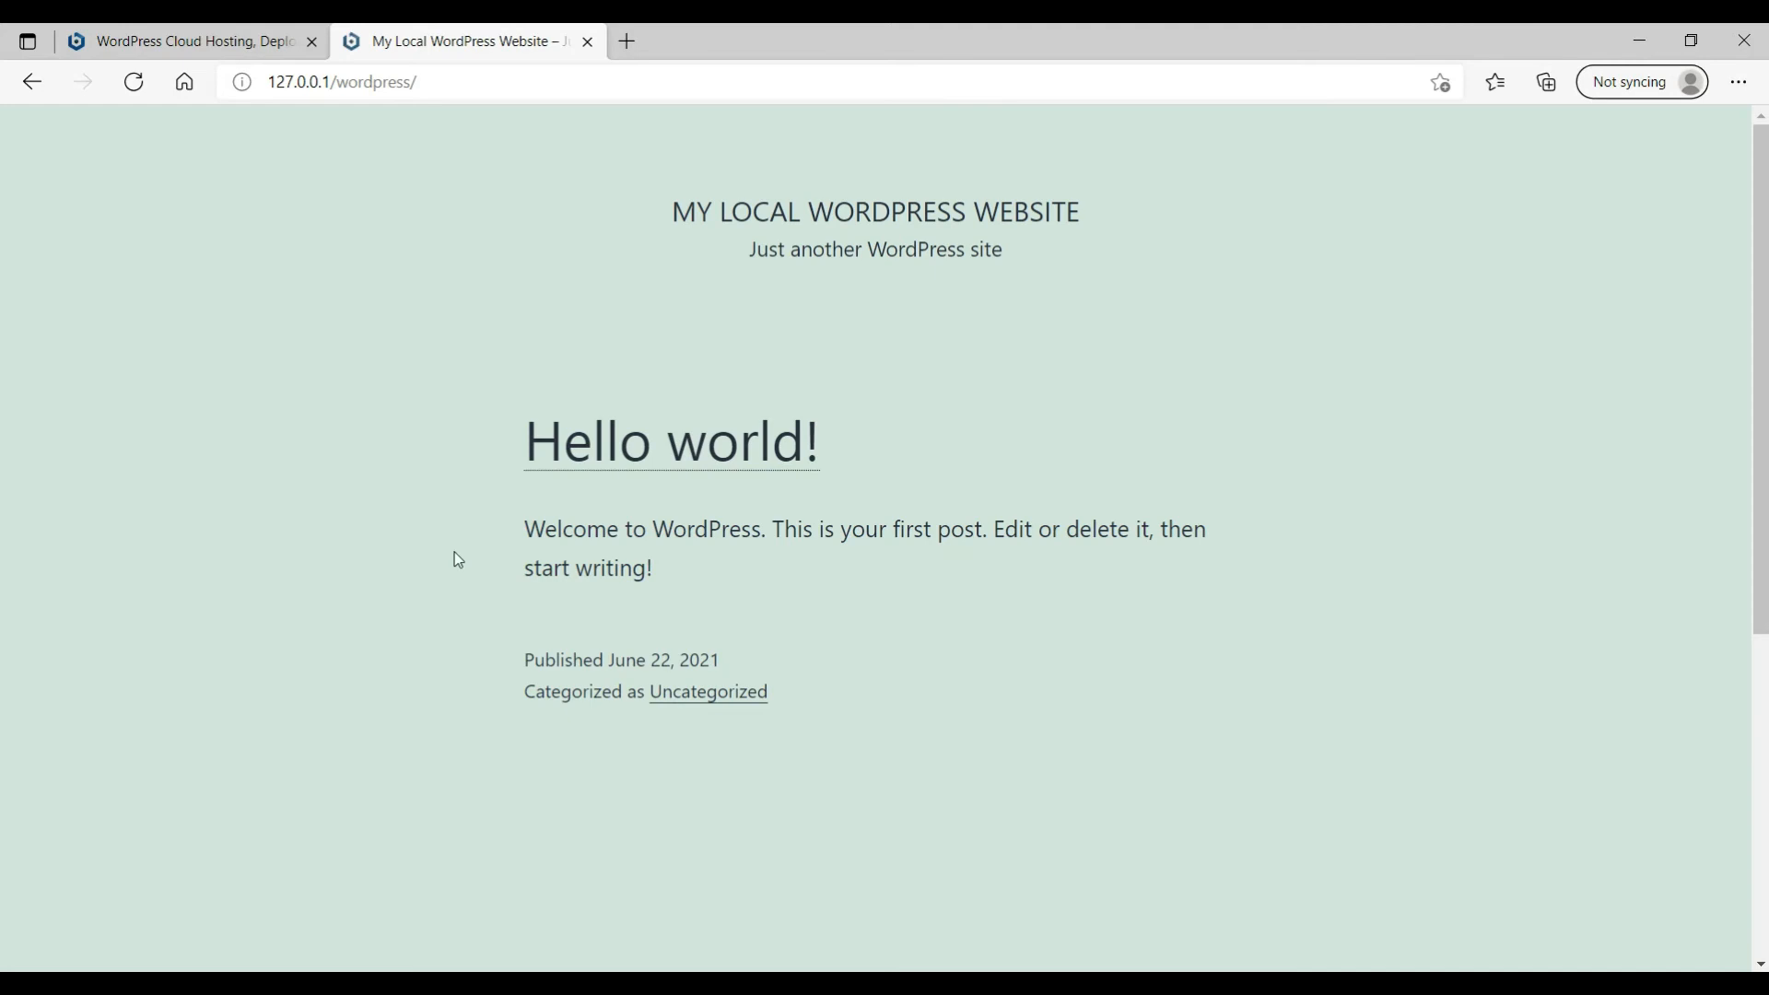
{"action": "mouse_move", "coordinate": [604, 487]}
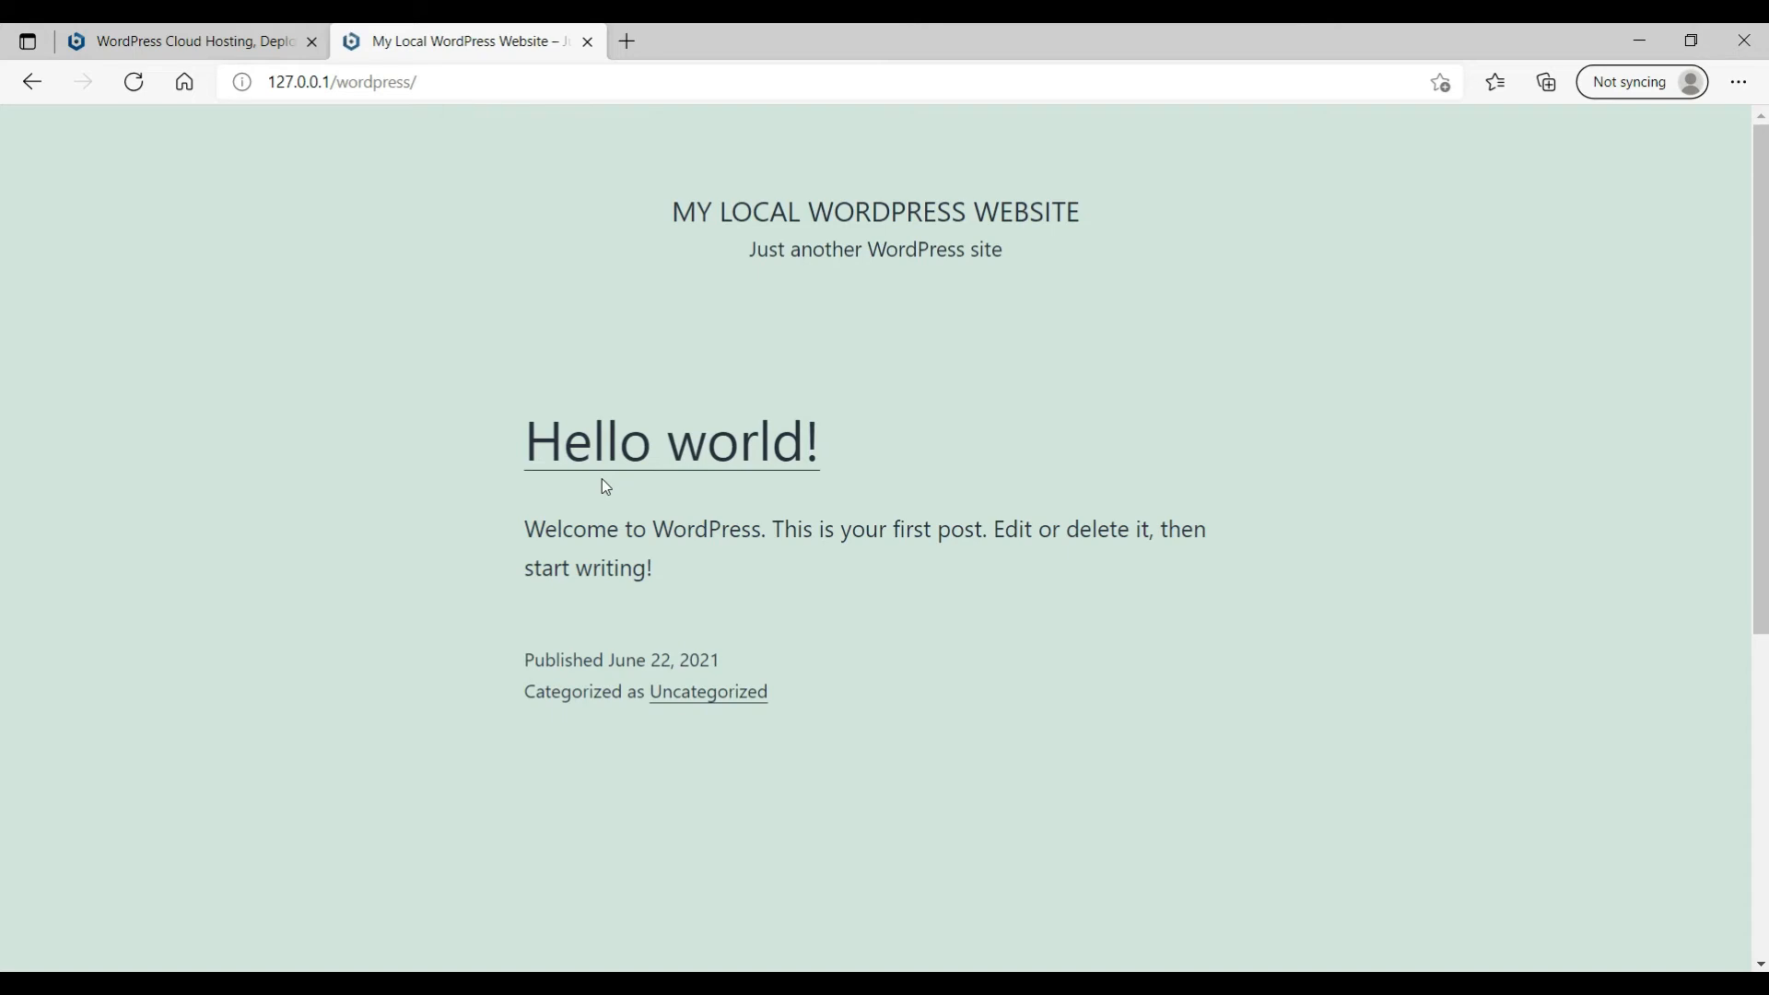
{"action": "mouse_move", "coordinate": [446, 210]}
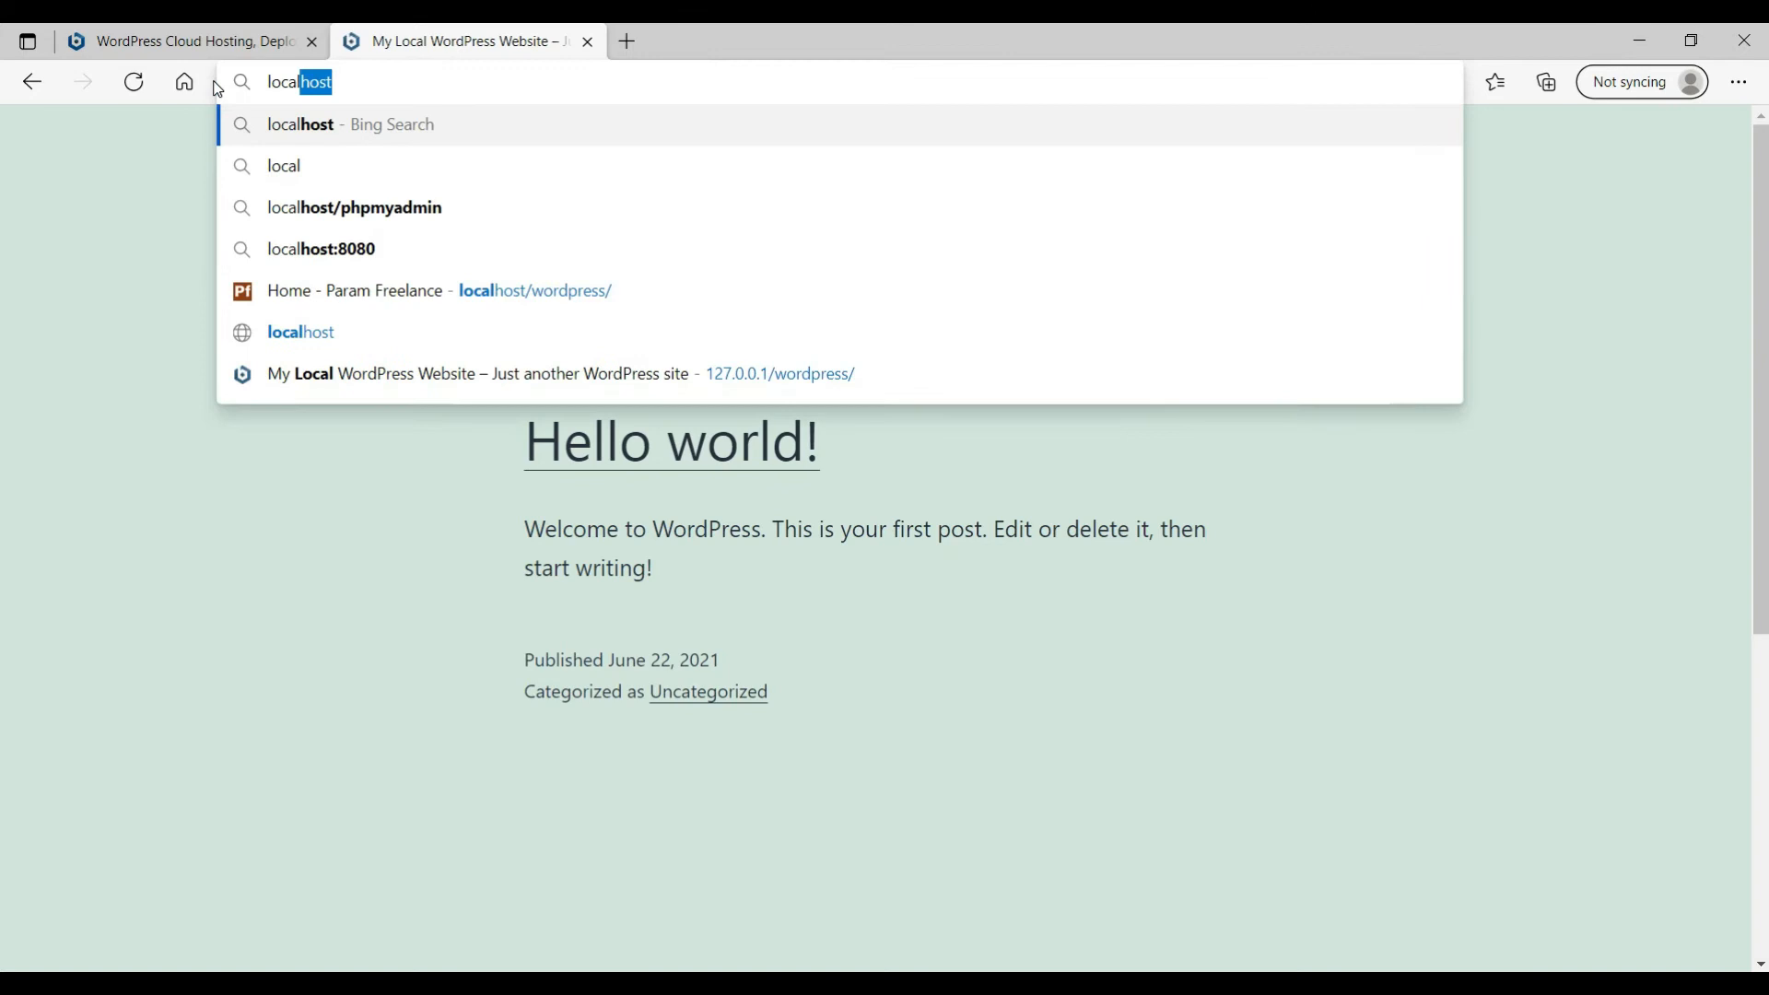
- Load the same local site through the localhost/wordpress address
{"action": "left_click", "coordinate": [535, 290]}
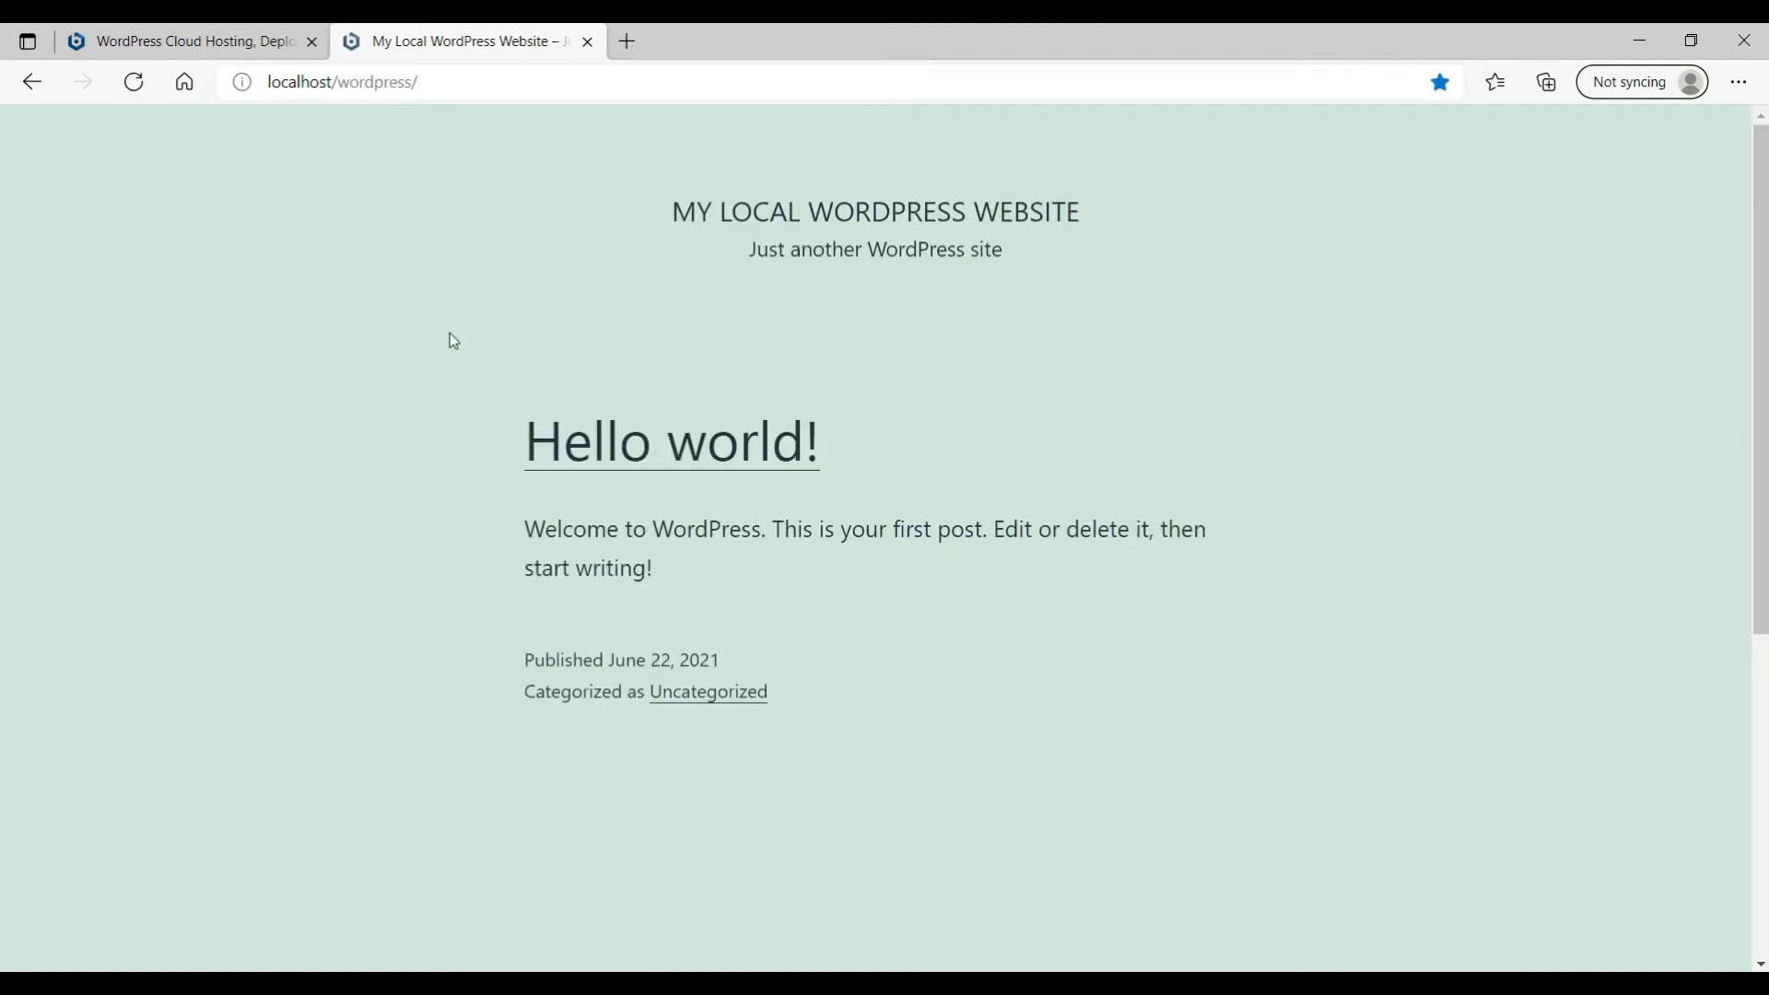
{"action": "mouse_move", "coordinate": [378, 168]}
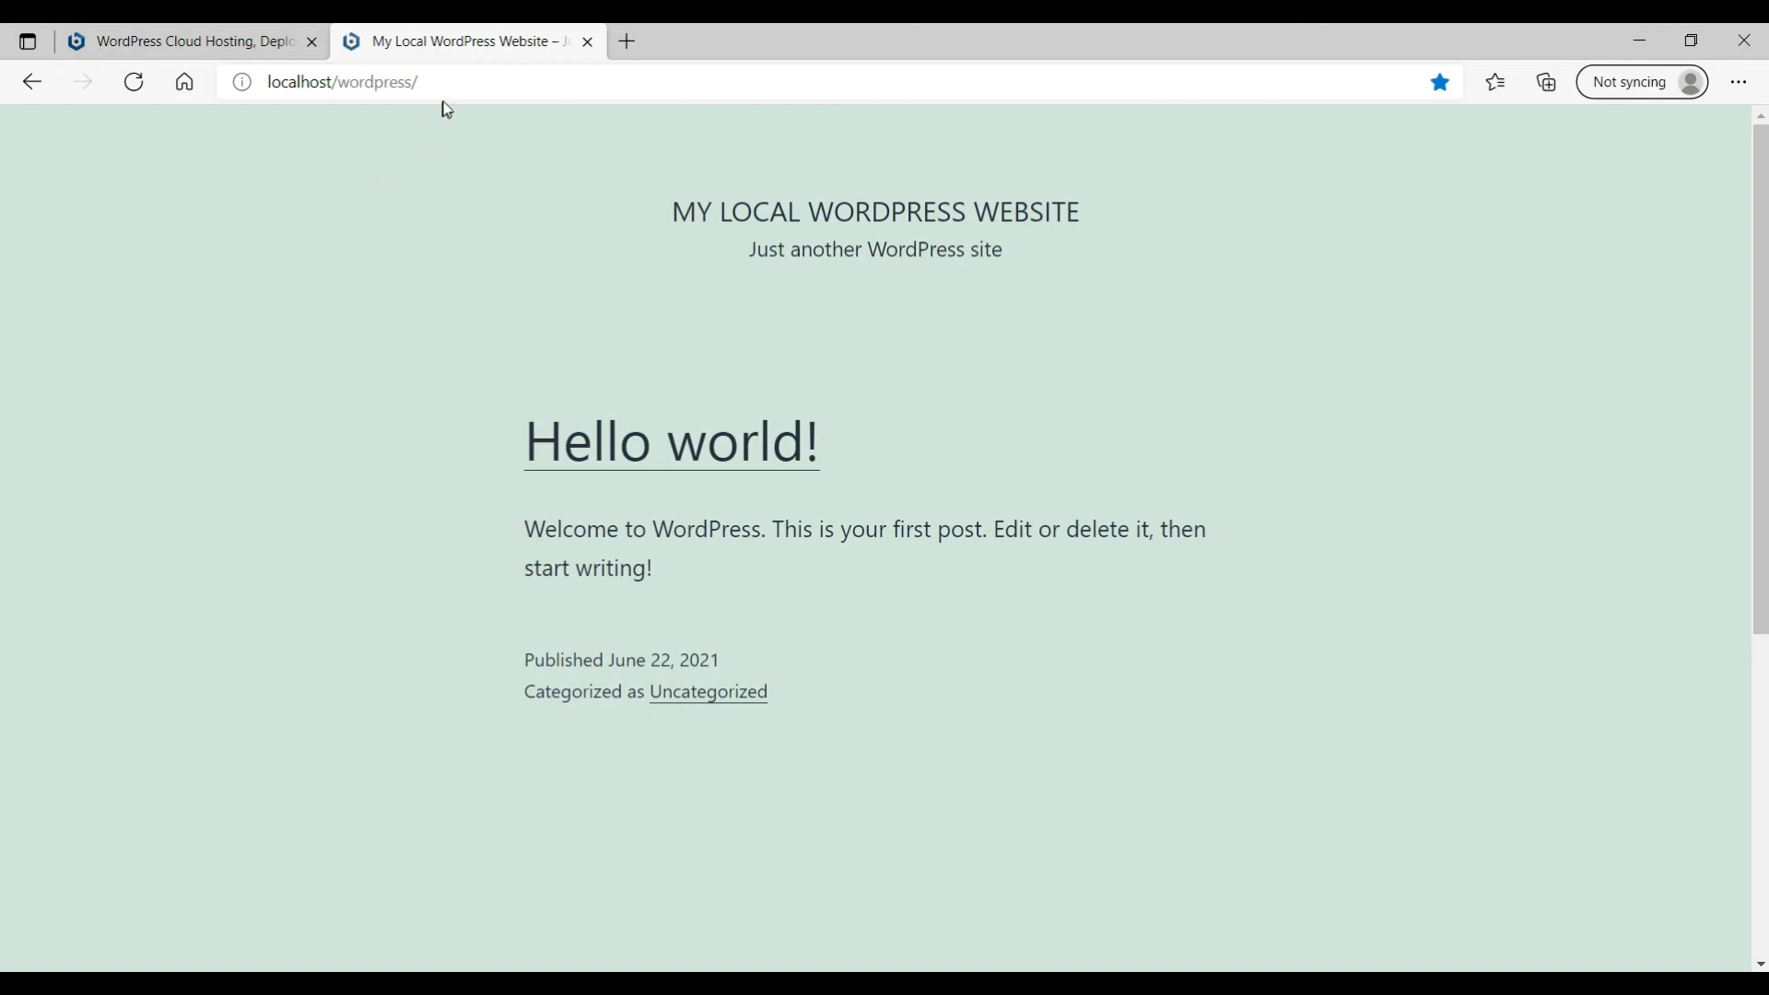
{"action": "mouse_move", "coordinate": [624, 284]}
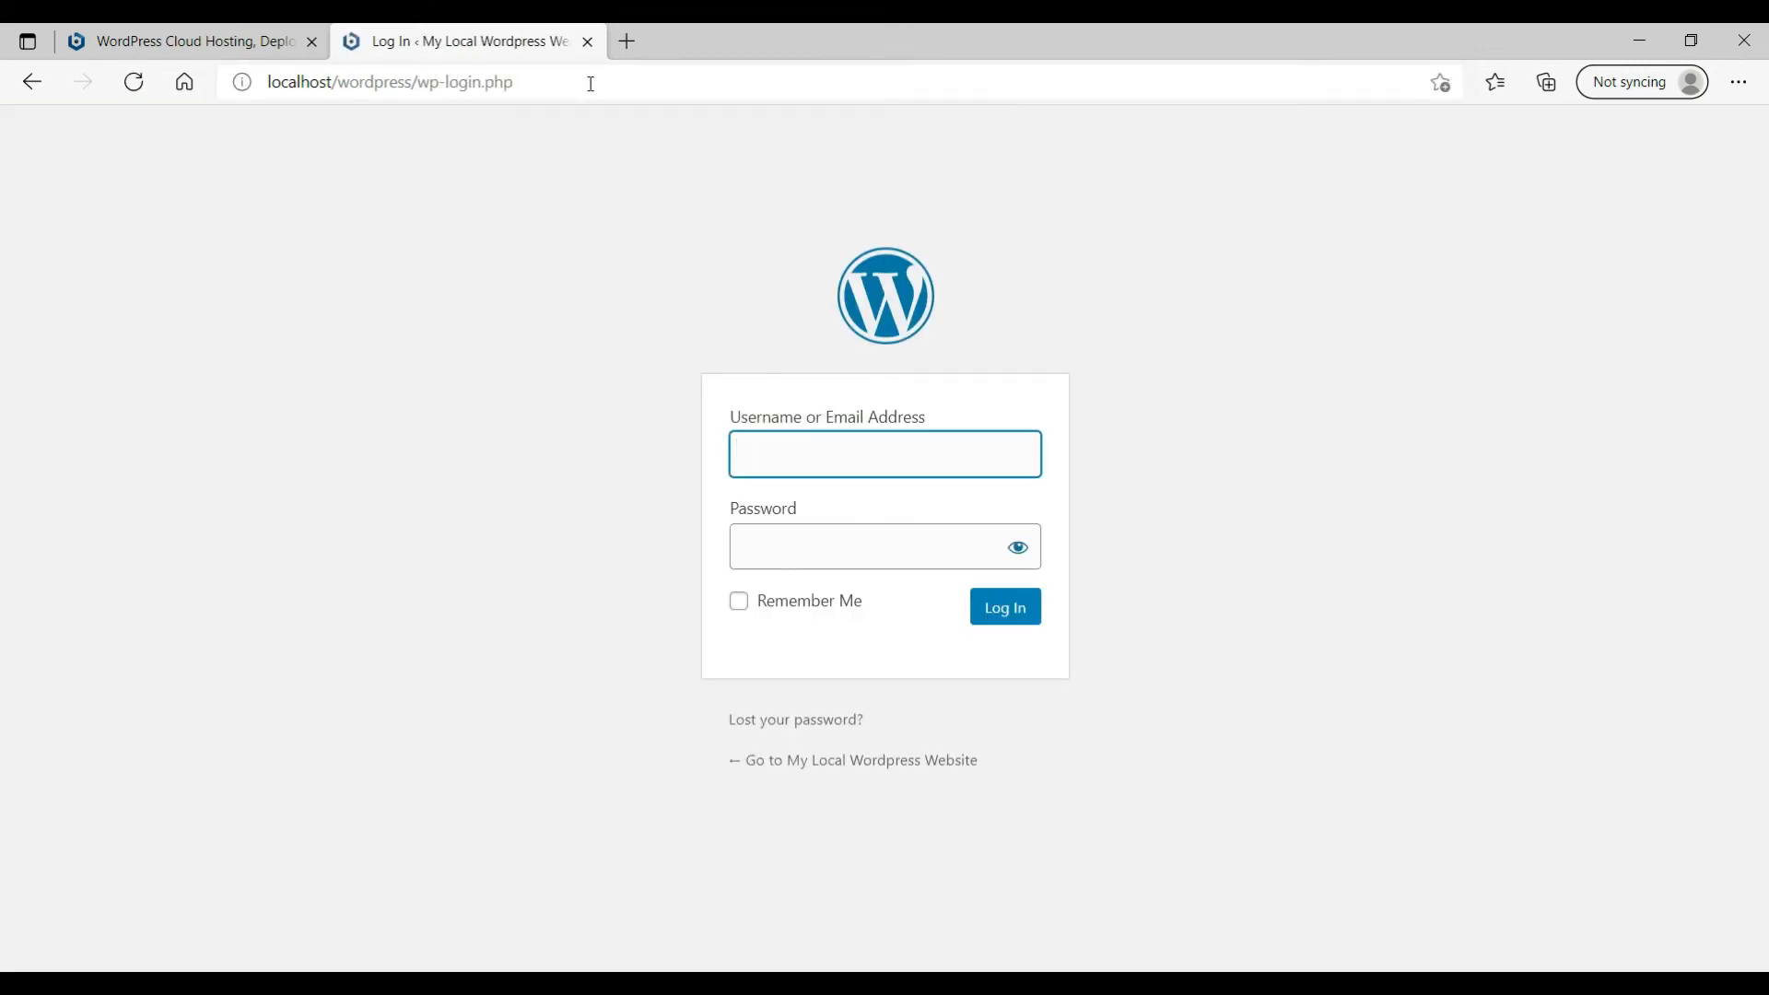
- Log in as admin and reach the Pages list with Privacy Policy and Sample Page
{"action": "type", "text": "admin"}
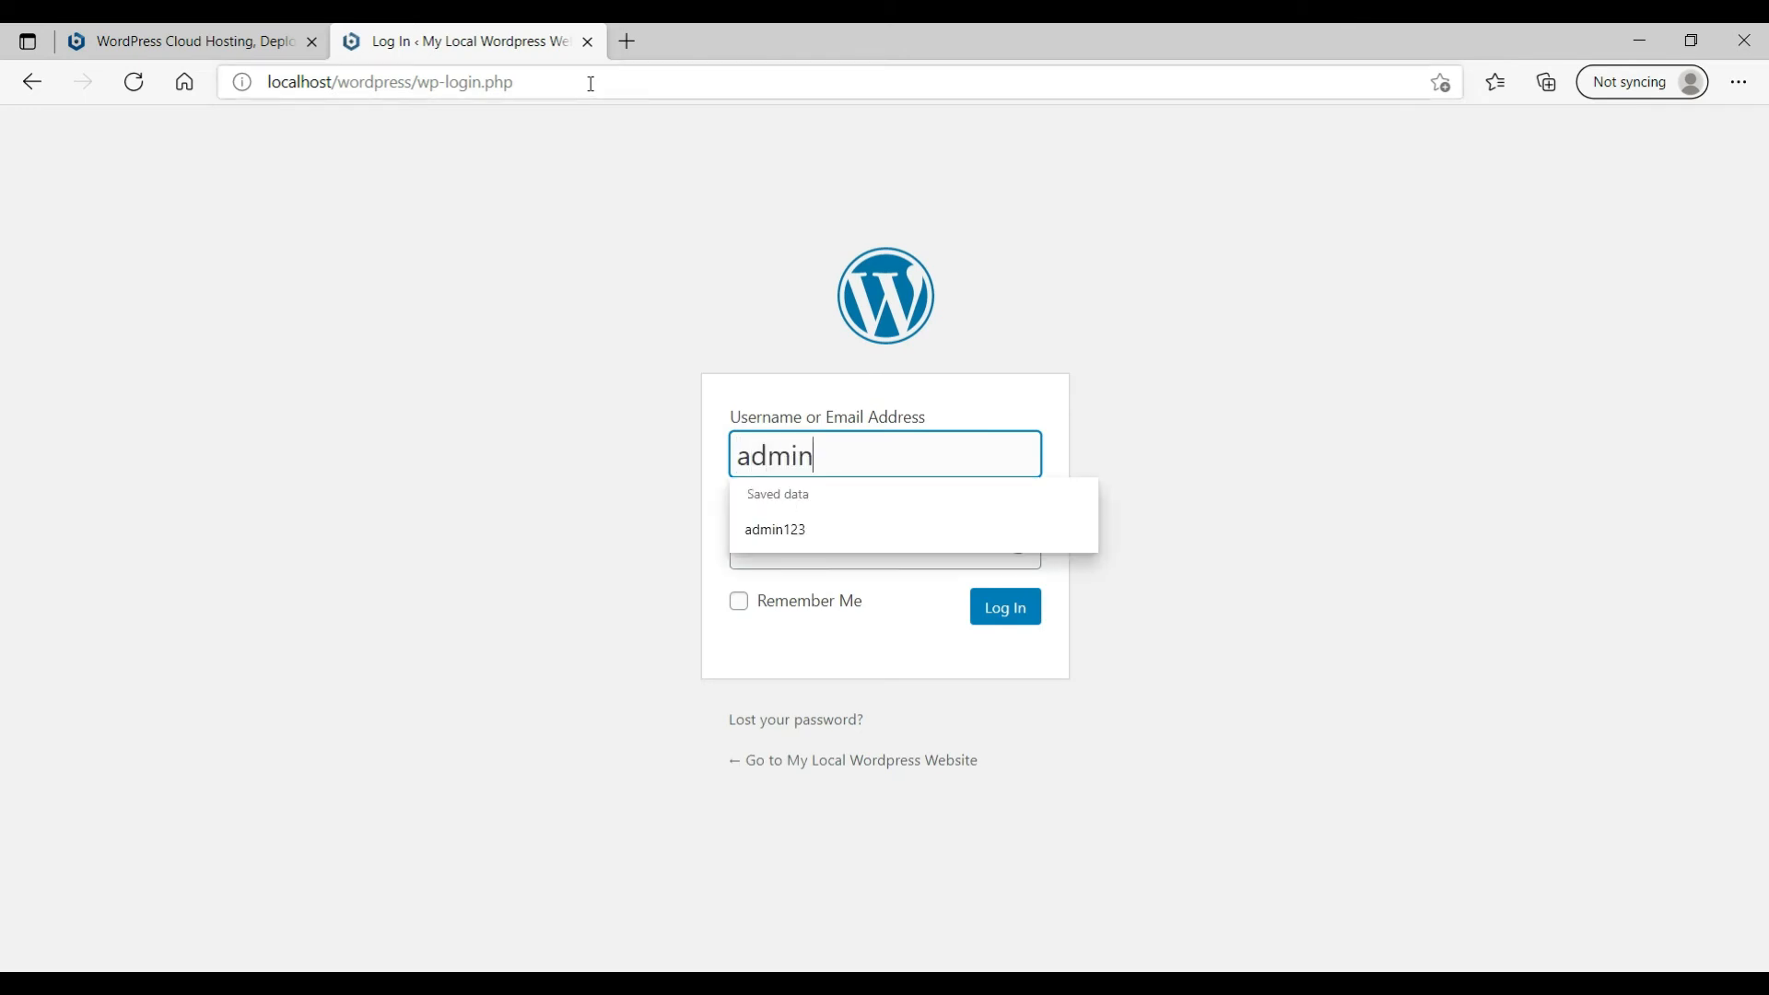
{"action": "left_click", "coordinate": [884, 547]}
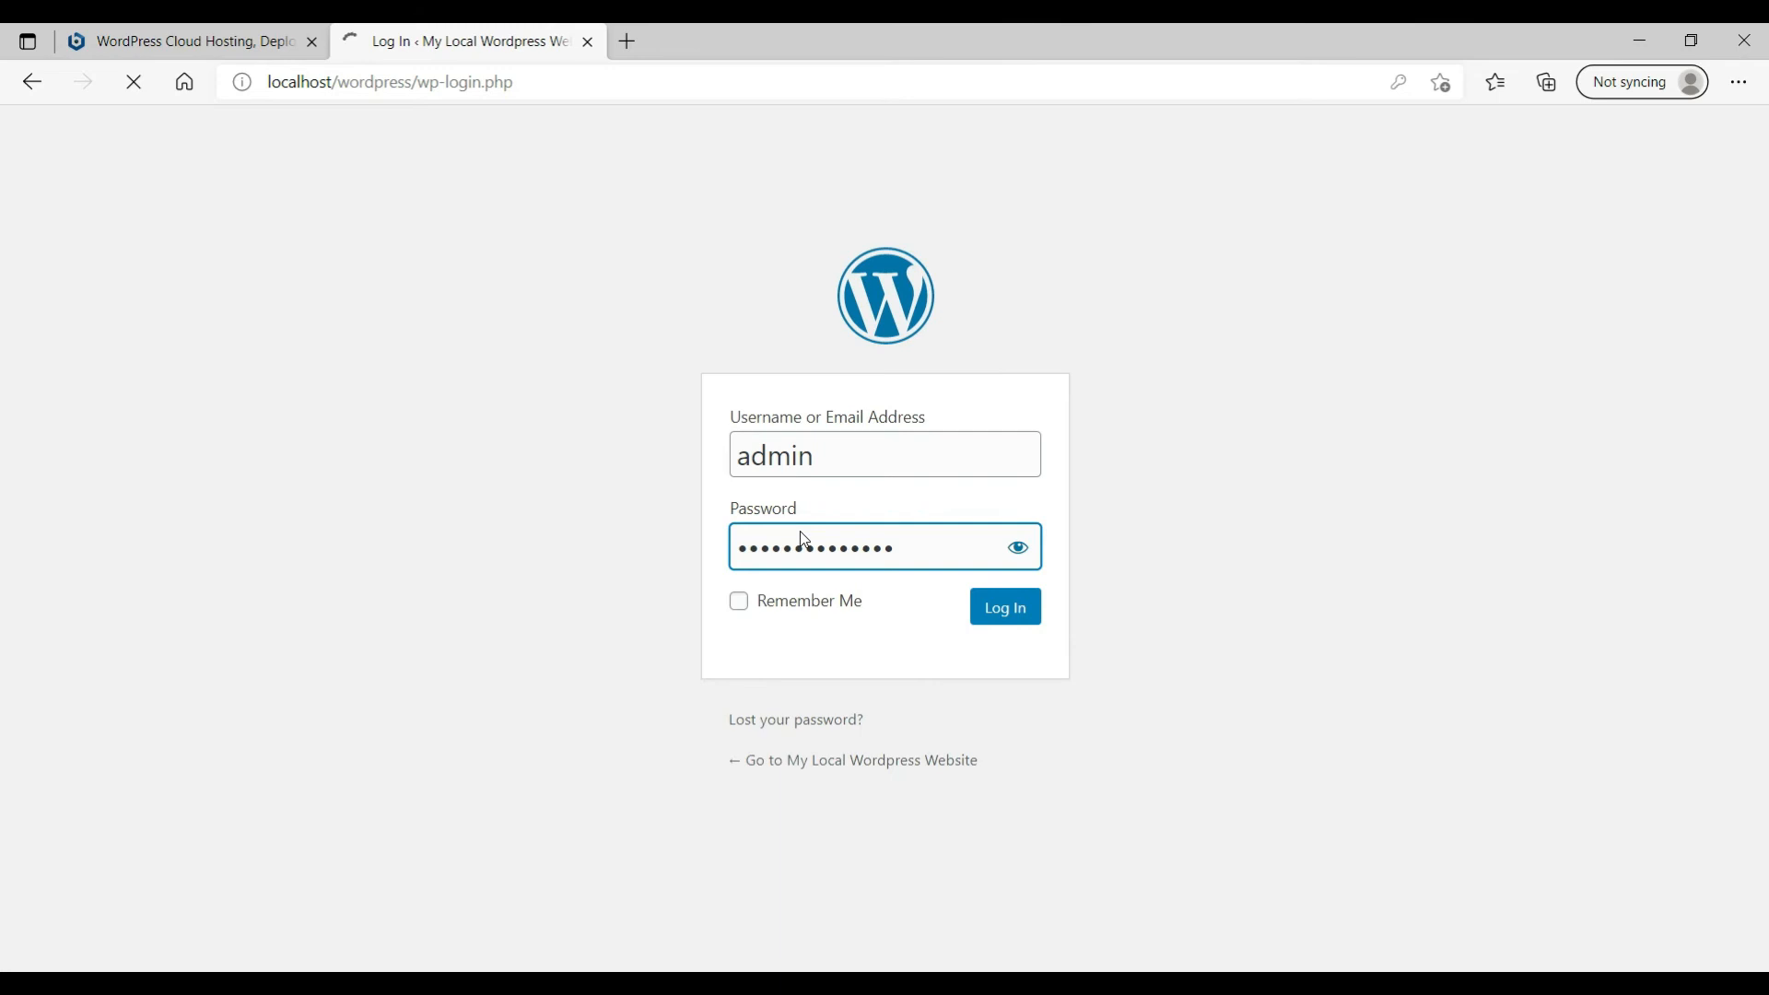
{"action": "left_click", "coordinate": [1003, 606]}
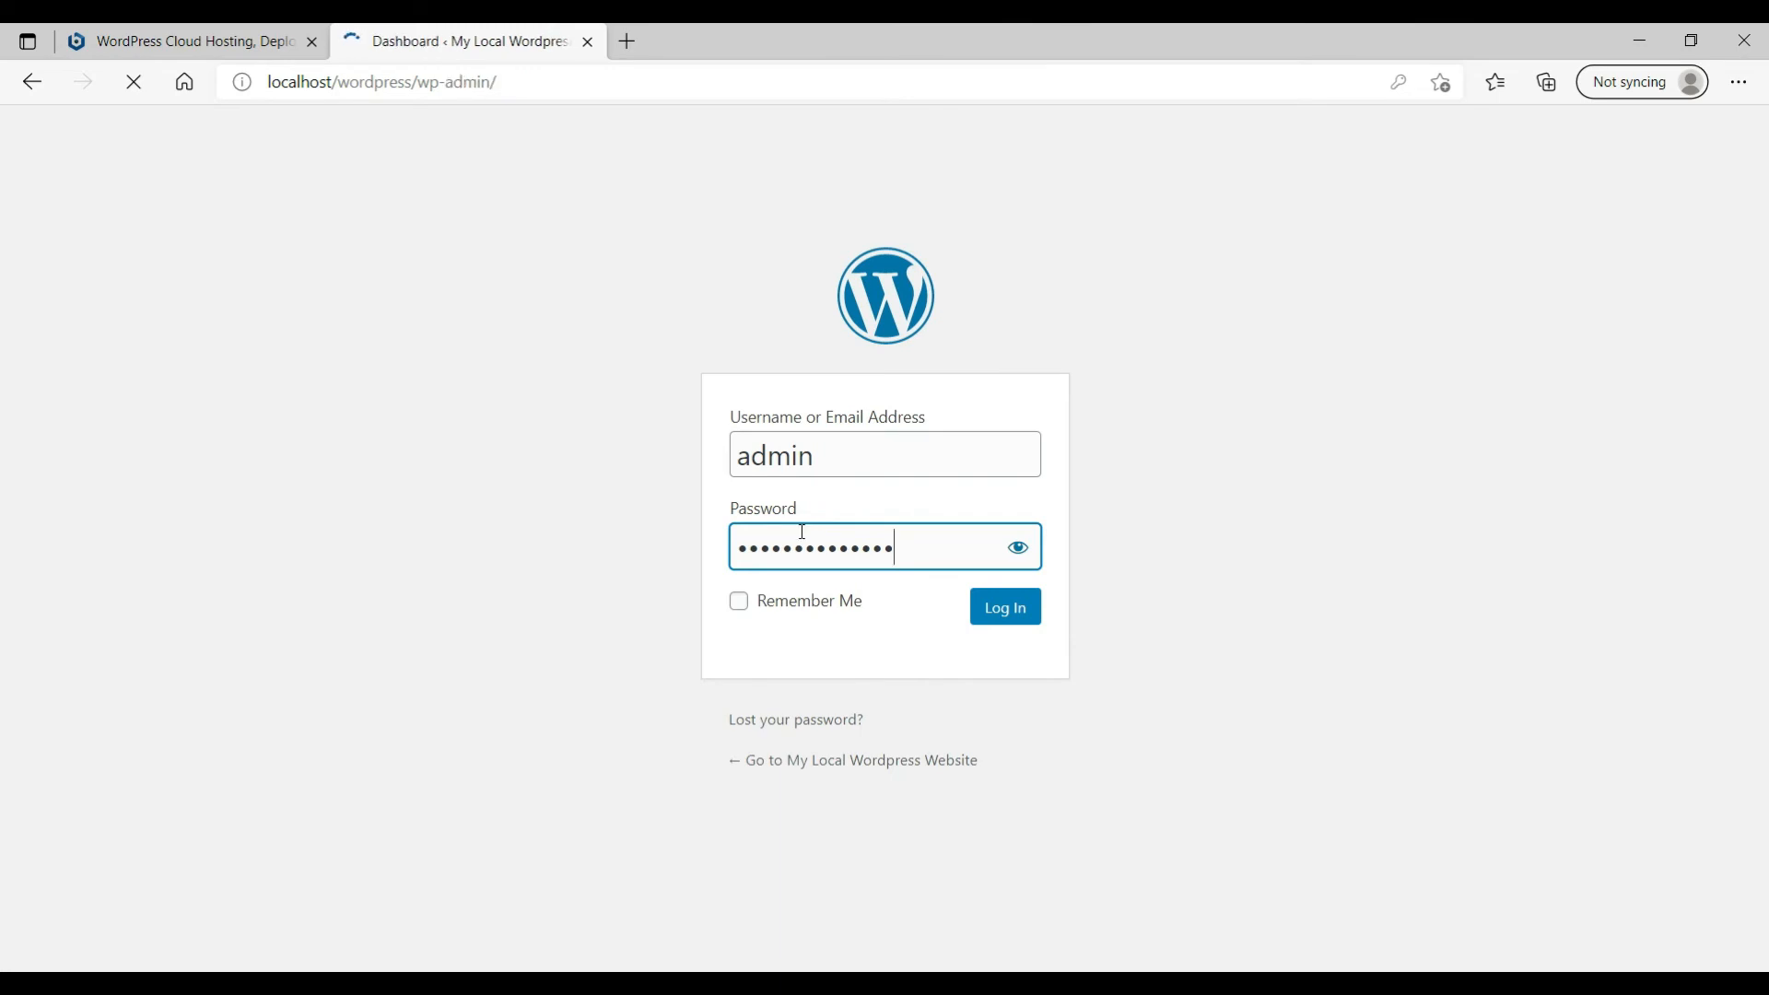
{"action": "left_click", "coordinate": [1002, 606]}
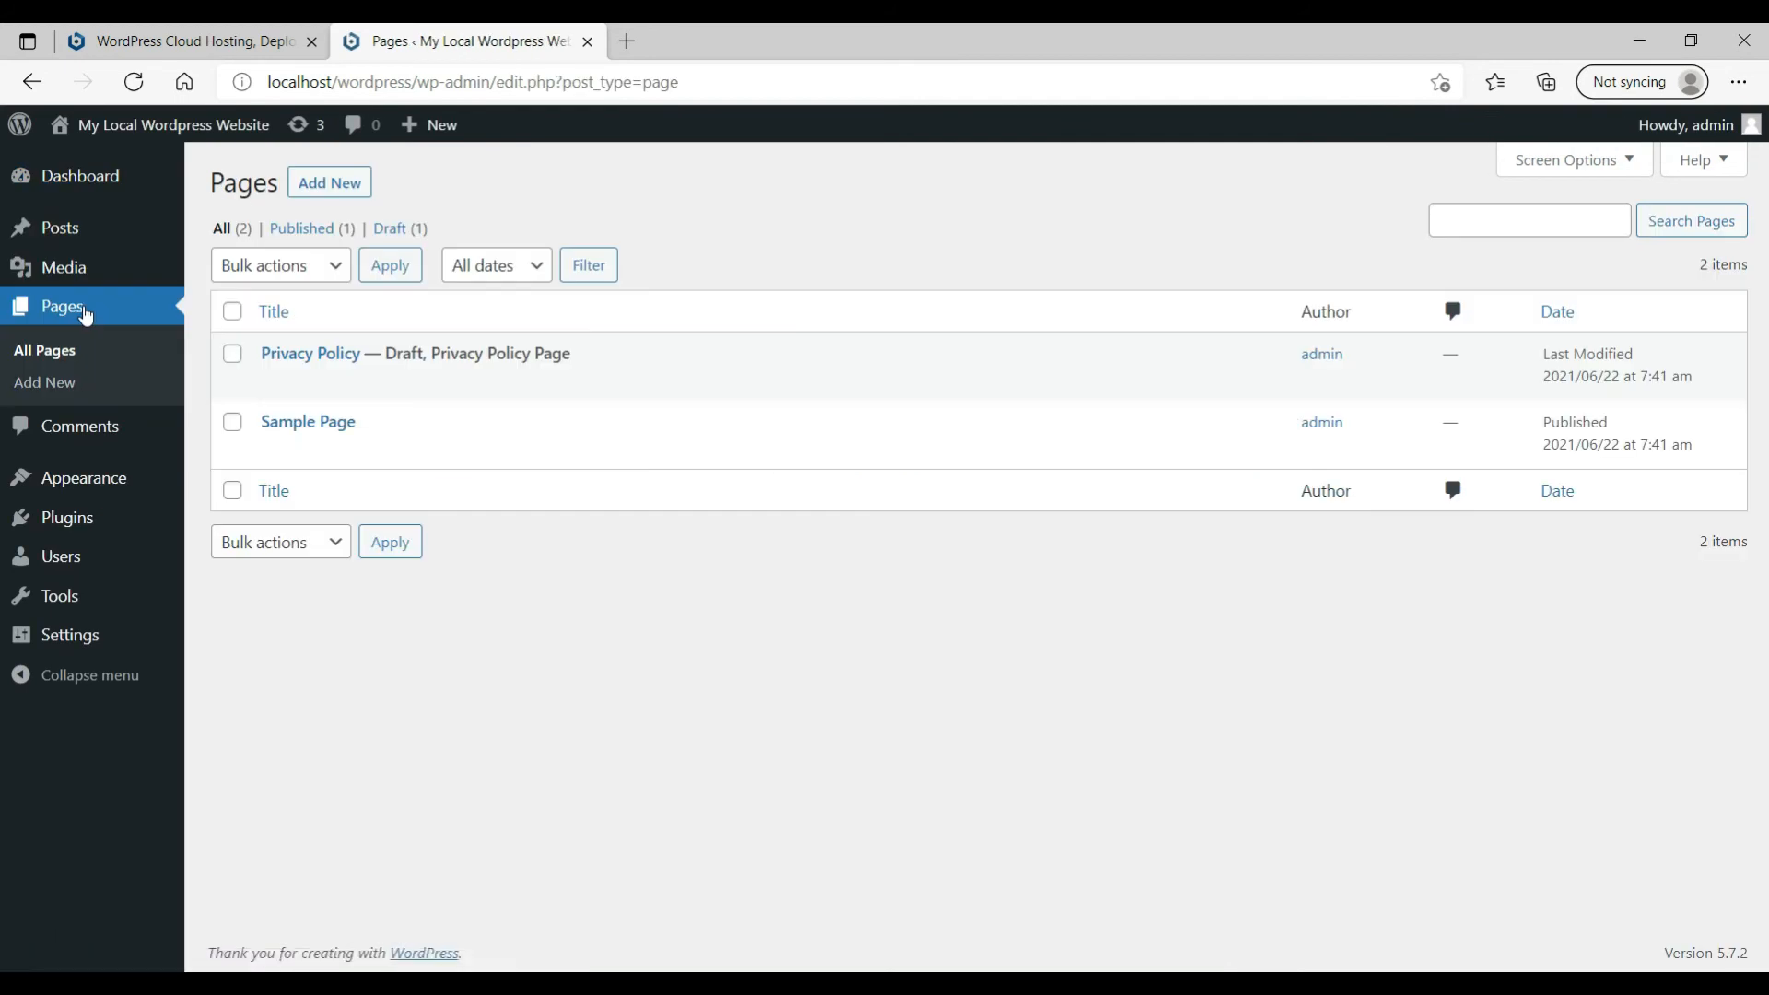
- View the Posts list with Hello world!, then the Themes screen with Twenty Twenty-One active
{"action": "left_click", "coordinate": [59, 227]}
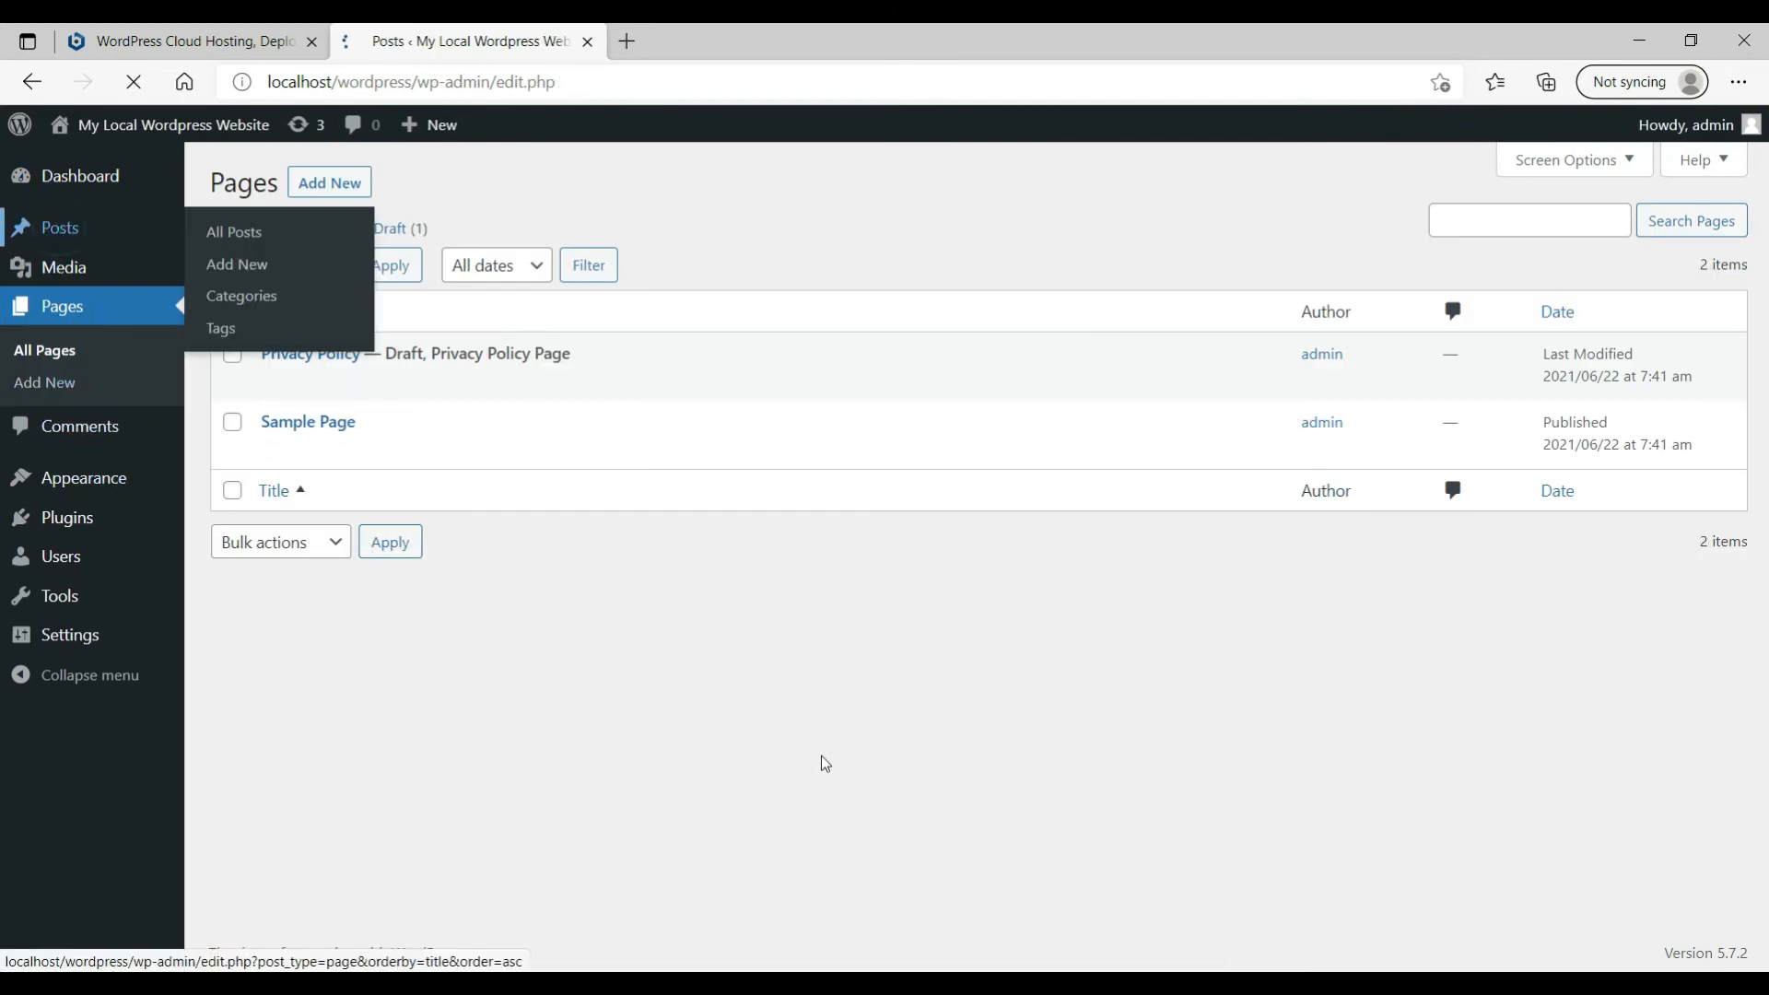
{"action": "left_click", "coordinate": [234, 232]}
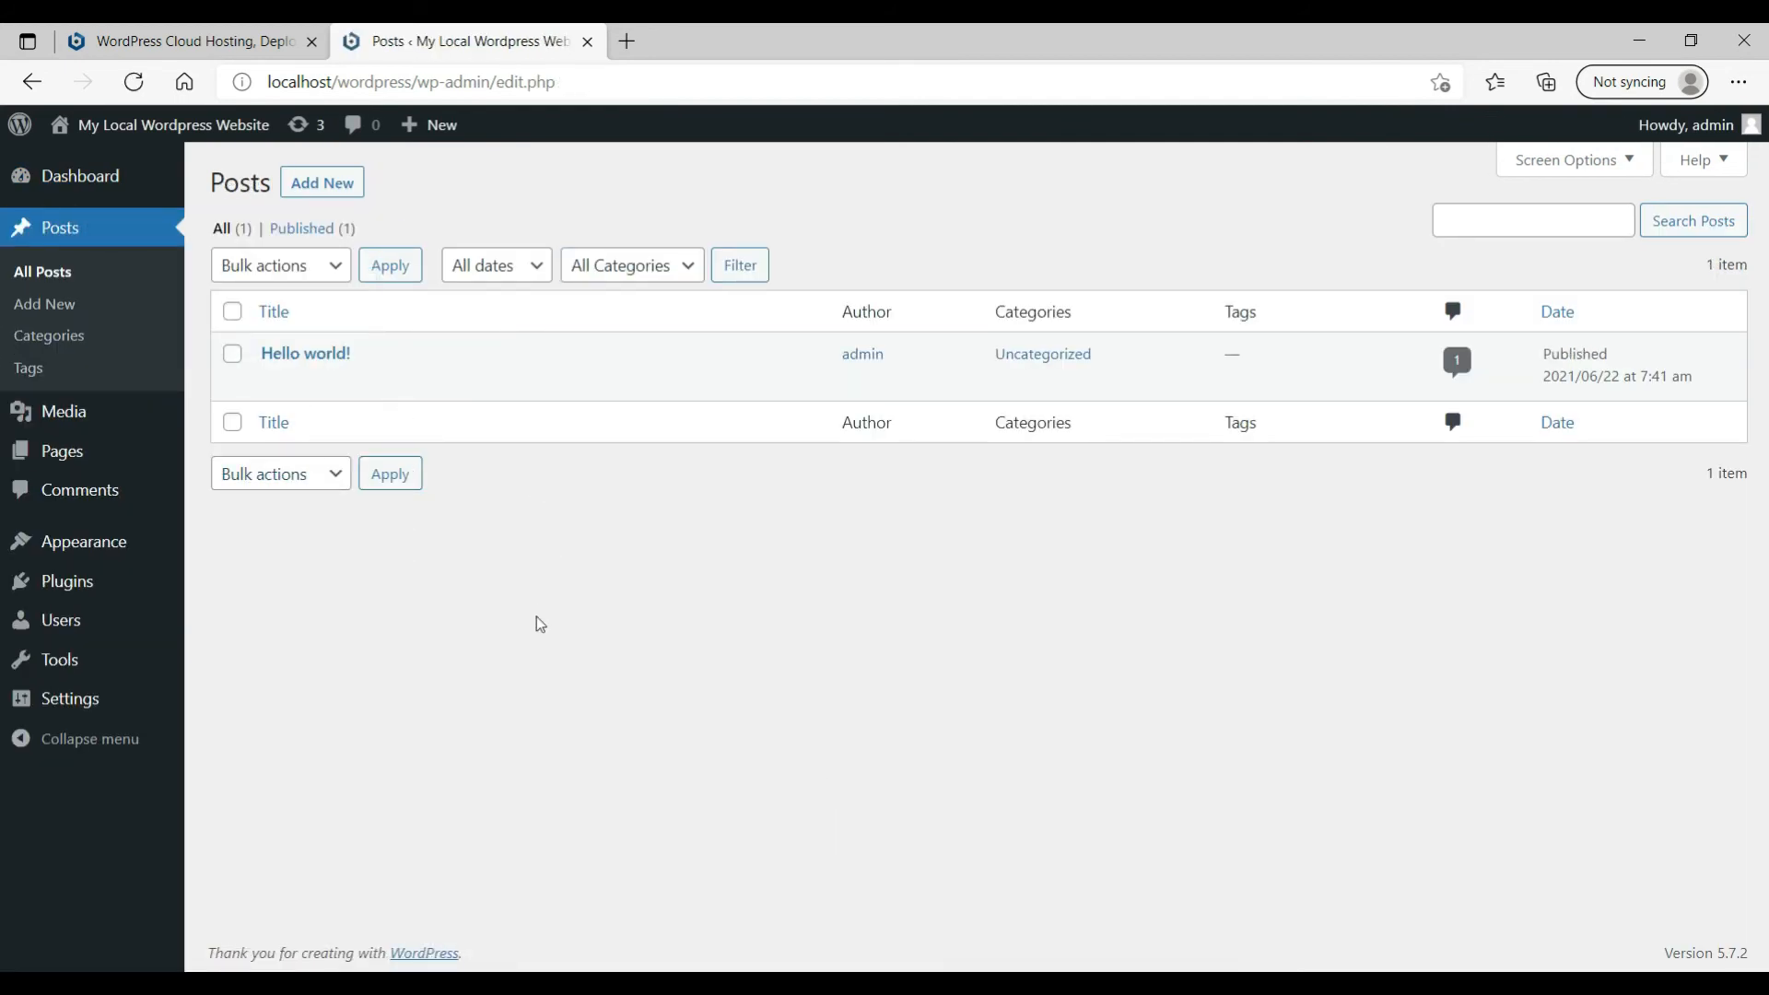
{"action": "left_click", "coordinate": [83, 541]}
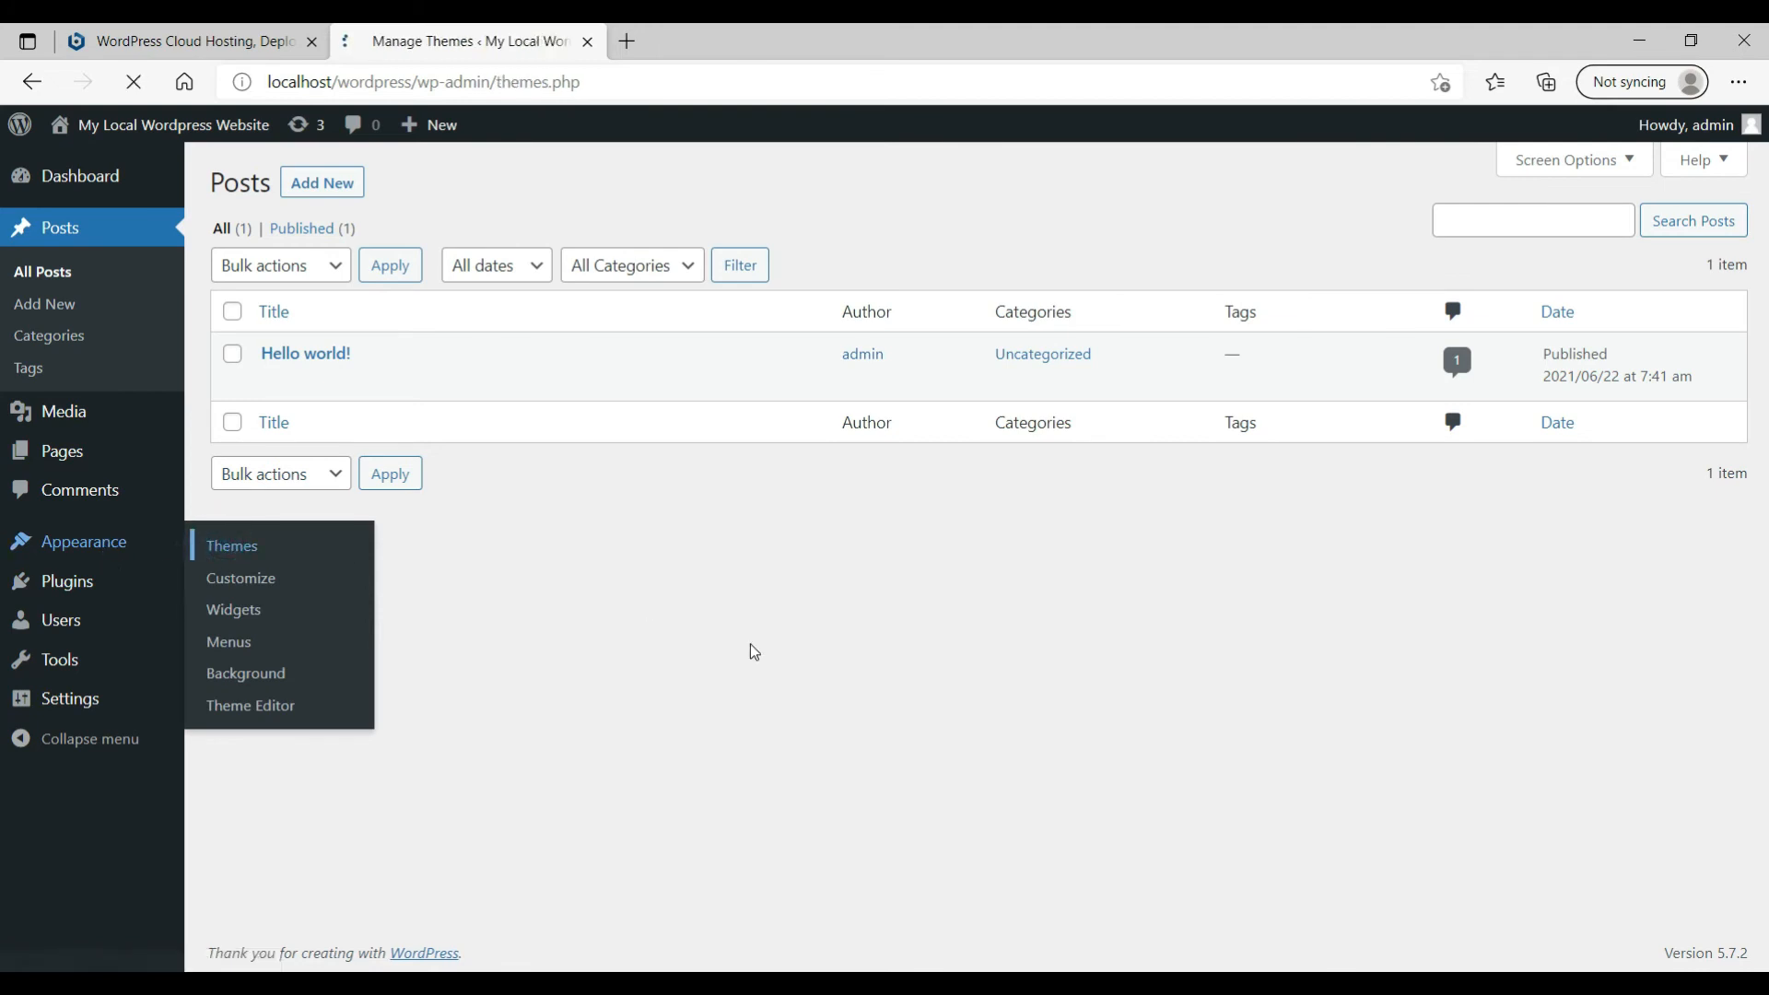
{"action": "left_click", "coordinate": [233, 546]}
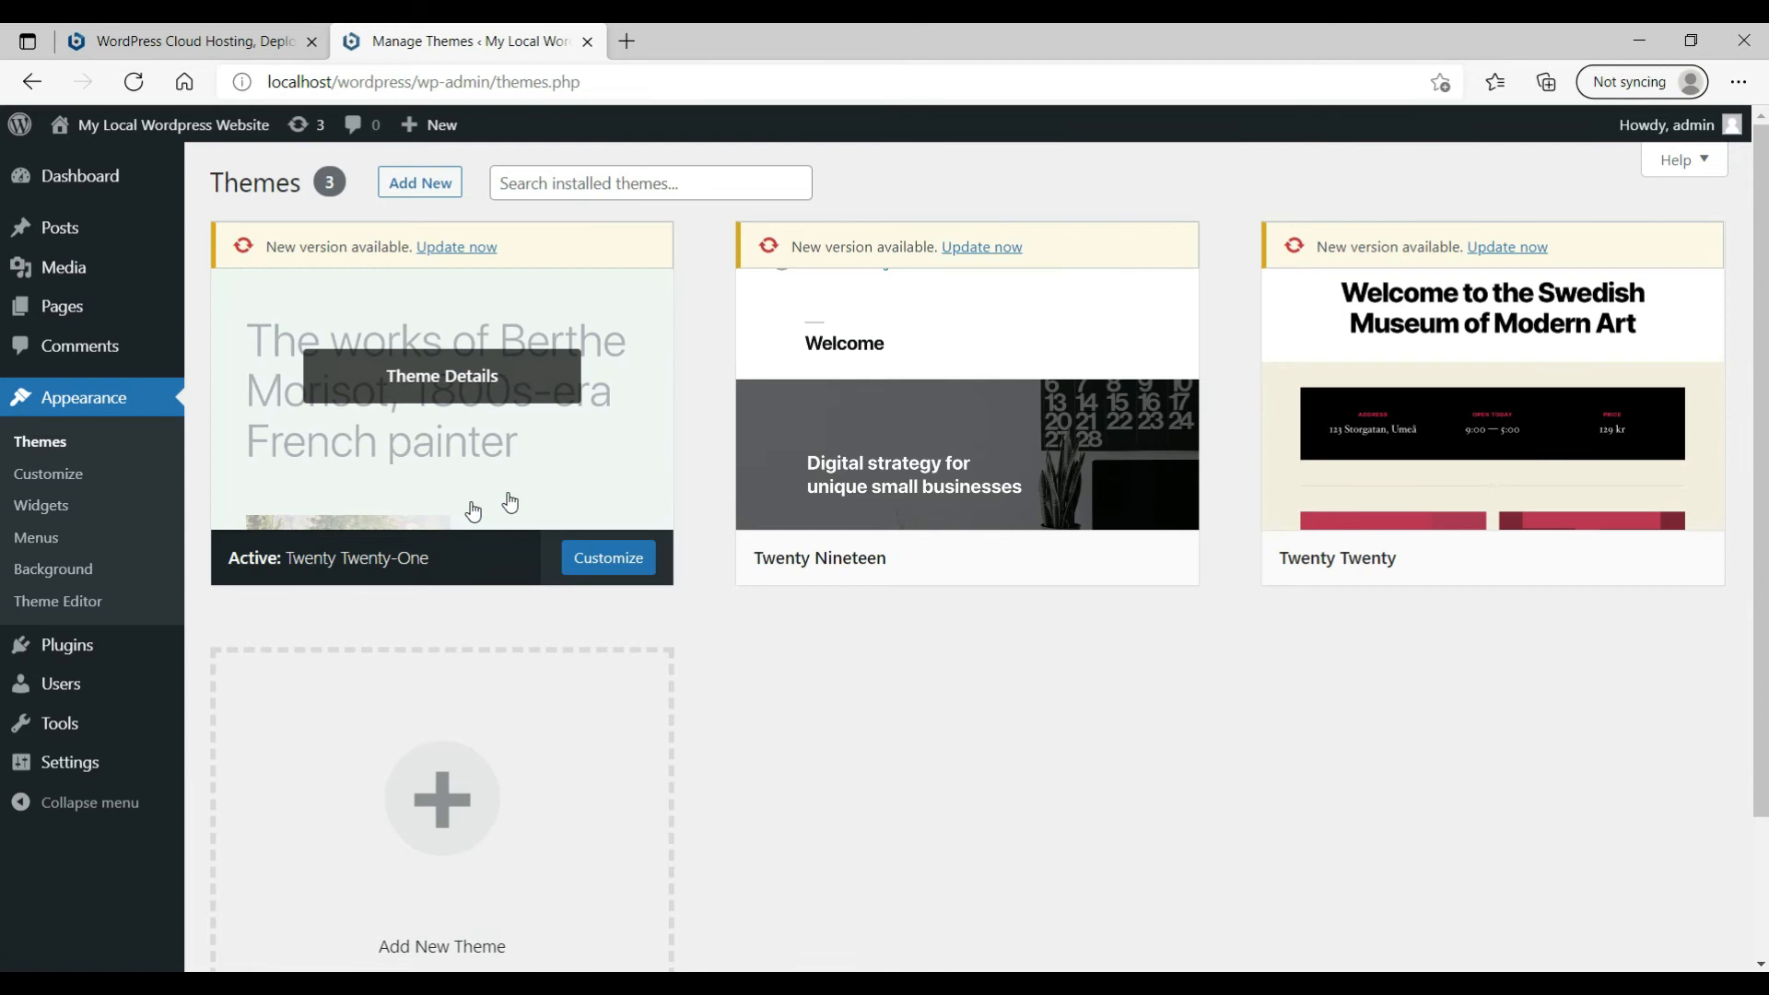
{"action": "mouse_move", "coordinate": [997, 675]}
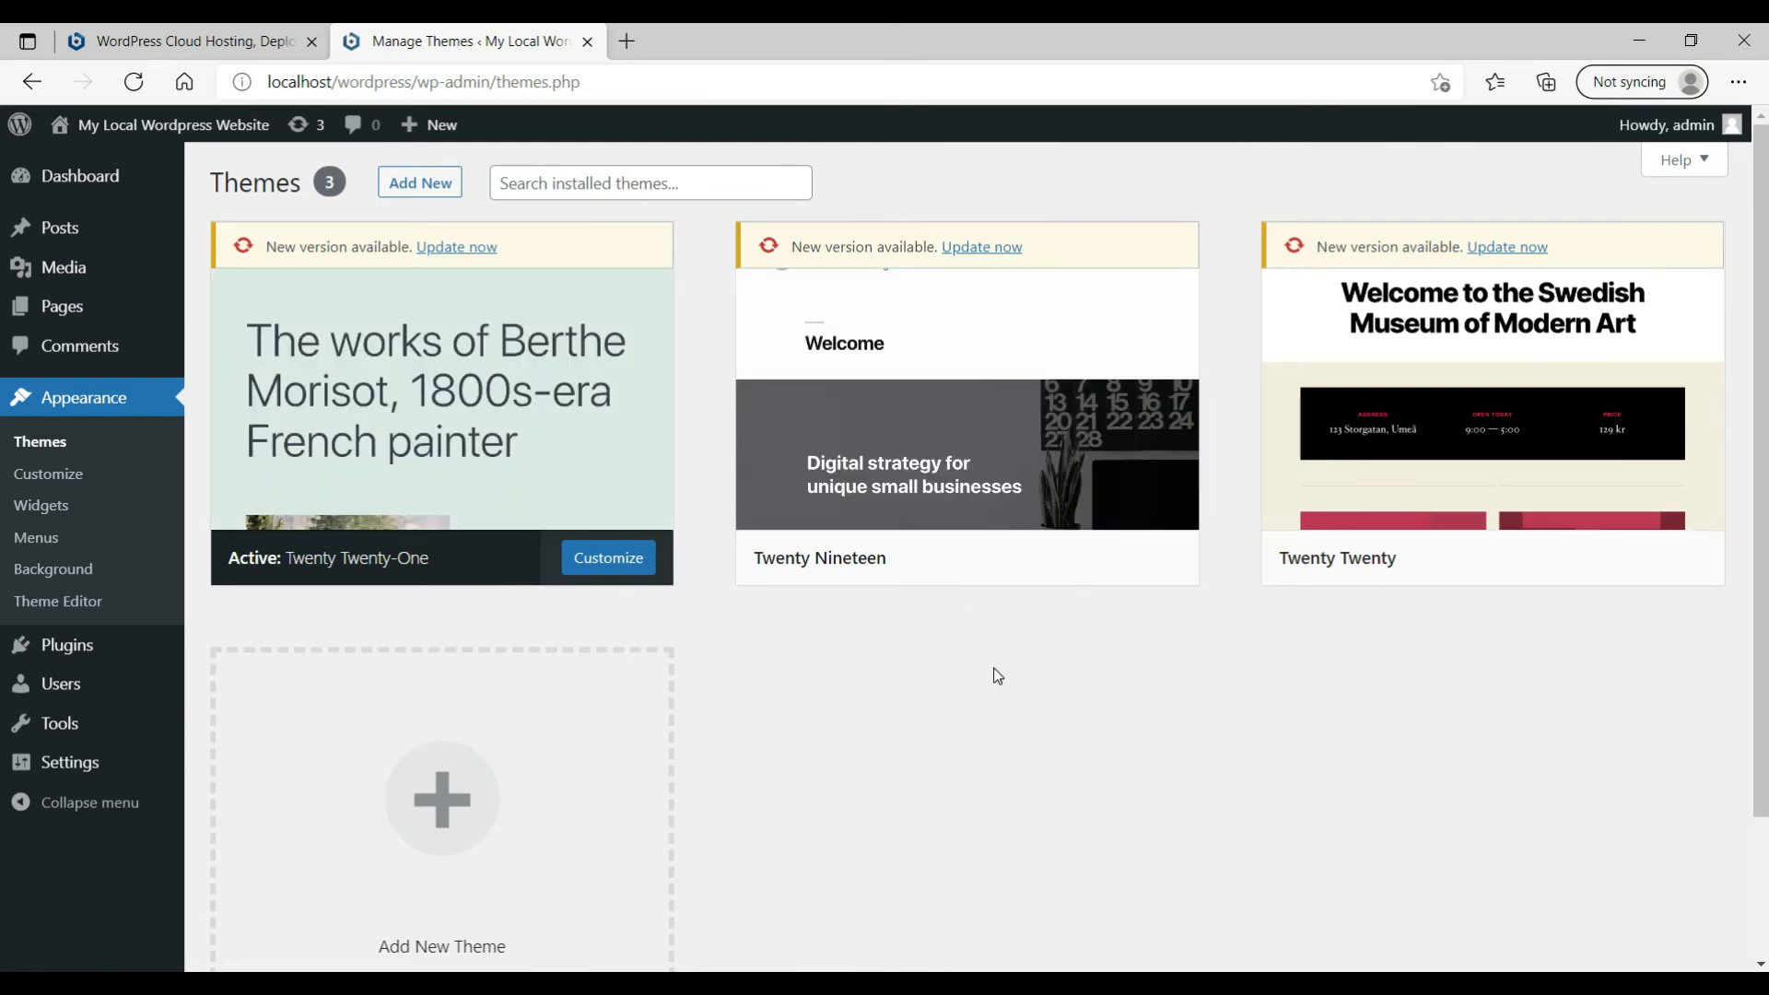
{"action": "mouse_move", "coordinate": [1227, 805]}
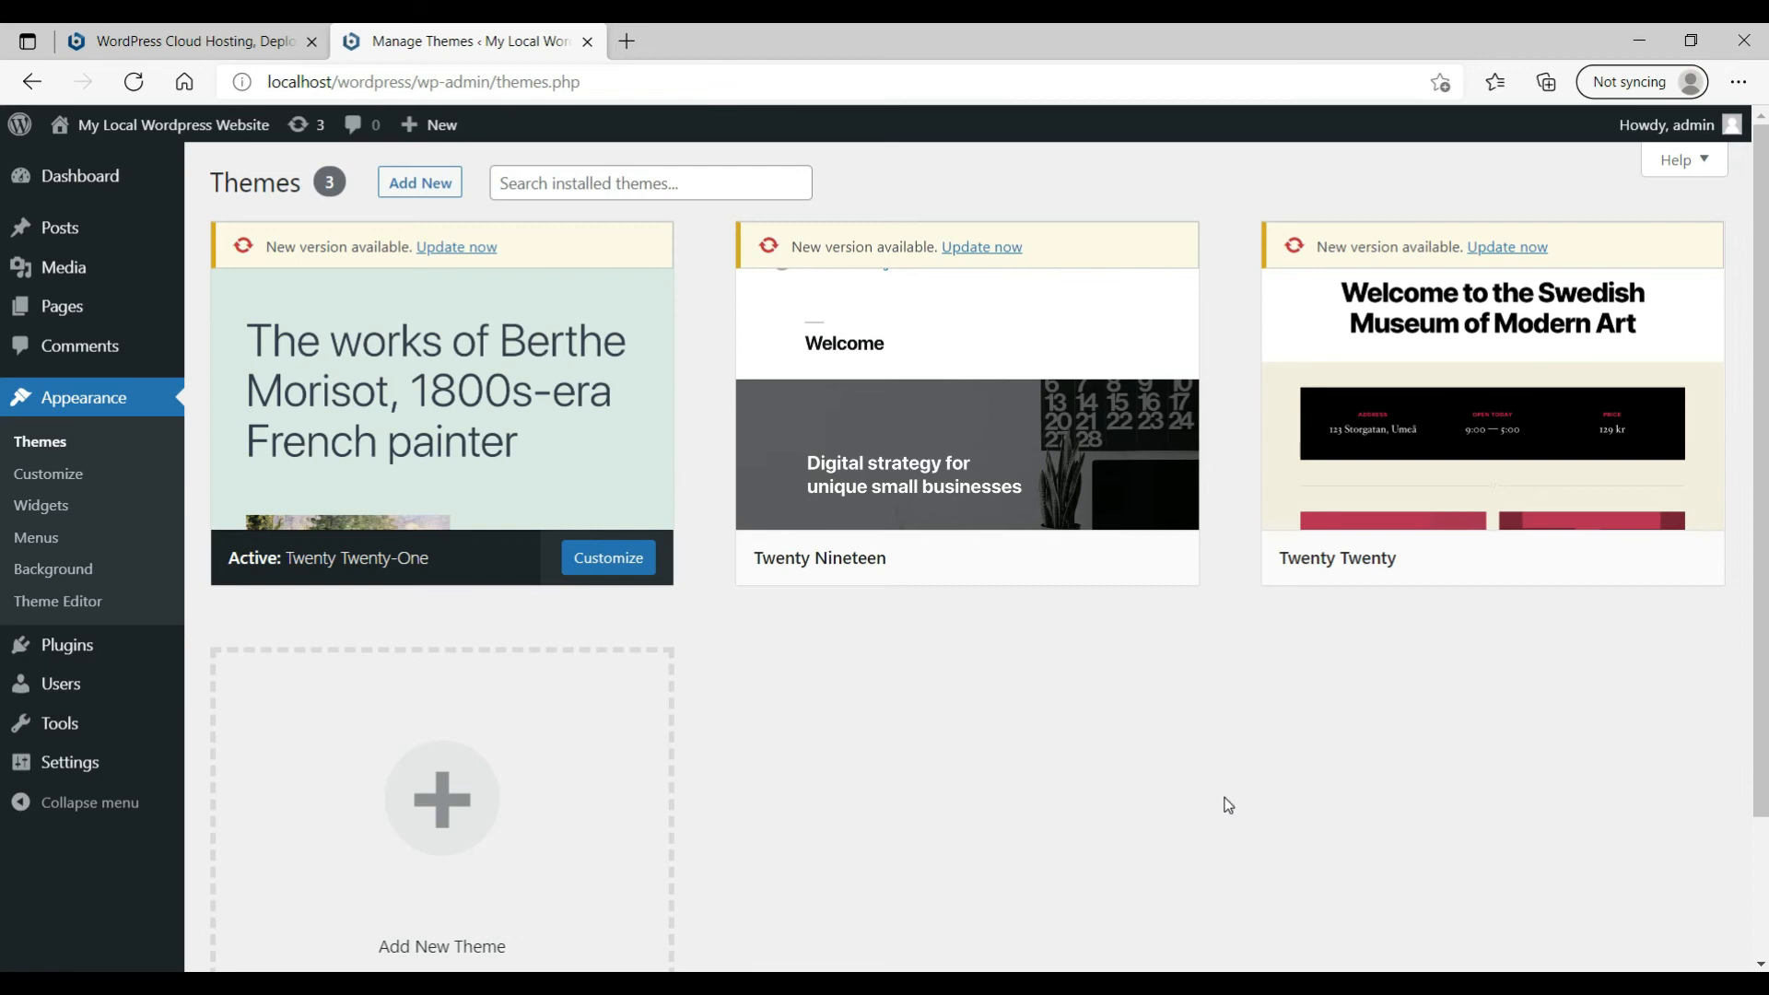
{"action": "mouse_move", "coordinate": [533, 308]}
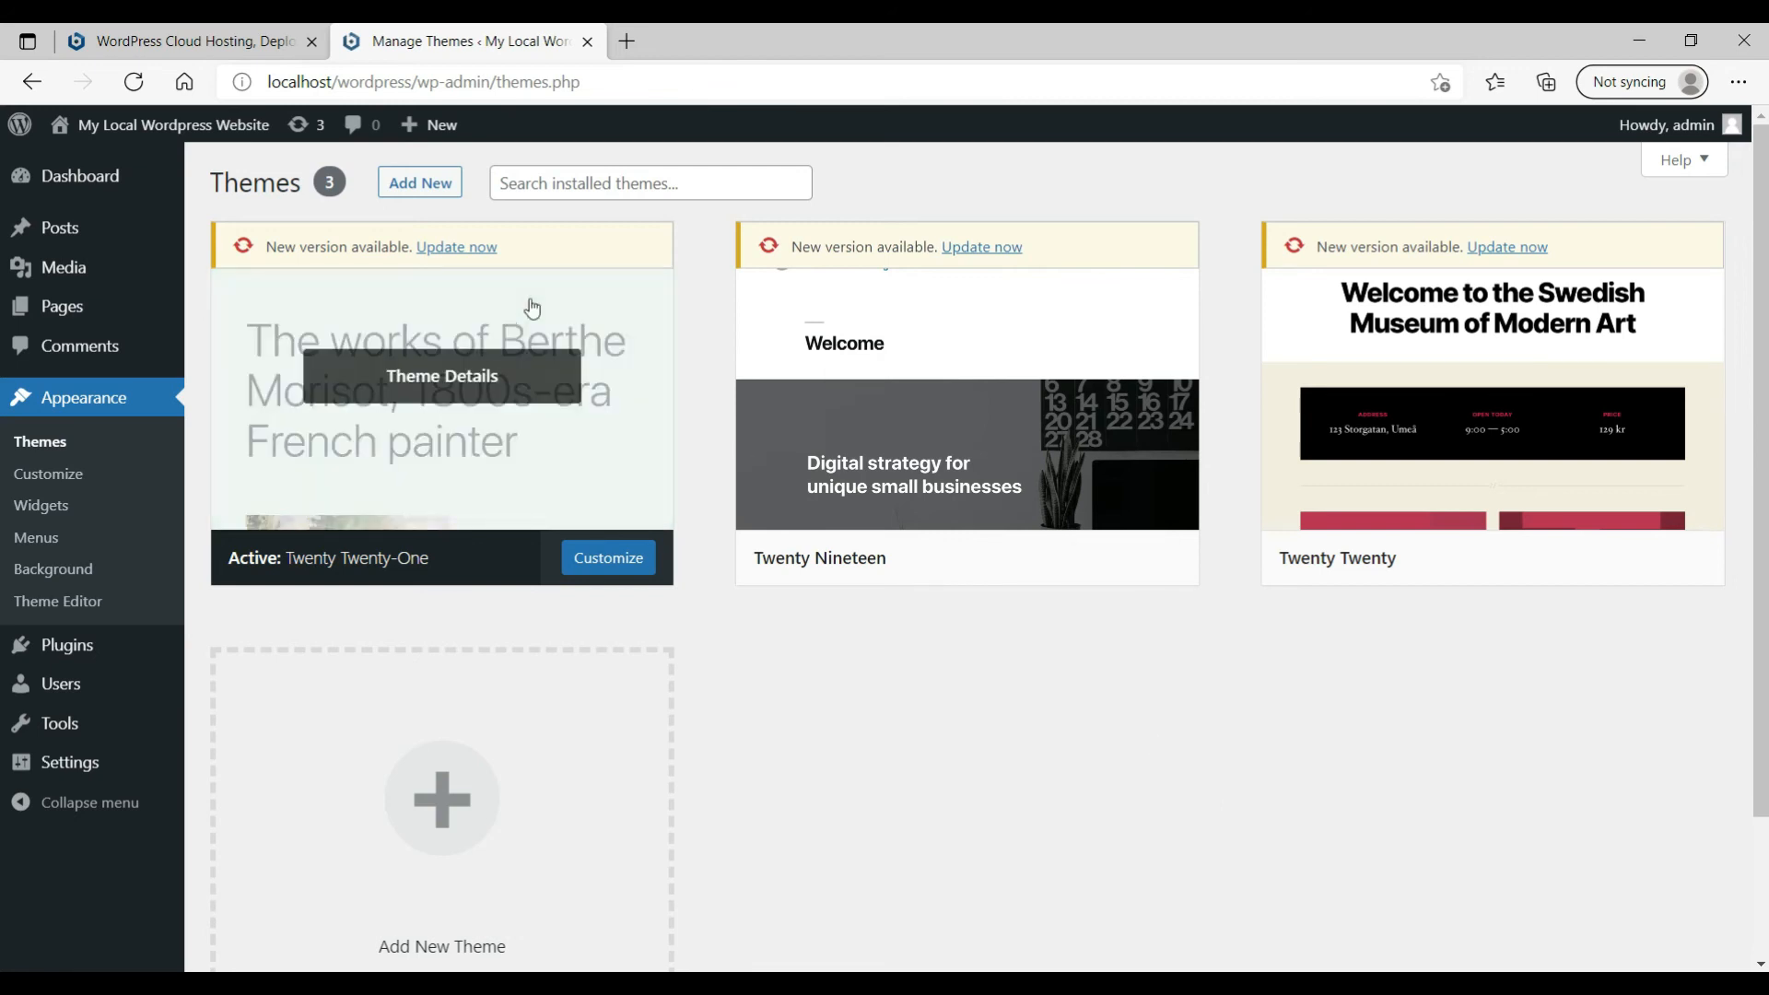
{"action": "mouse_move", "coordinate": [1389, 726]}
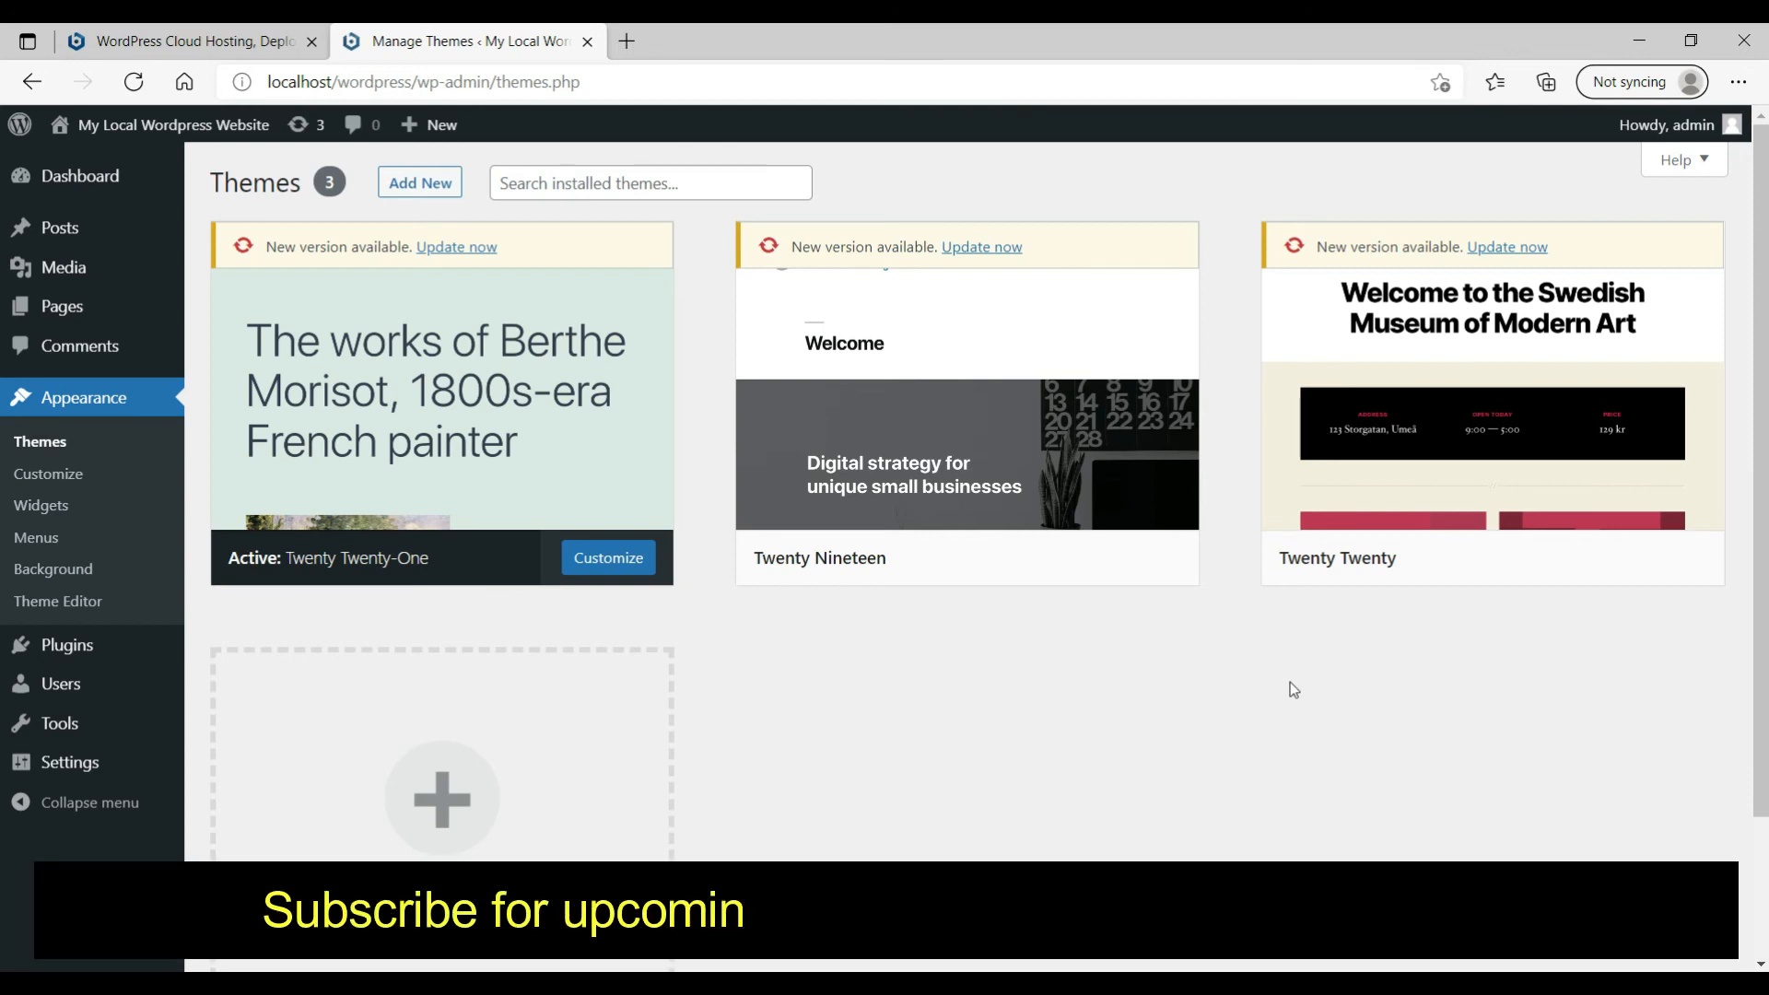
{"action": "mouse_move", "coordinate": [1139, 785]}
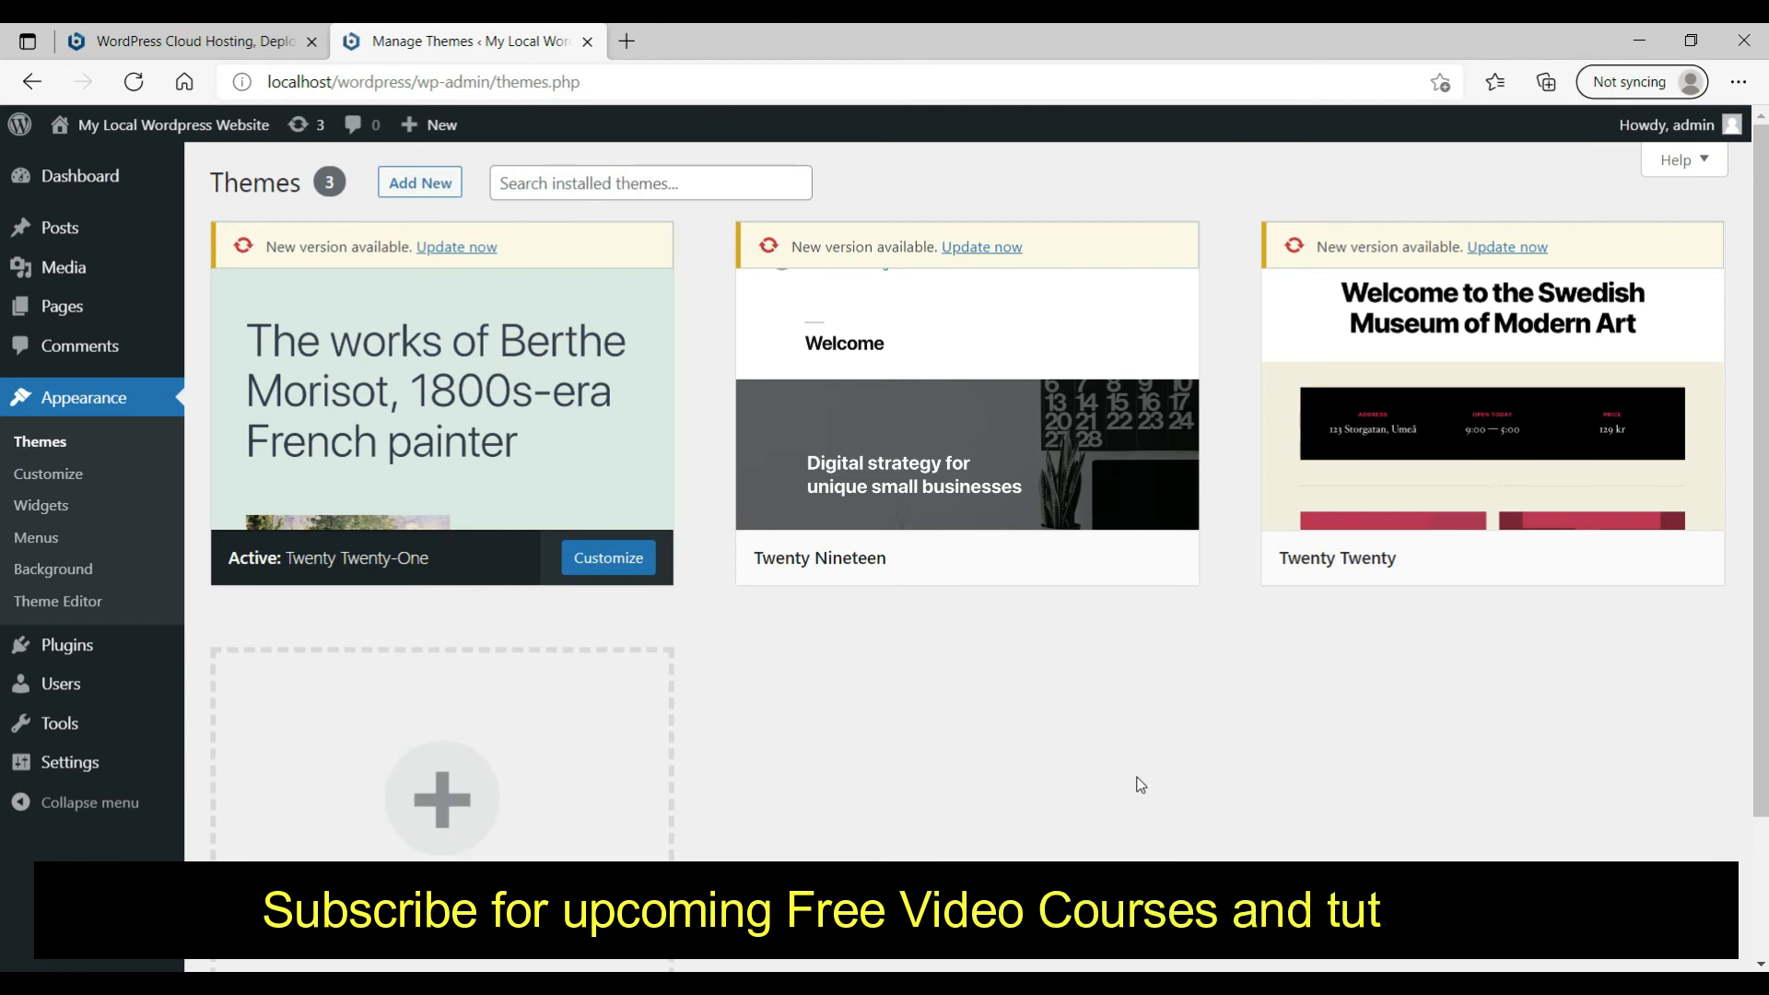